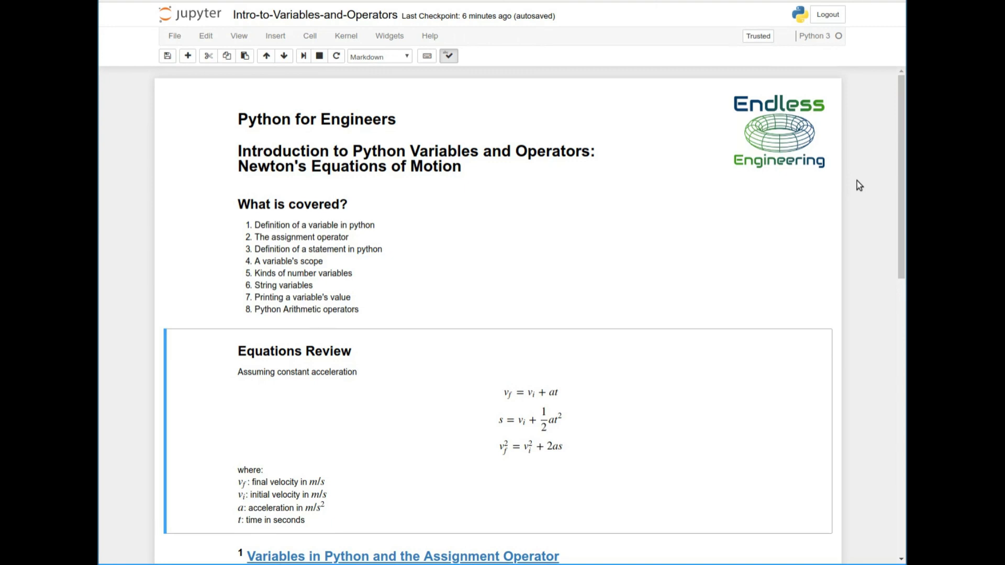
{"action": "mouse_move", "coordinate": [573, 465]}
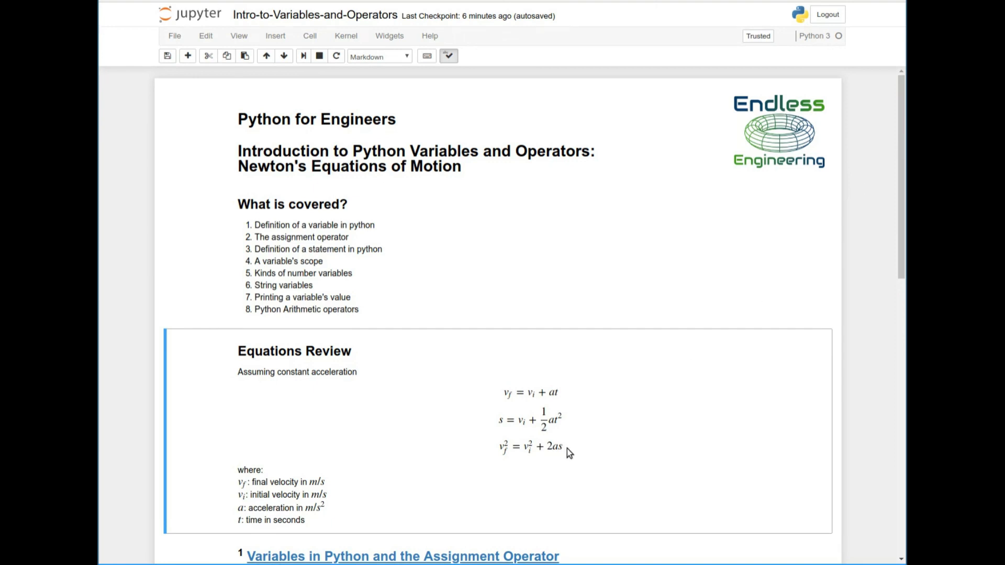
{"action": "mouse_move", "coordinate": [263, 480]}
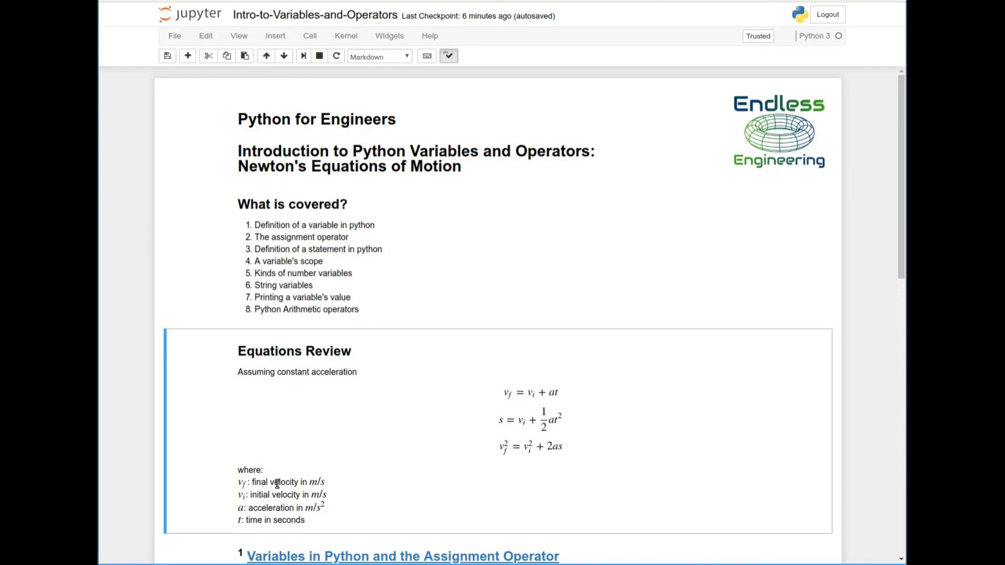
{"action": "mouse_move", "coordinate": [314, 503]}
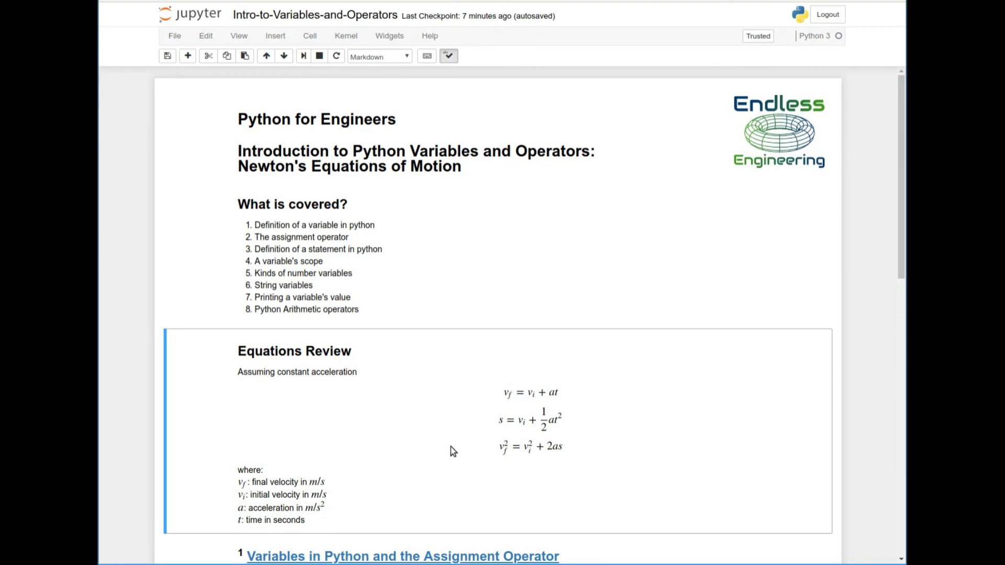
{"action": "mouse_move", "coordinate": [323, 537]}
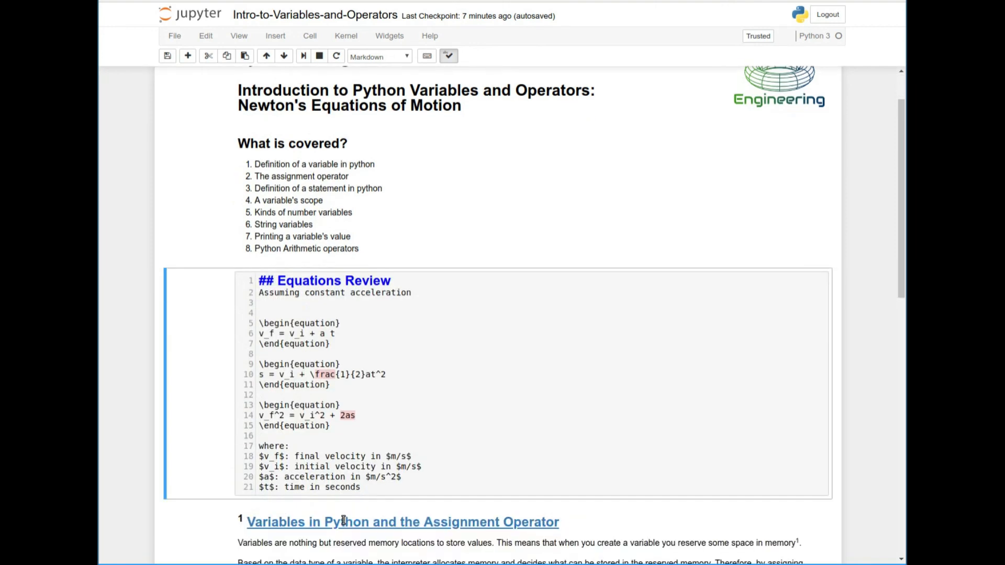
Add the definition line '$s$: distance in meters' below the time definition.
{"action": "left_click", "coordinate": [372, 488]}
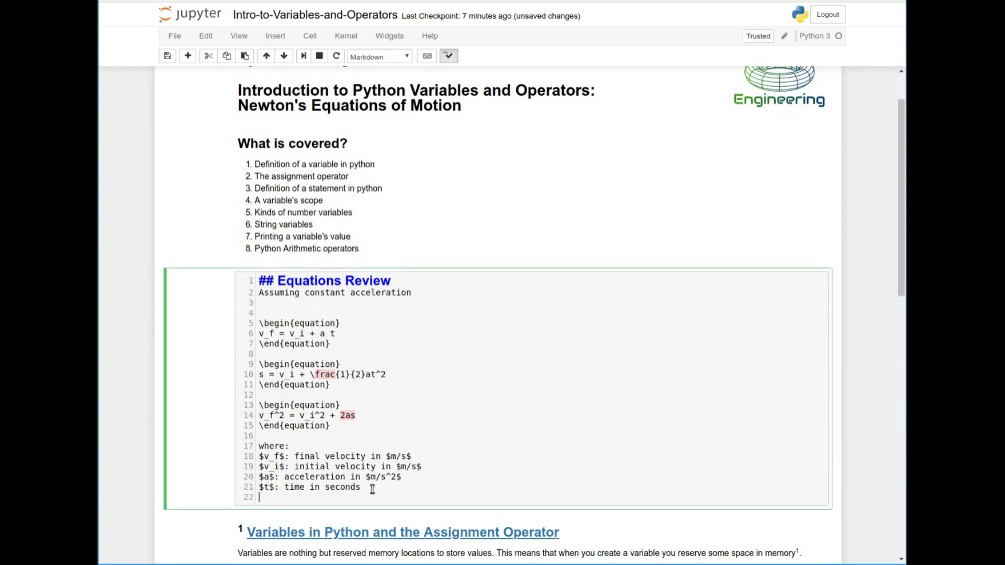
{"action": "type", "text": "$s4"}
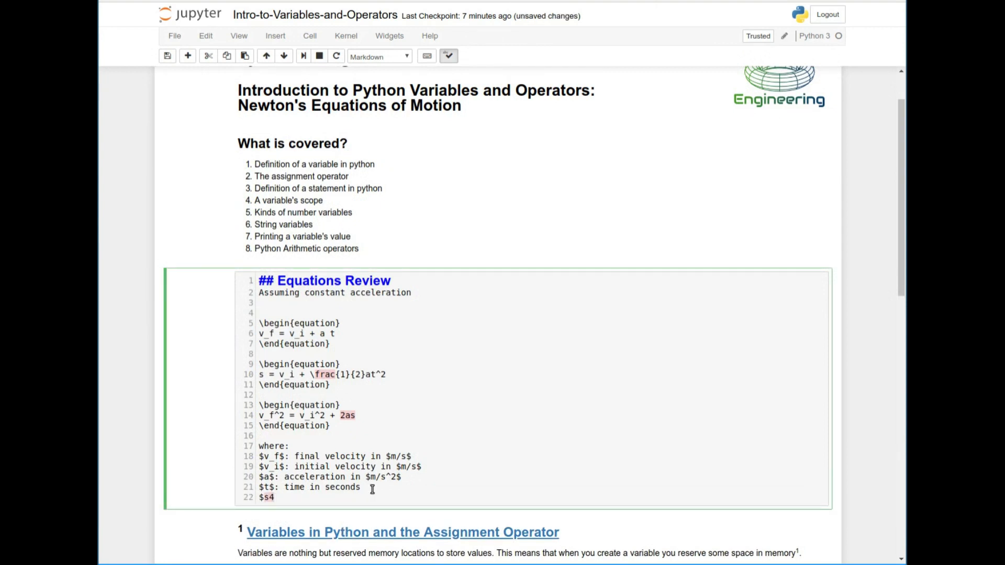
{"action": "key", "text": "Backspace"}
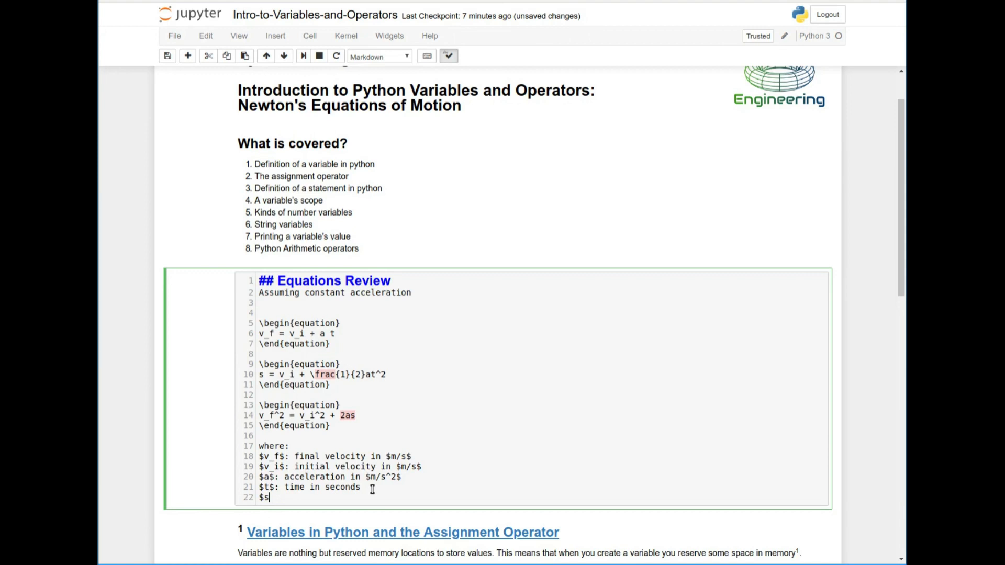
{"action": "type", "text": "$:"}
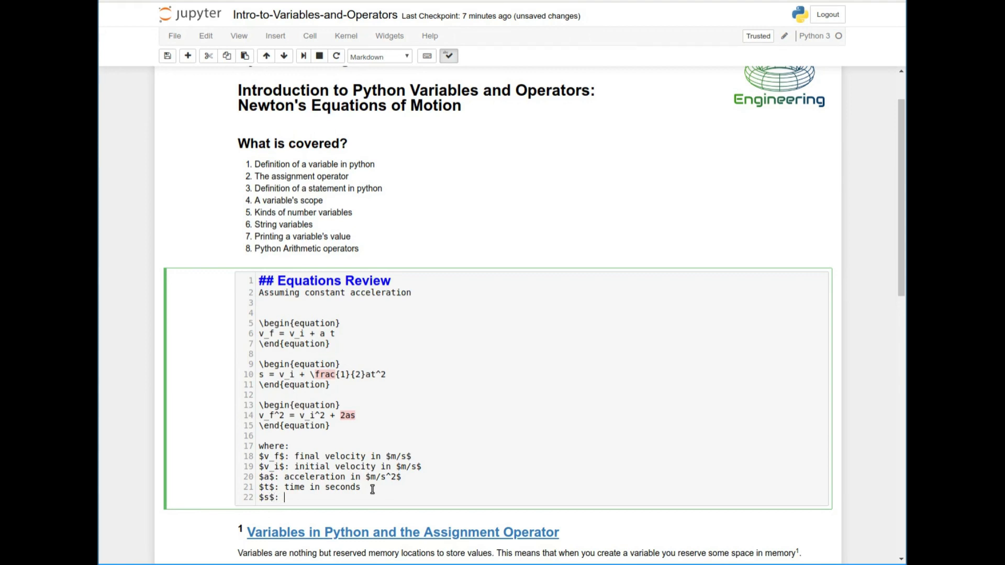
{"action": "type", "text": "distance in meters"}
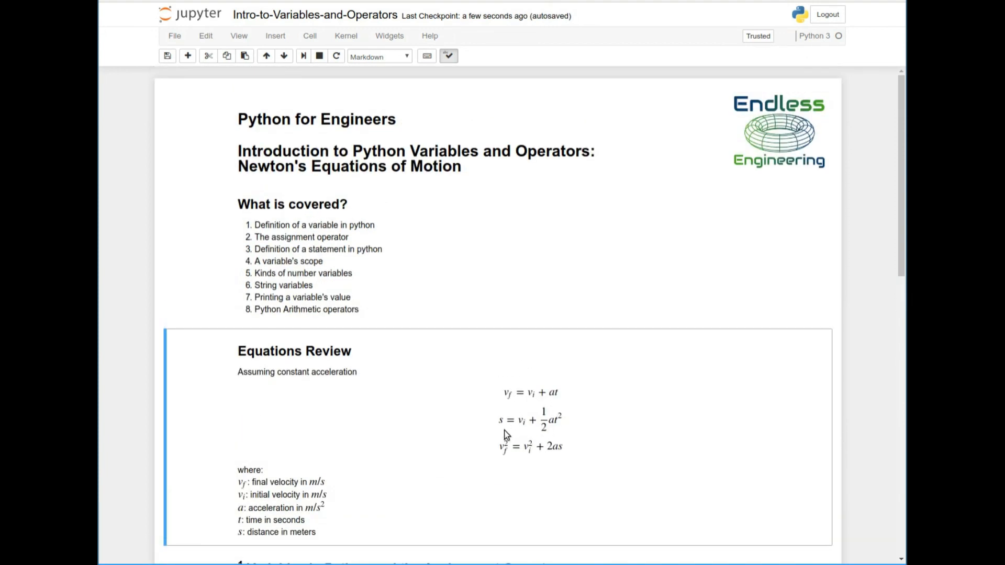
{"action": "mouse_move", "coordinate": [591, 419]}
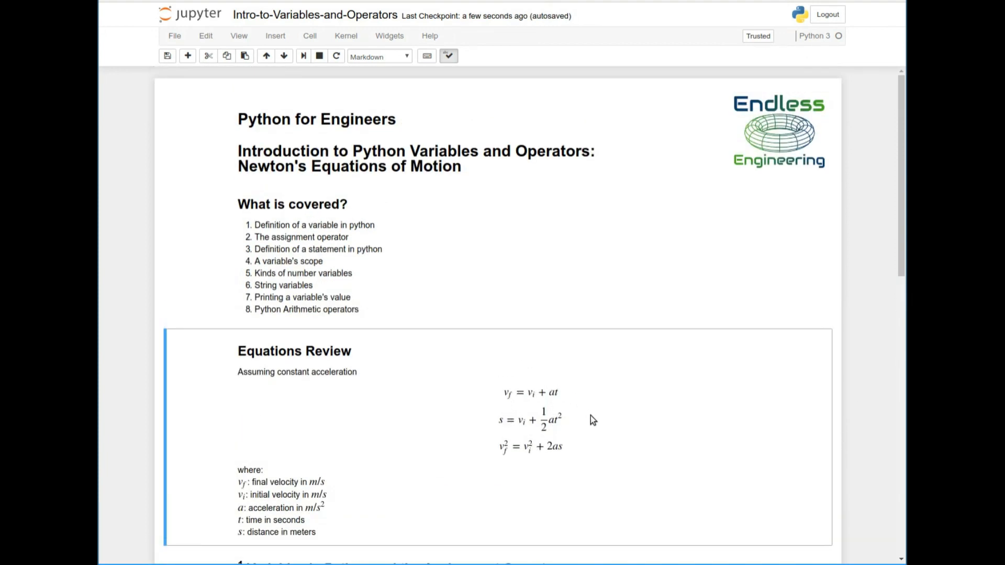
{"action": "mouse_move", "coordinate": [494, 426]}
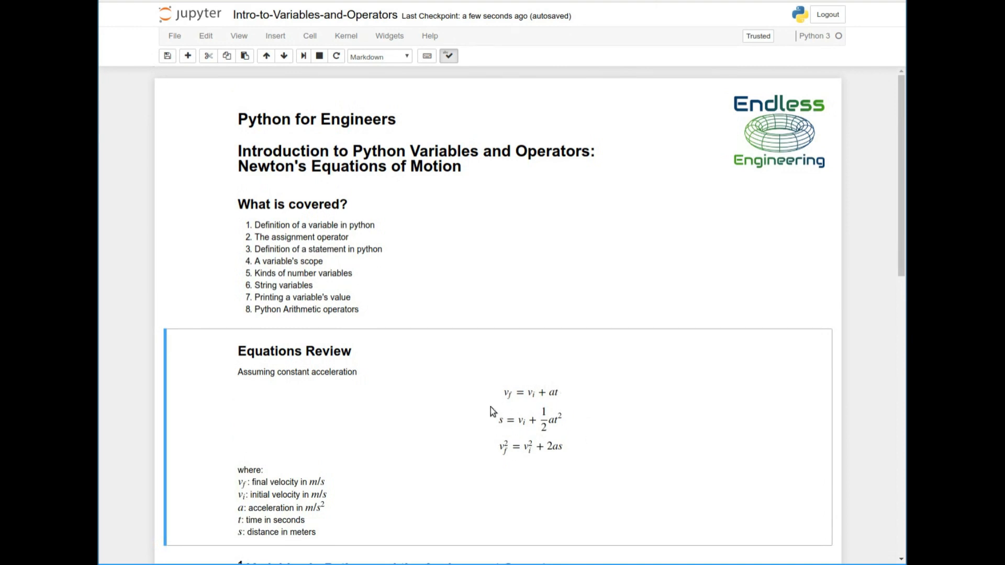
{"action": "mouse_move", "coordinate": [619, 410]}
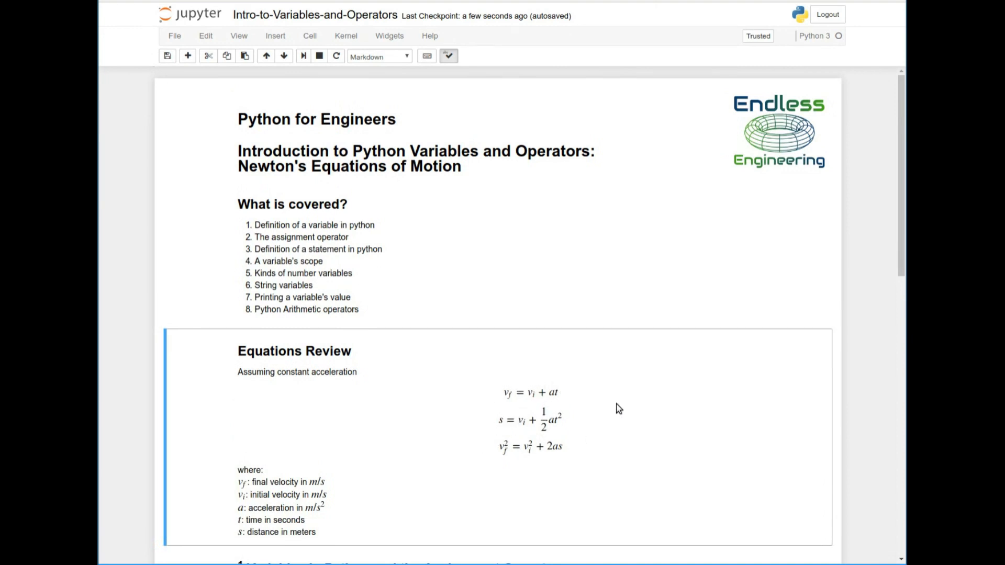
{"action": "scroll", "scroll_direction": "down", "scroll_amount": 3}
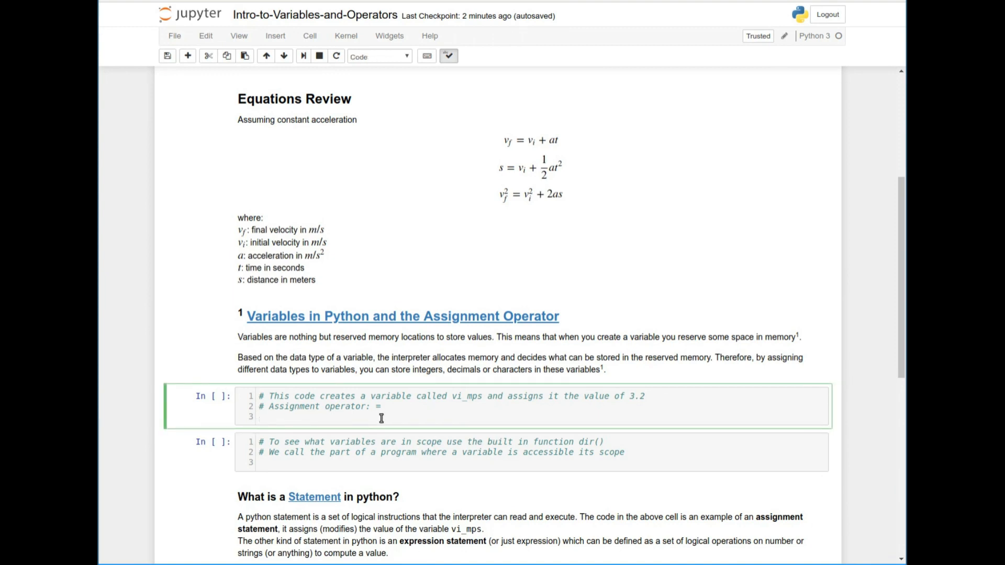
Write vi_mps = 3.2 below the comments and run the cell as In [1].
{"action": "type", "text": "vi"}
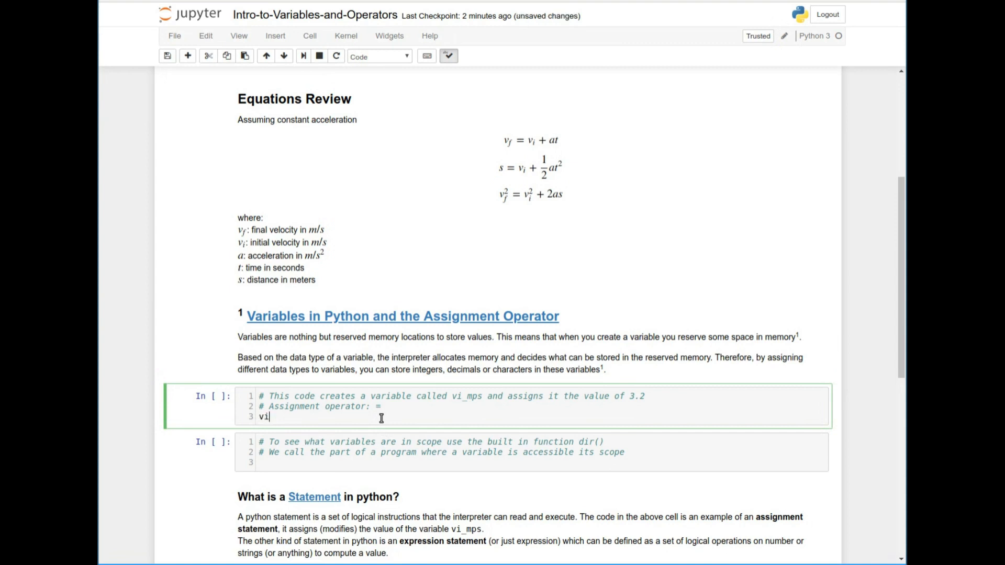
{"action": "type", "text": "_mps"}
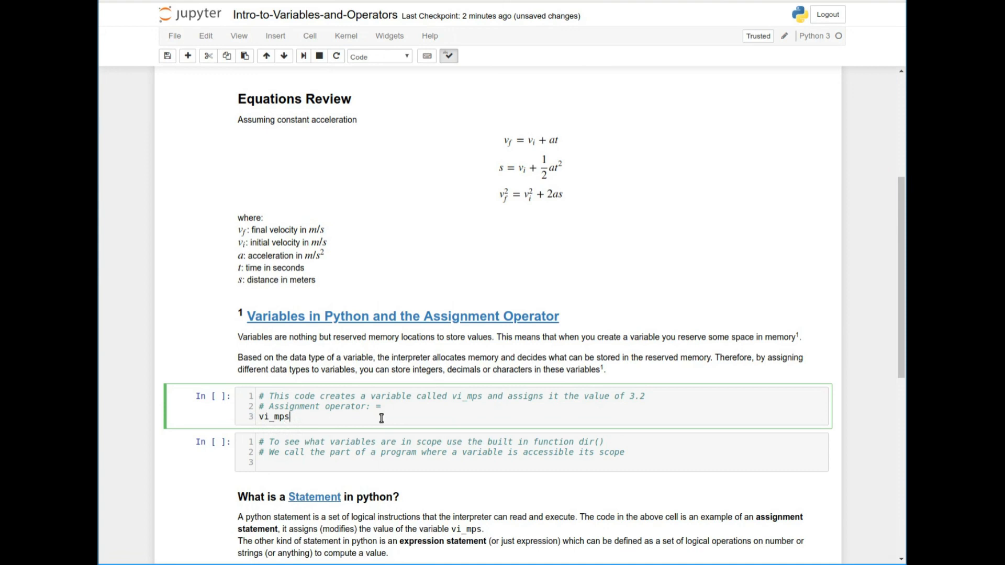
{"action": "type", "text": "="}
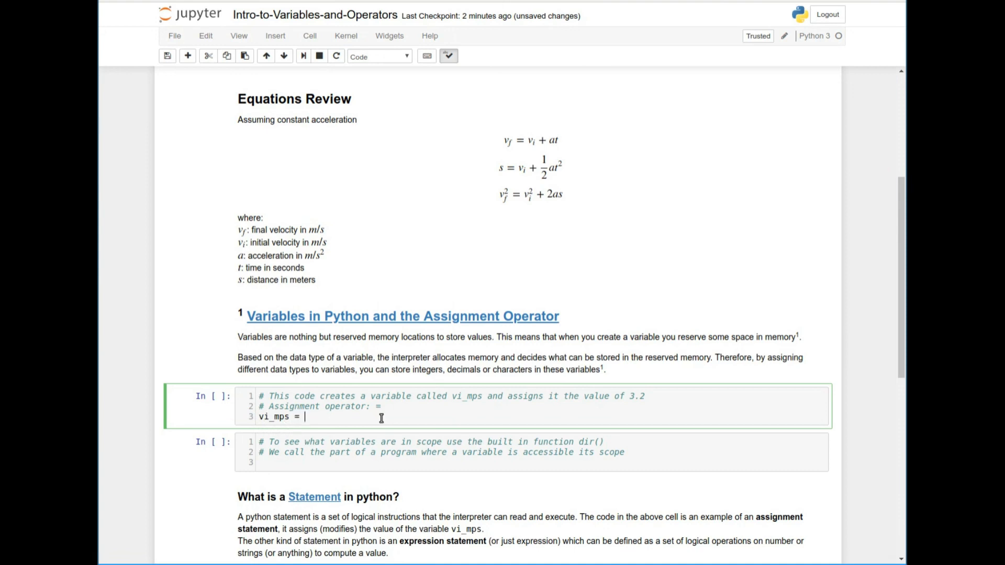
{"action": "type", "text": "3.2"}
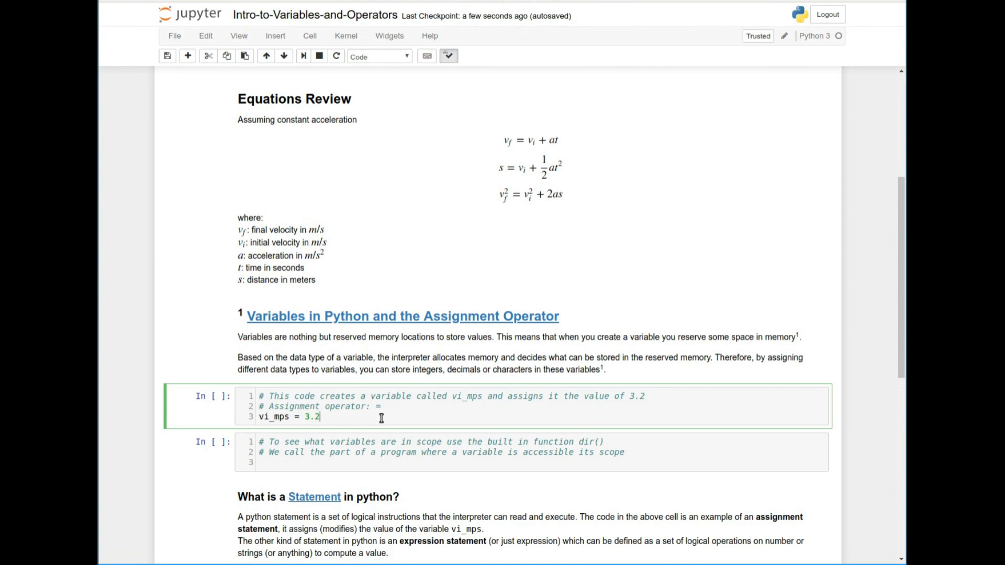
{"action": "mouse_move", "coordinate": [589, 208]}
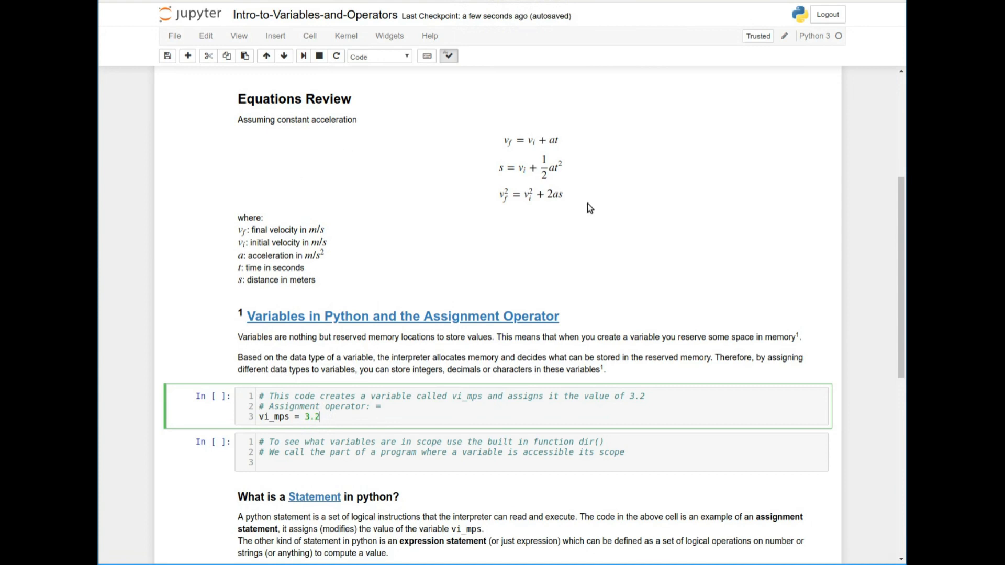
{"action": "mouse_move", "coordinate": [437, 409]}
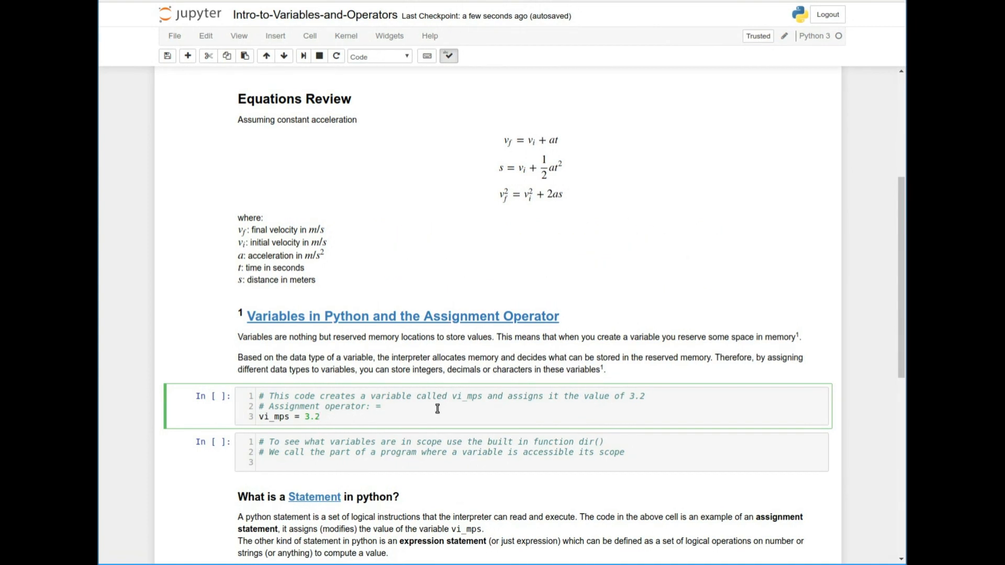
{"action": "key", "text": "Shift+Enter"}
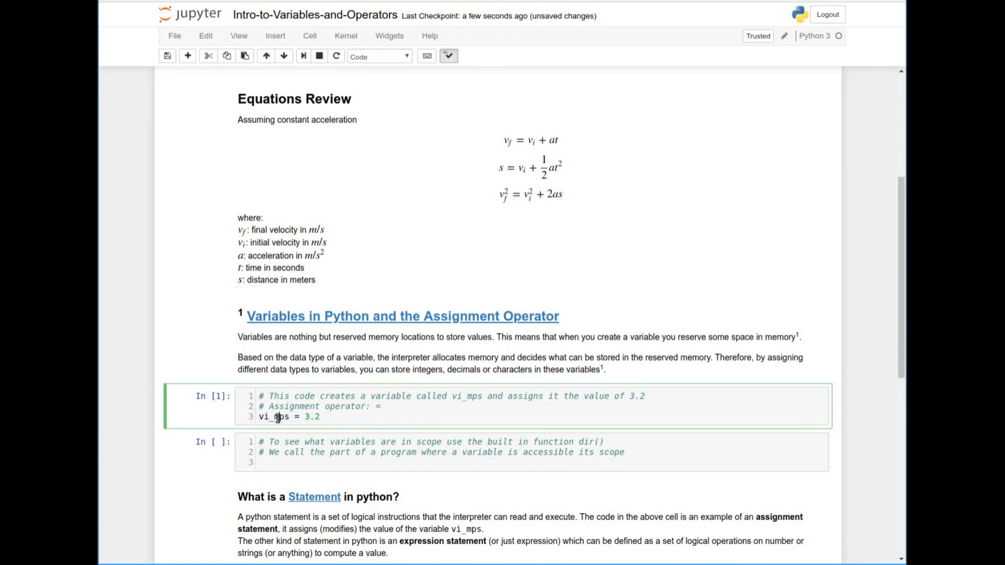
Start typing dir() in the second code cell to list in-scope names.
{"action": "left_click", "coordinate": [302, 417]}
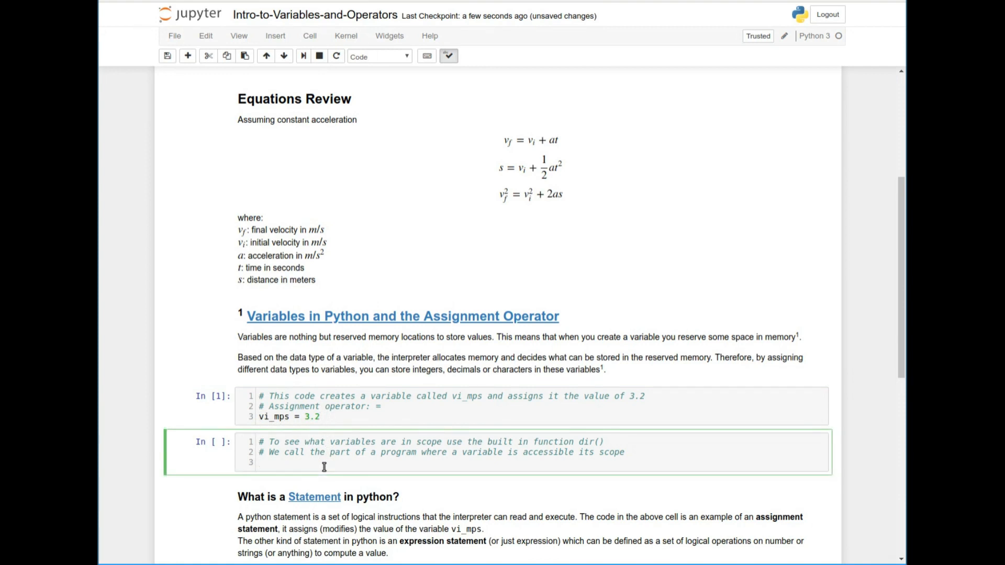
{"action": "type", "text": "dii"}
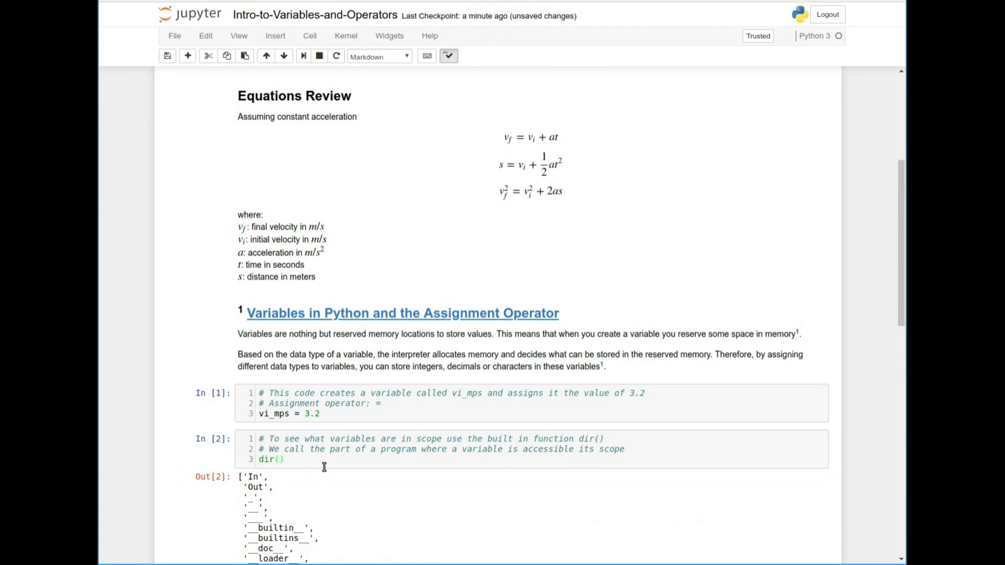
Scroll through the dir() output to confirm vi_mps appears at the end.
{"action": "scroll", "scroll_direction": "down", "scroll_amount": 3}
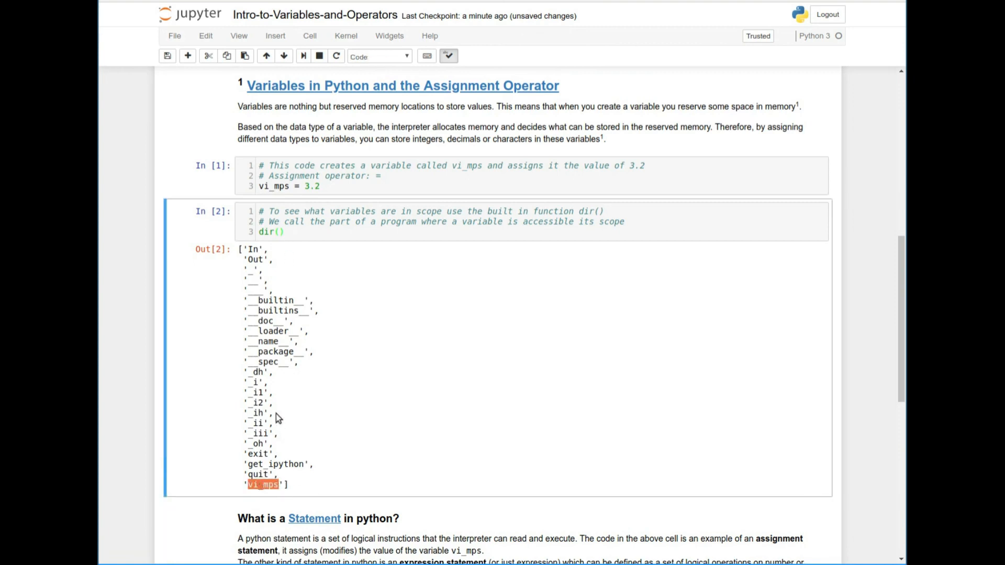
{"action": "mouse_move", "coordinate": [273, 295]}
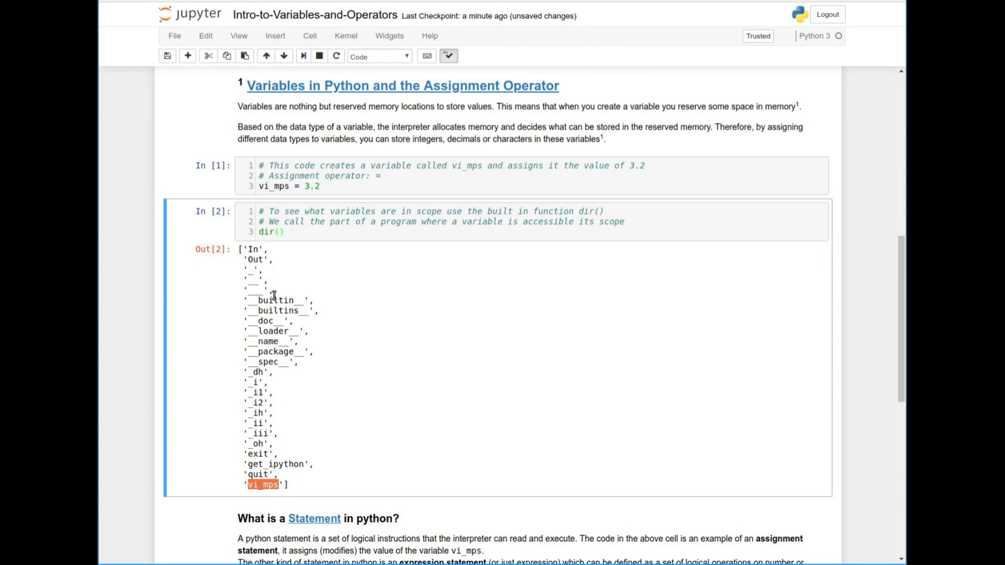
{"action": "mouse_move", "coordinate": [262, 343]}
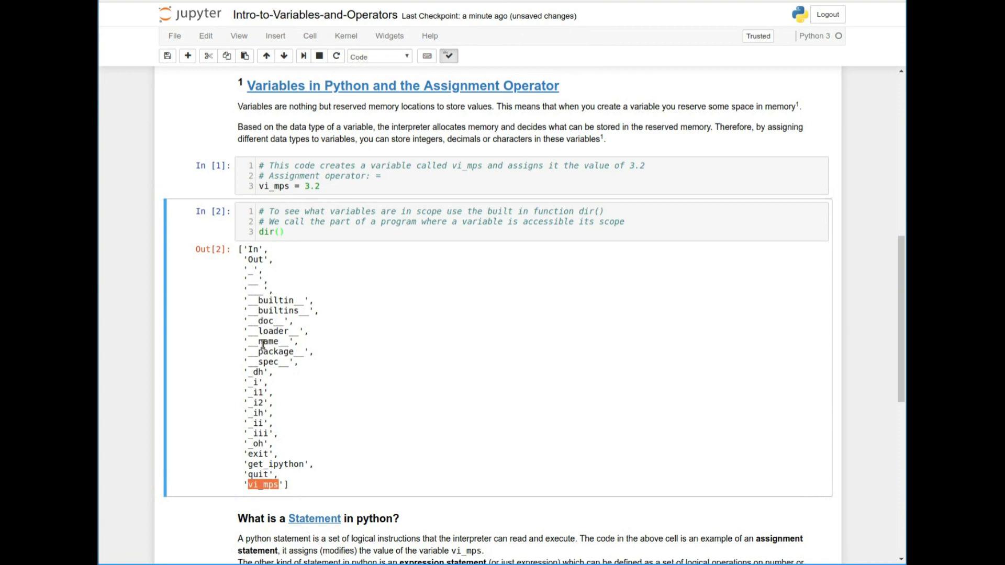
{"action": "mouse_move", "coordinate": [267, 456]}
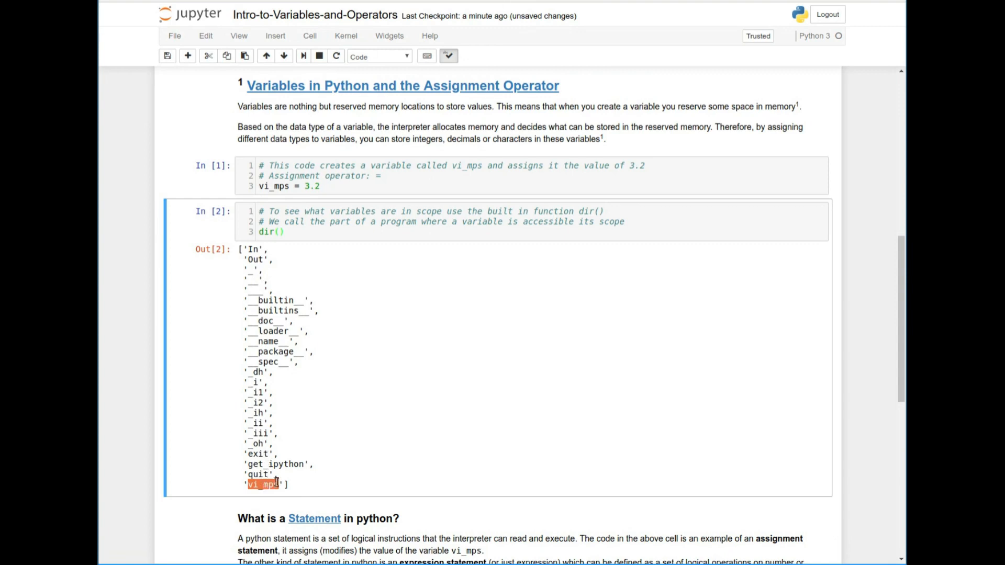
{"action": "mouse_move", "coordinate": [293, 488]}
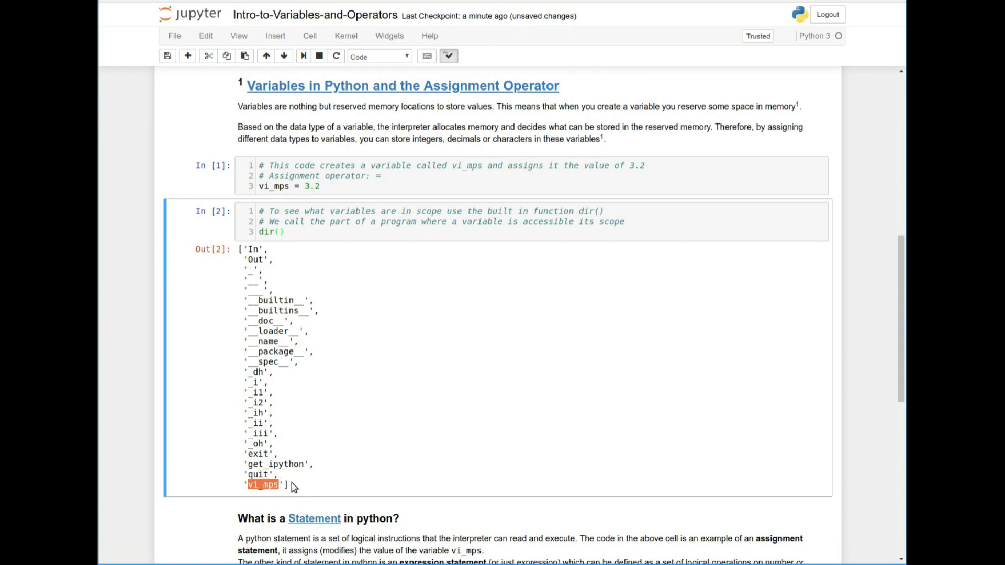
{"action": "mouse_move", "coordinate": [270, 486]}
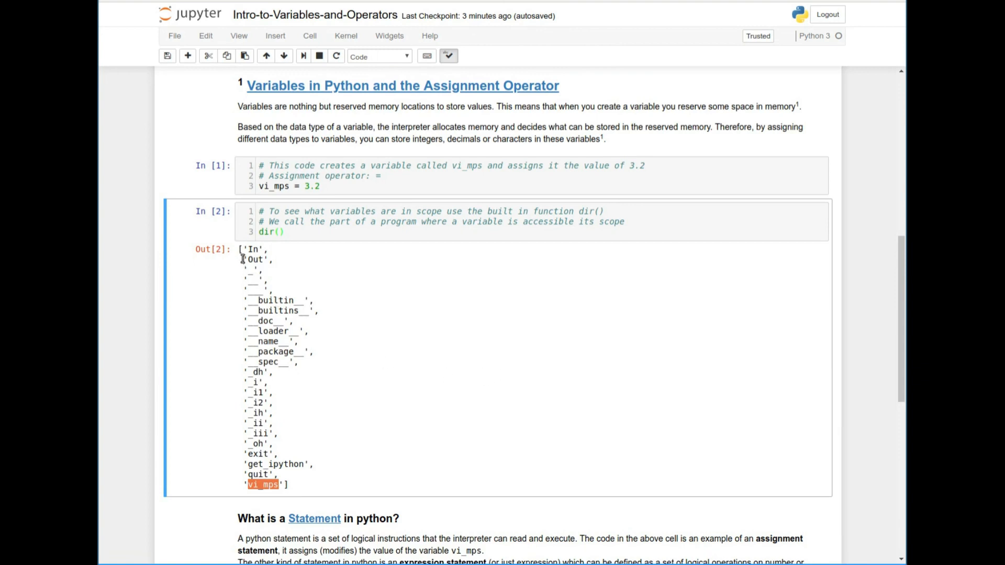
{"action": "mouse_move", "coordinate": [261, 484]}
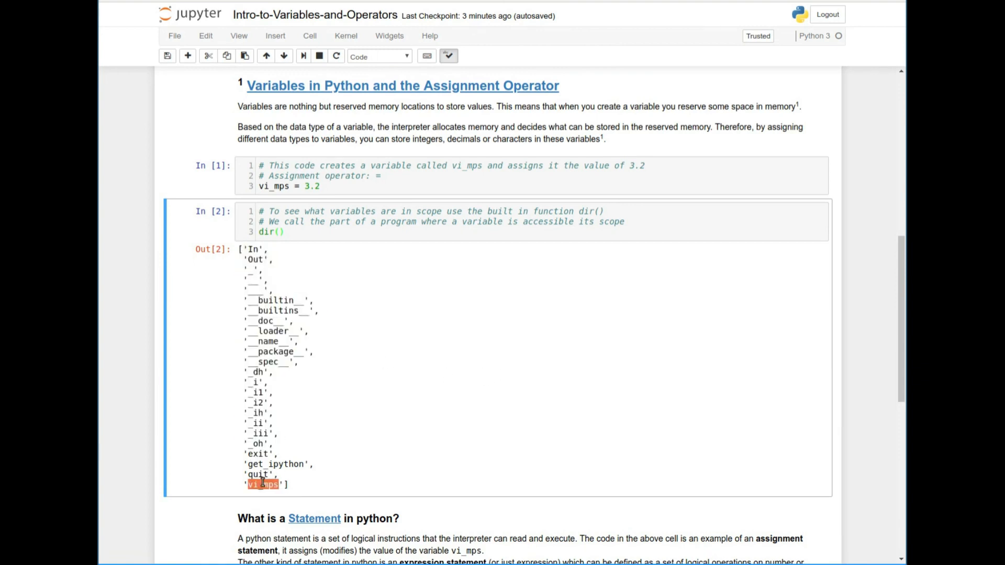
{"action": "mouse_move", "coordinate": [556, 434]}
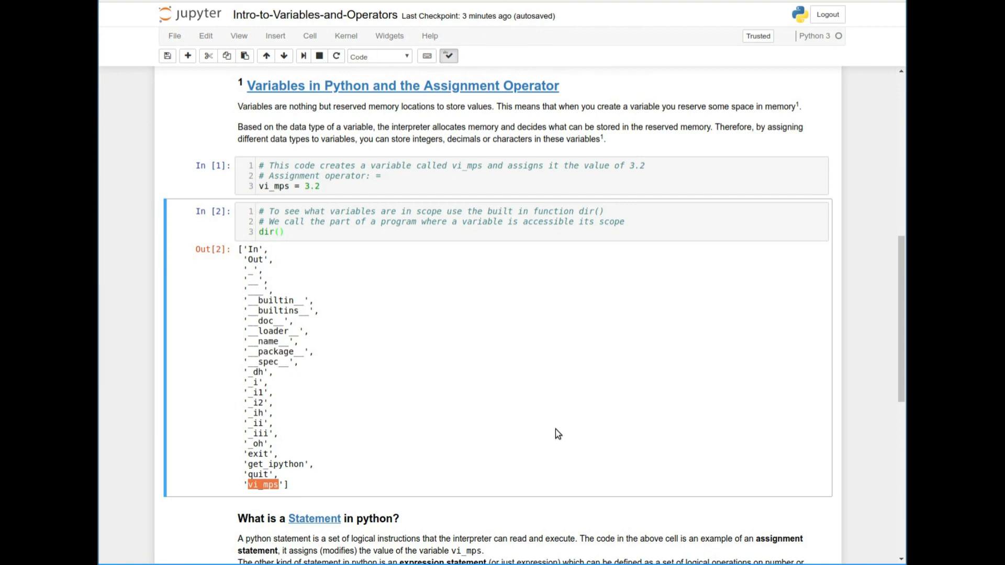
{"action": "scroll", "scroll_direction": "down", "scroll_amount": 3}
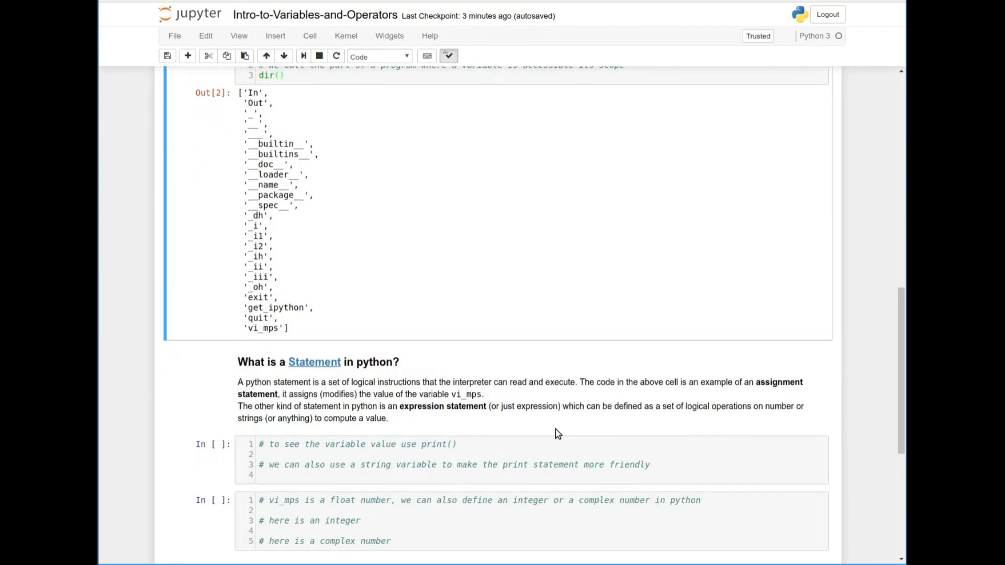
{"action": "scroll", "scroll_direction": "down", "scroll_amount": 3}
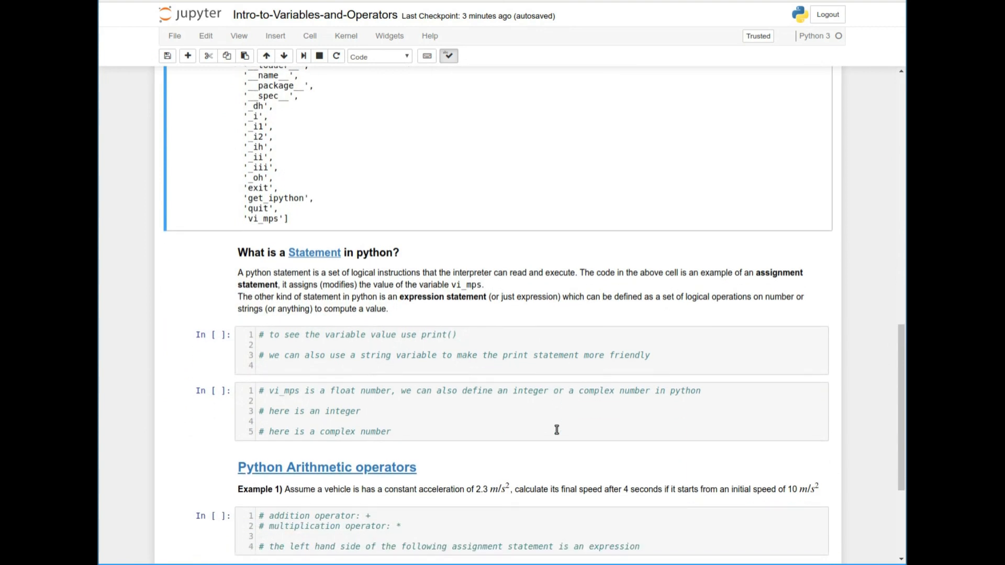
{"action": "scroll", "scroll_direction": "down", "scroll_amount": 3}
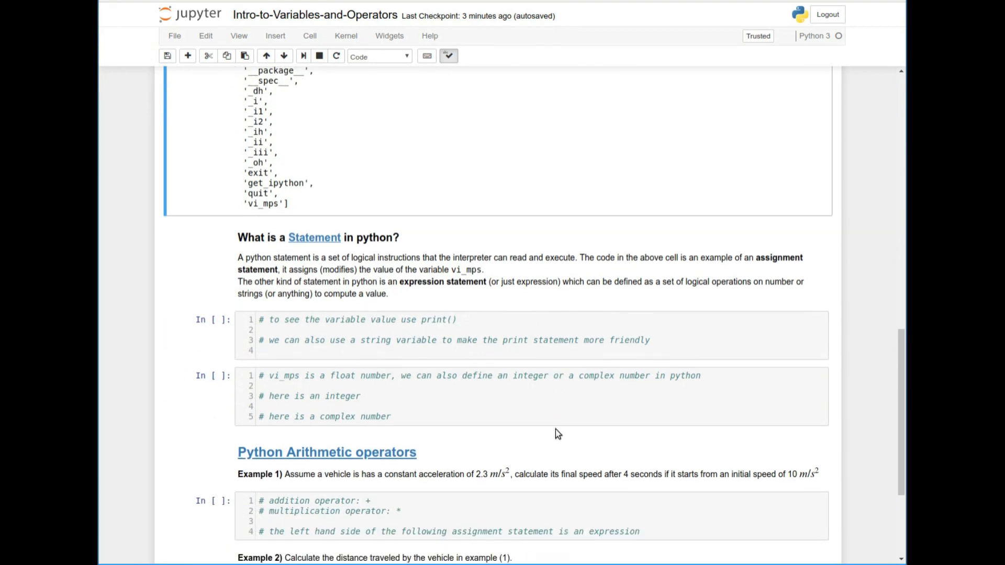
{"action": "scroll", "scroll_direction": "down", "scroll_amount": 3}
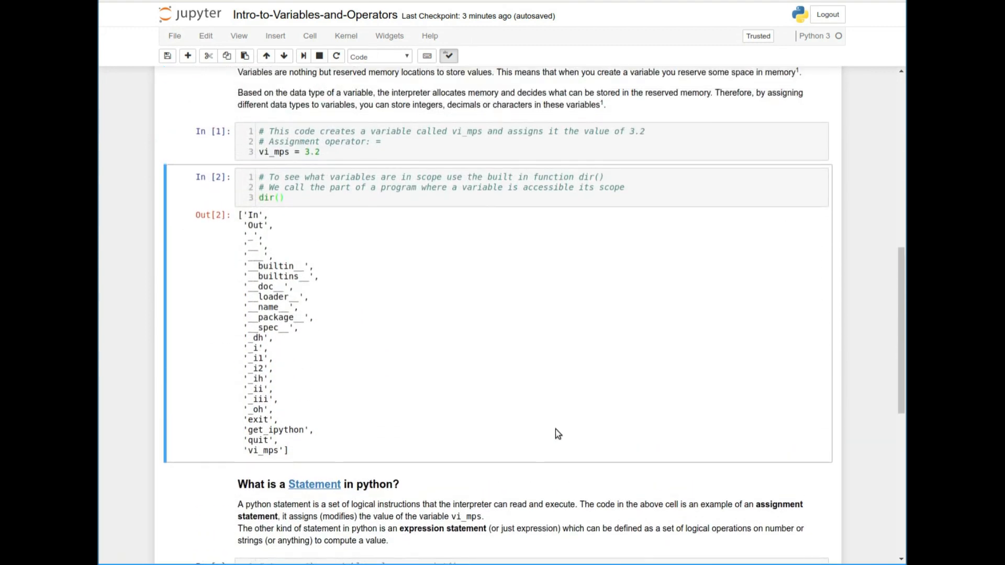
{"action": "left_click", "coordinate": [262, 152]}
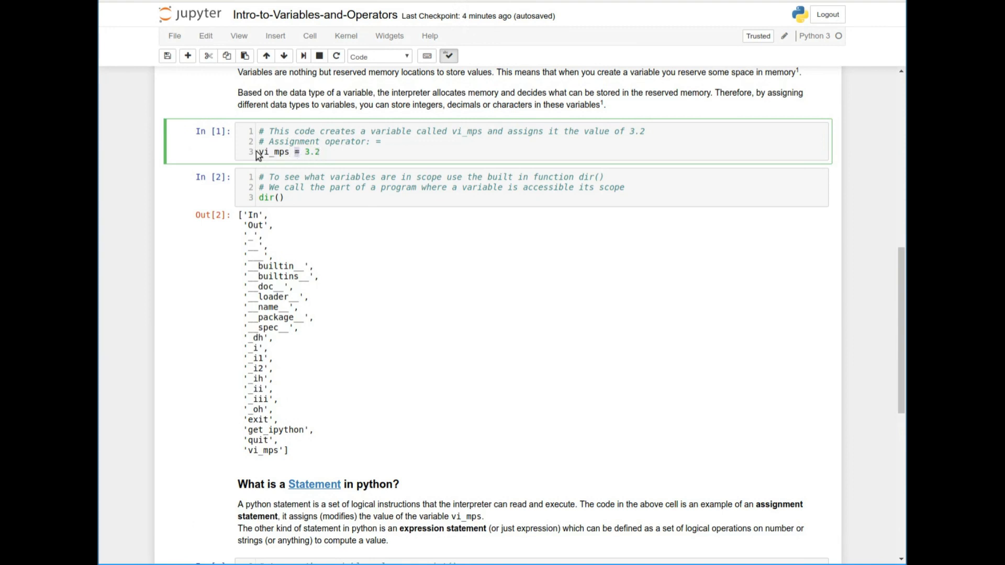
{"action": "double_click", "coordinate": [277, 153]}
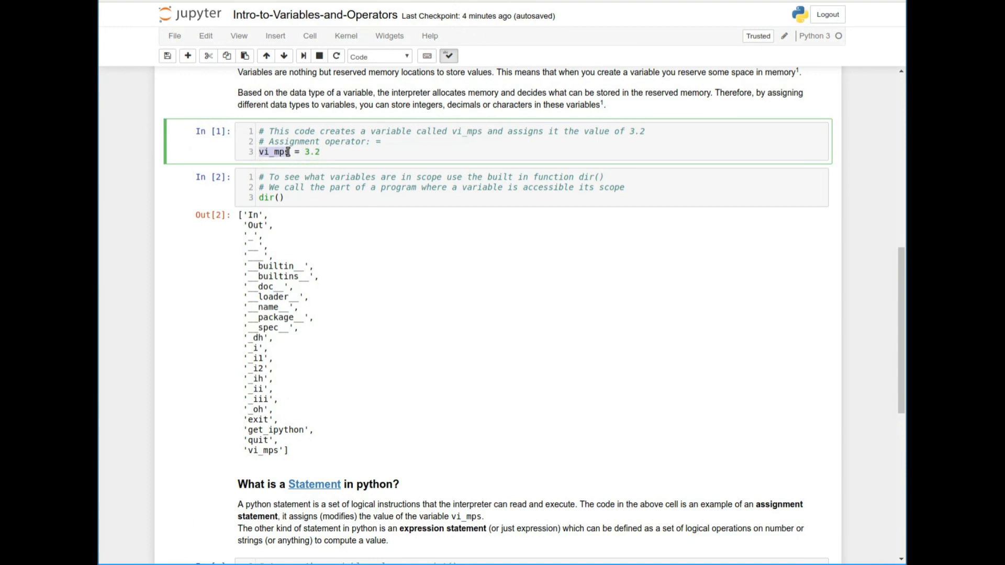
{"action": "left_click", "coordinate": [356, 188]}
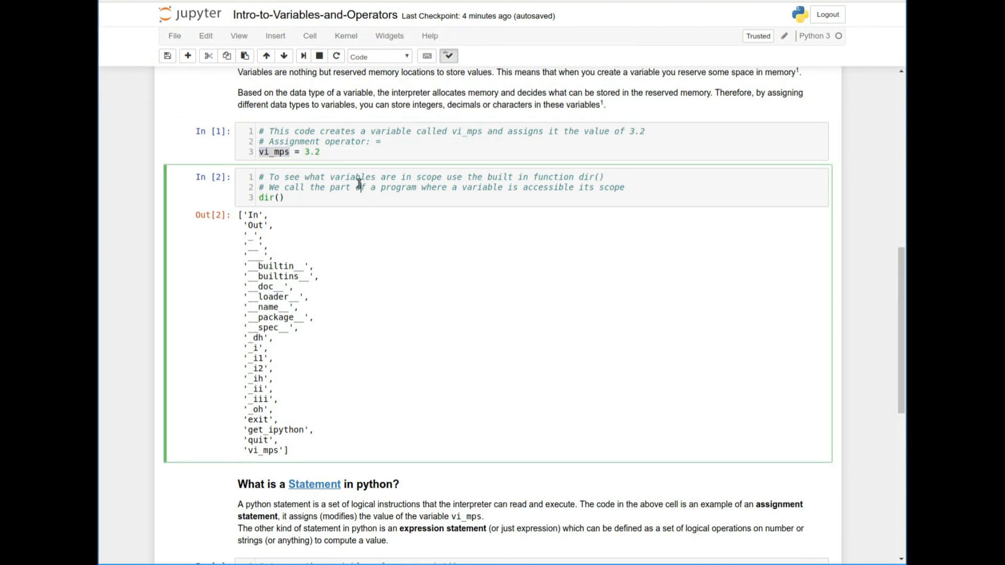
{"action": "left_click", "coordinate": [277, 152]}
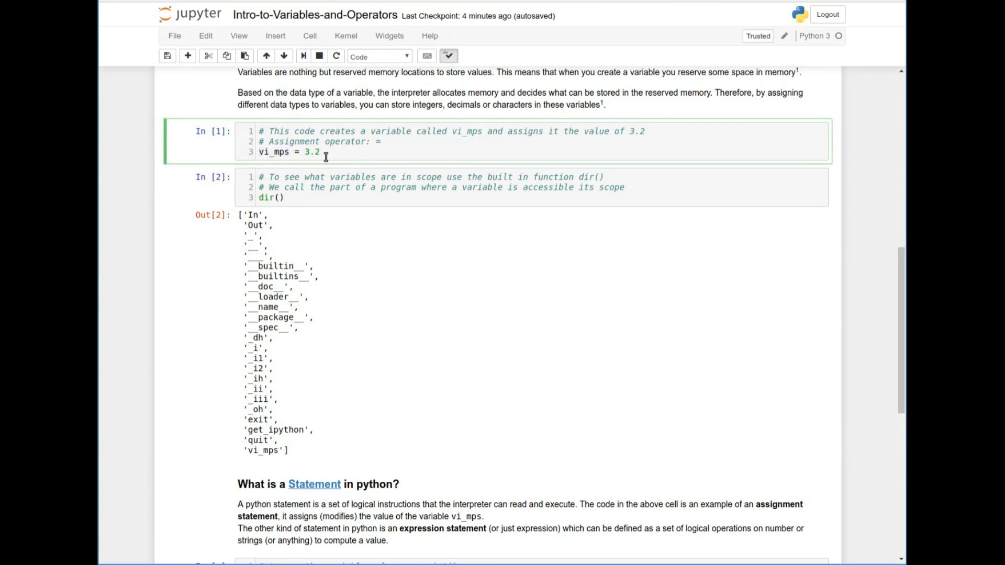
{"action": "scroll", "scroll_direction": "down", "scroll_amount": 3}
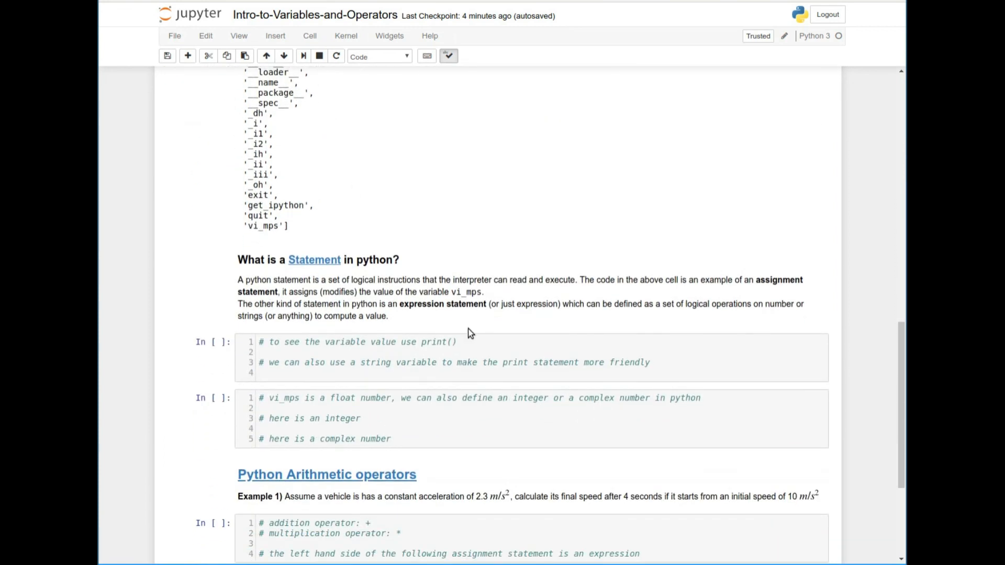
{"action": "mouse_move", "coordinate": [401, 309]}
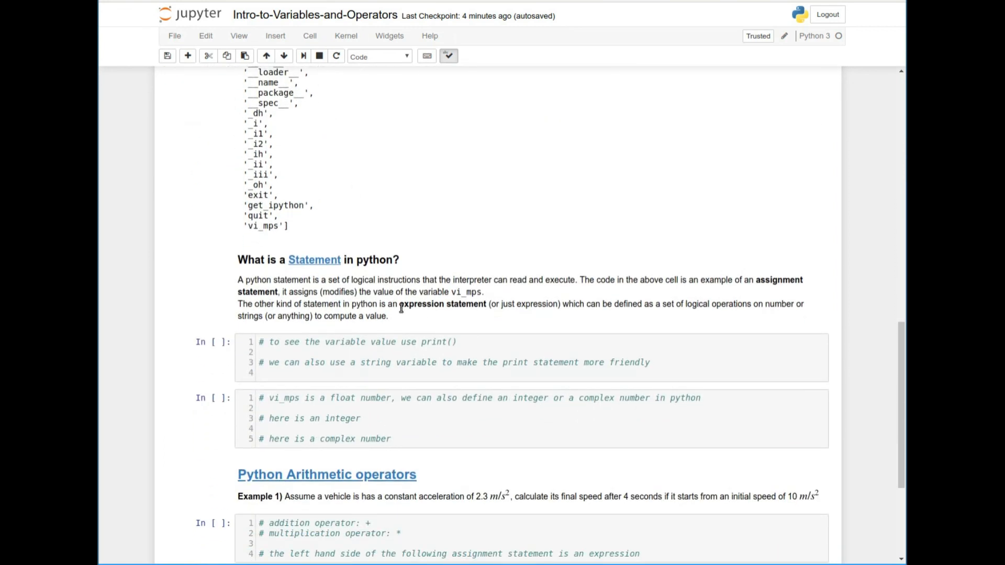
{"action": "double_click", "coordinate": [440, 304]}
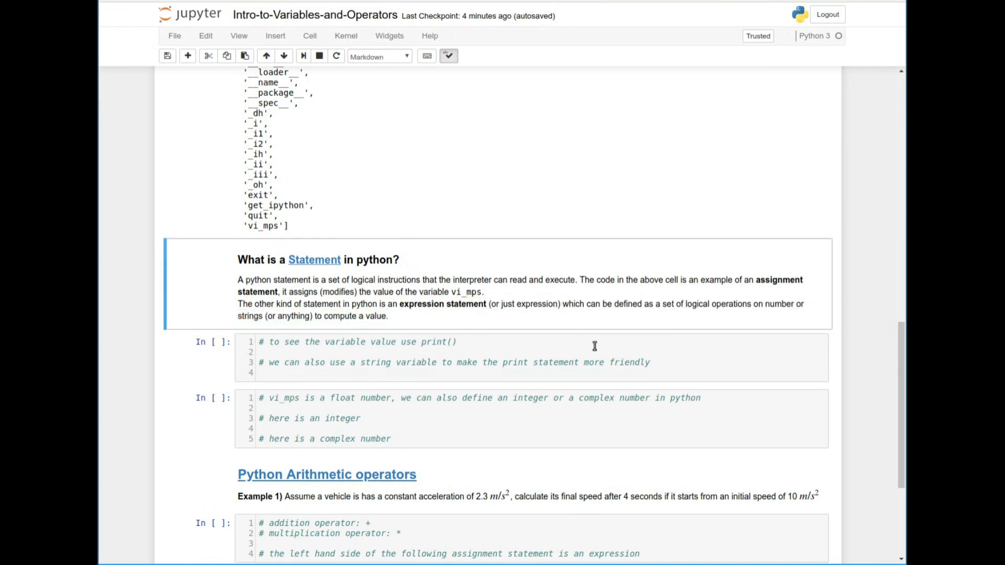
{"action": "mouse_move", "coordinate": [781, 357]}
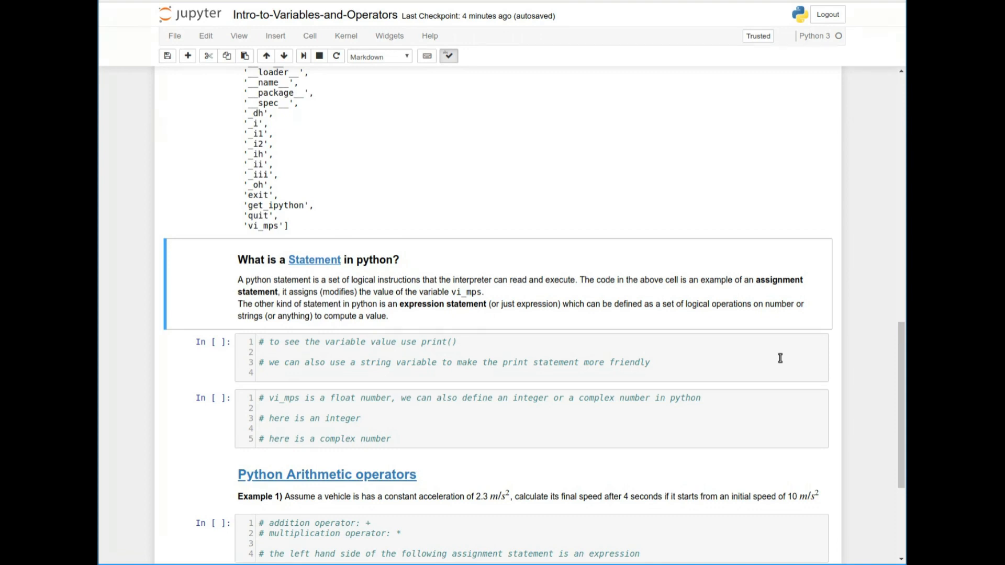
Type print(vi_mps) in the first empty code cell.
{"action": "type", "text": "p"}
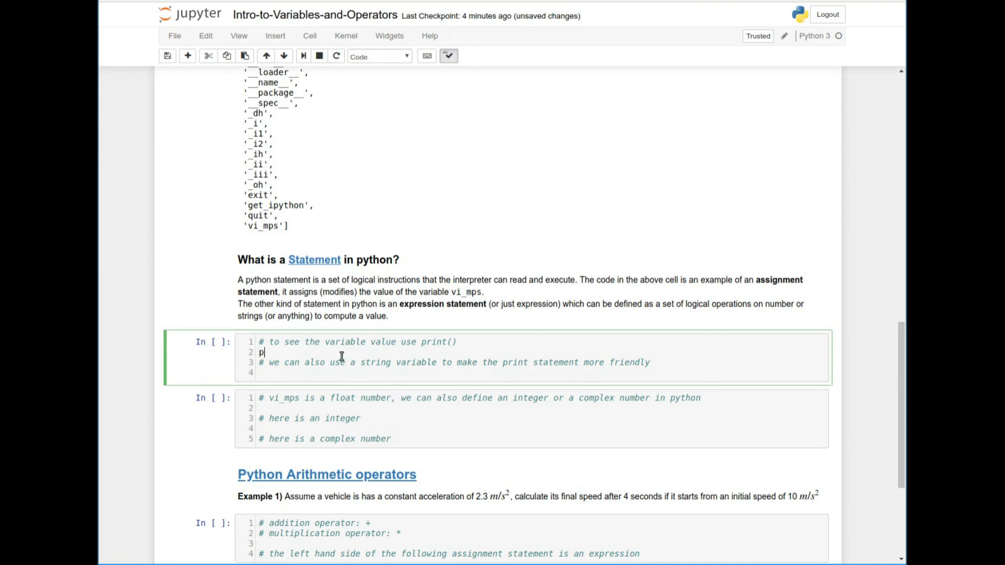
{"action": "type", "text": "rint("}
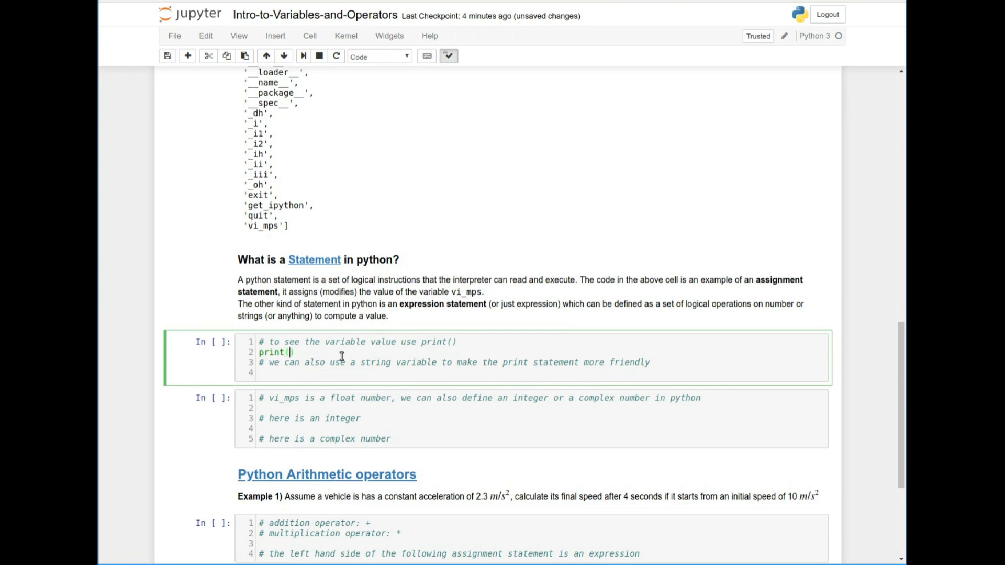
{"action": "type", "text": "vi_mps"}
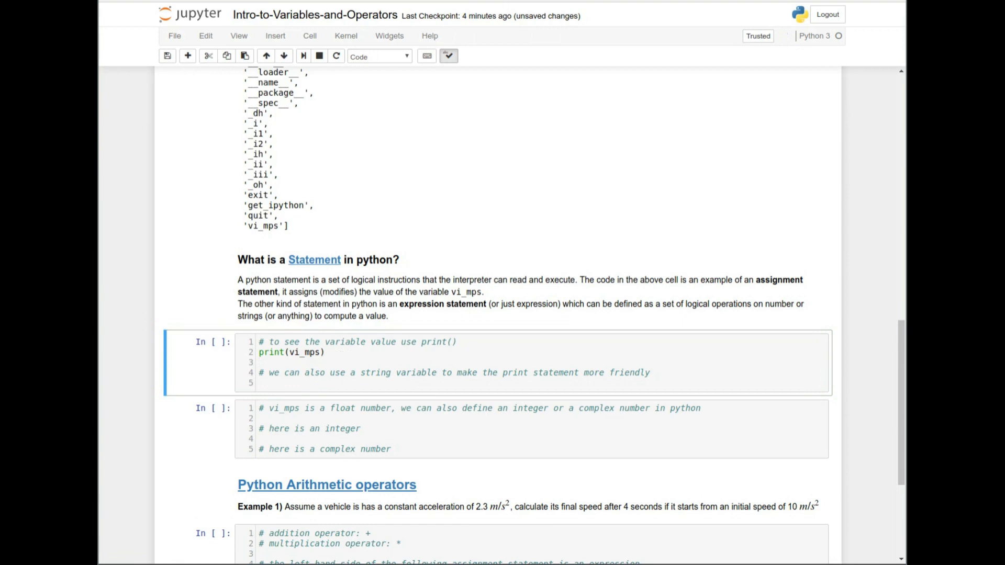
Define vi_string = 'This is the initial velocity in m/s: ' and begin print(vi_string.
{"action": "left_click", "coordinate": [303, 384]}
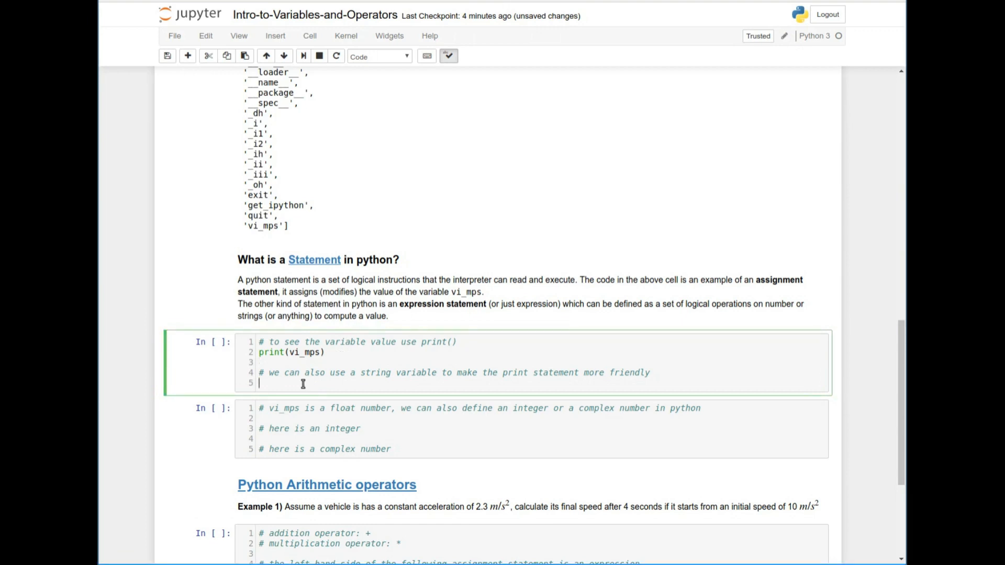
{"action": "type", "text": "v"}
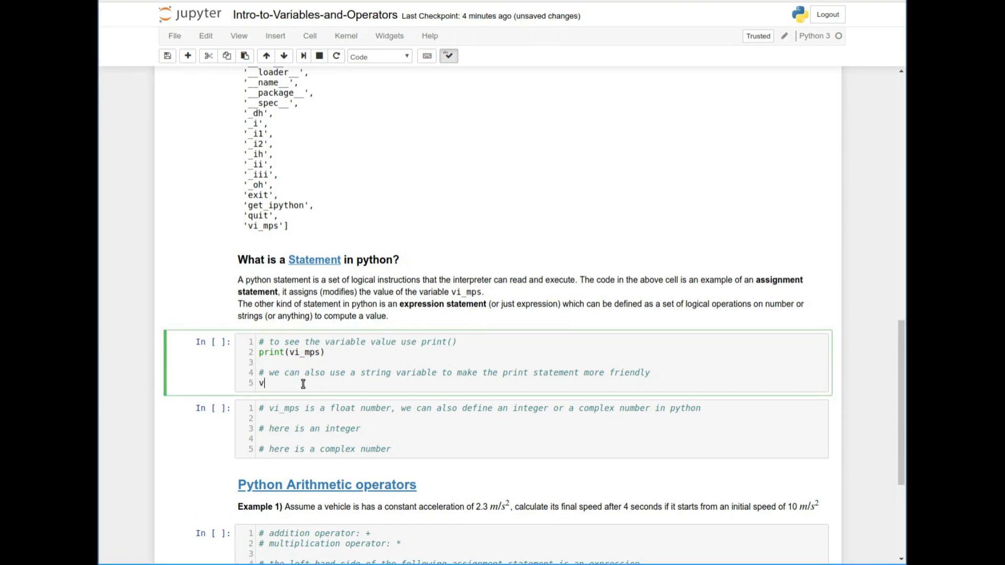
{"action": "type", "text": "i_string"}
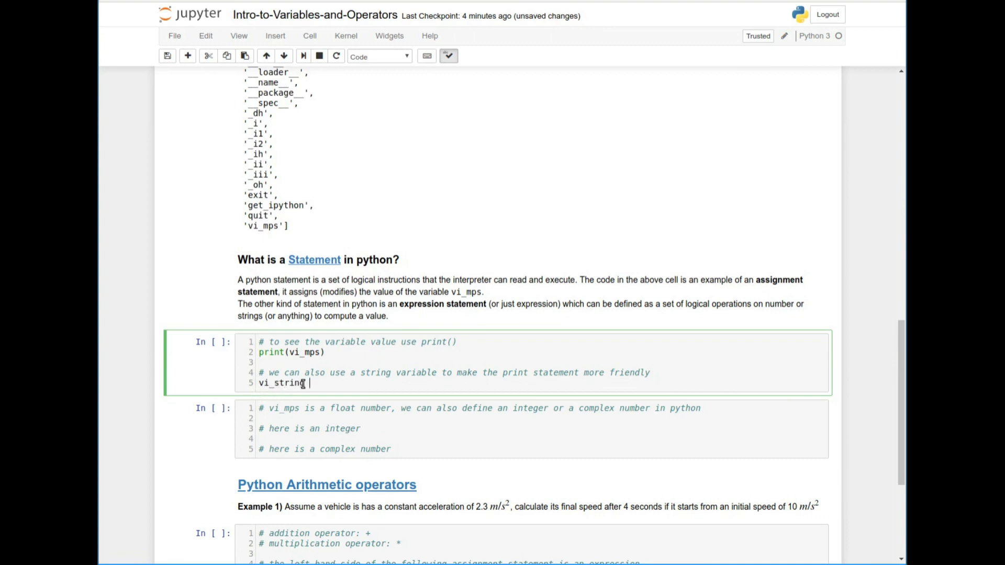
{"action": "type", "text": "= \"\""}
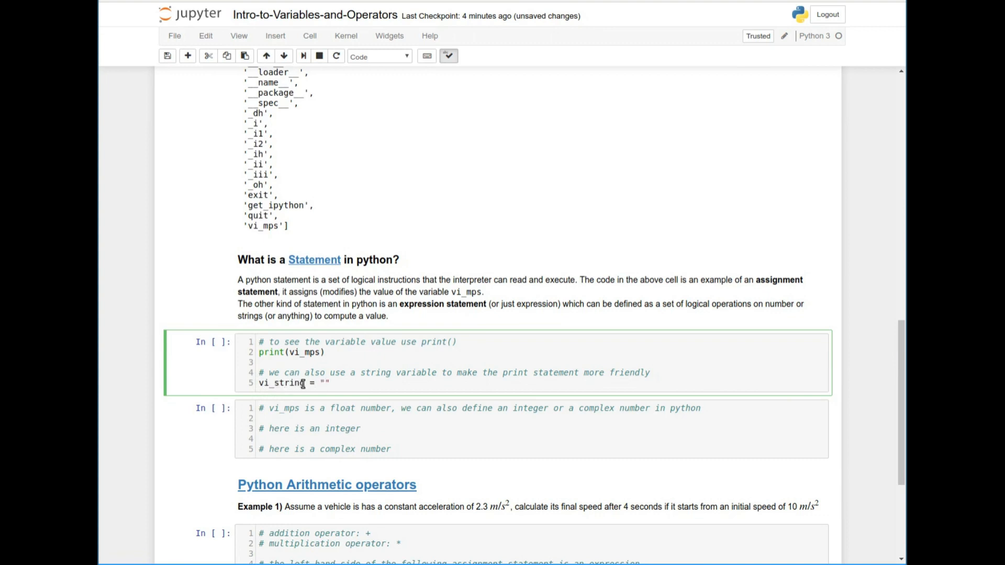
{"action": "type", "text": "This is the init'"}
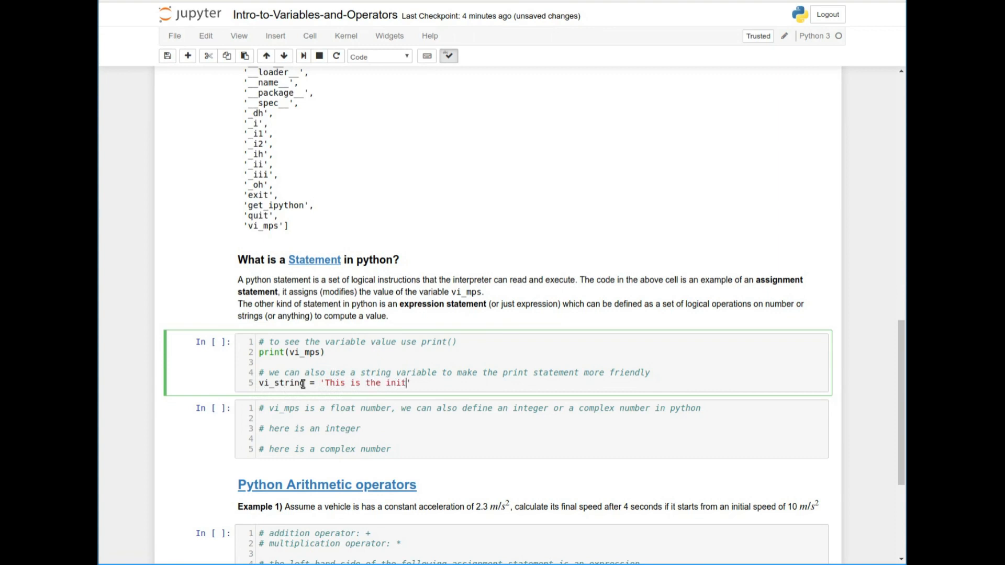
{"action": "type", "text": "ial velocity'"}
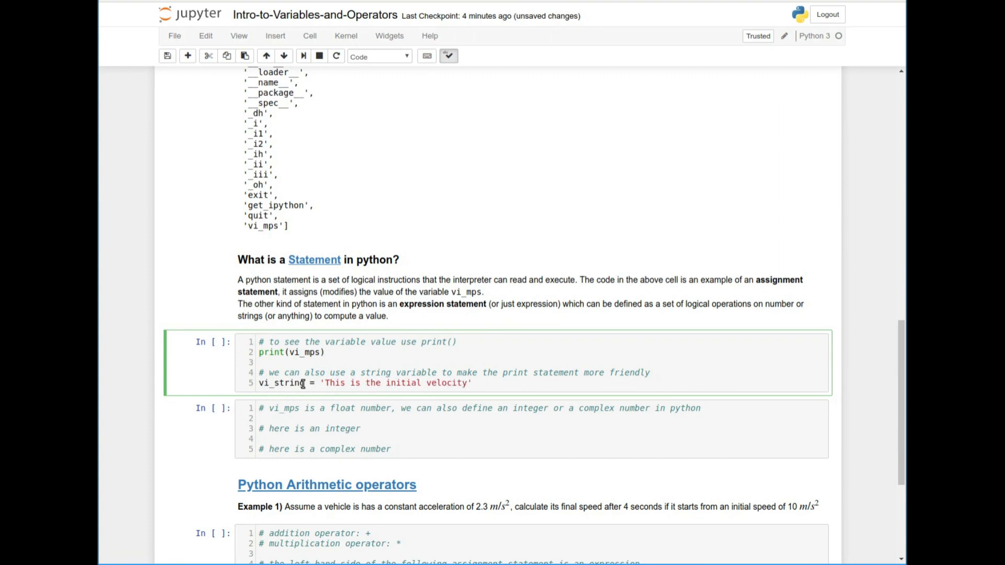
{"action": "type", "text": "in m"}
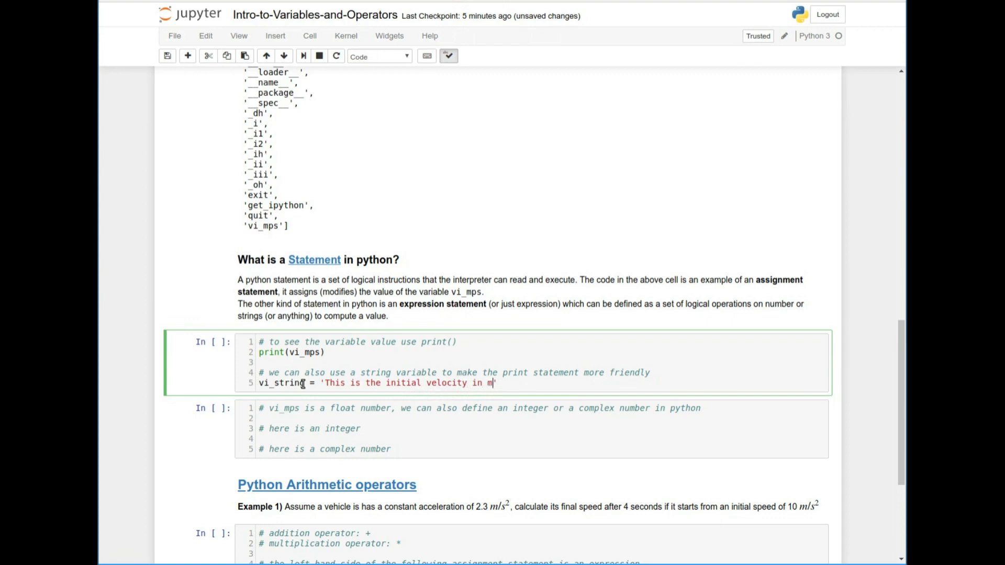
{"action": "type", "text": "/s:"}
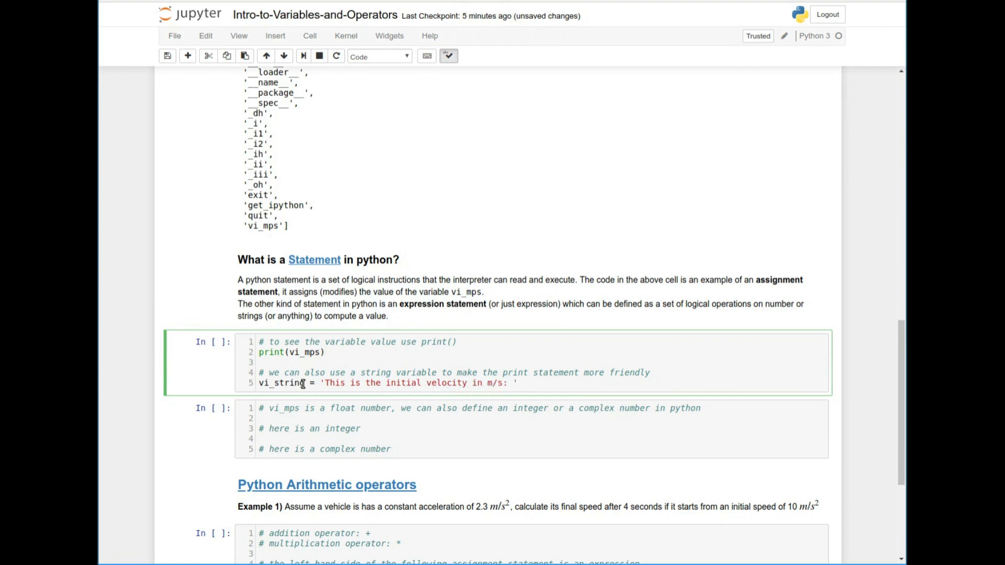
{"action": "mouse_move", "coordinate": [550, 387]}
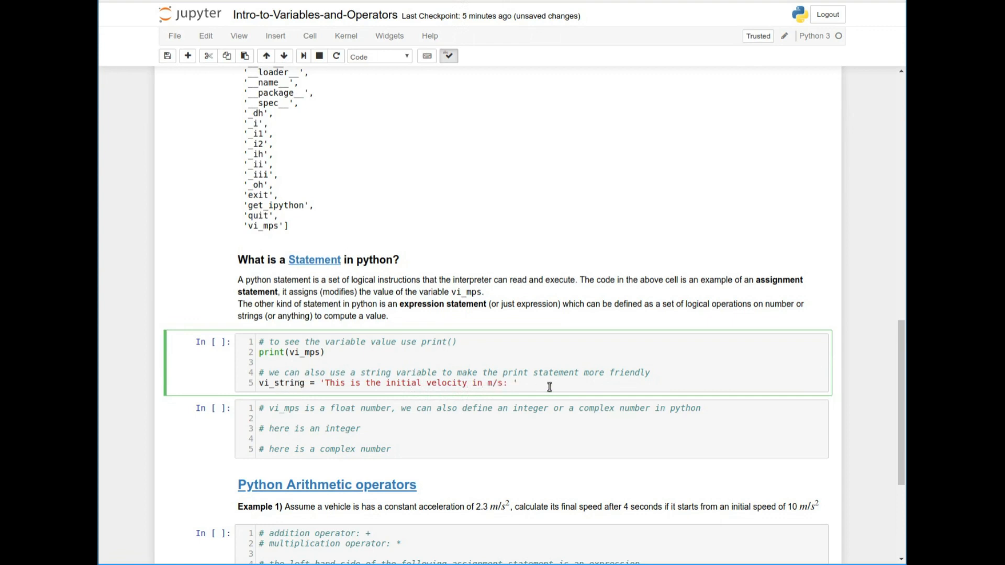
{"action": "mouse_move", "coordinate": [547, 387]}
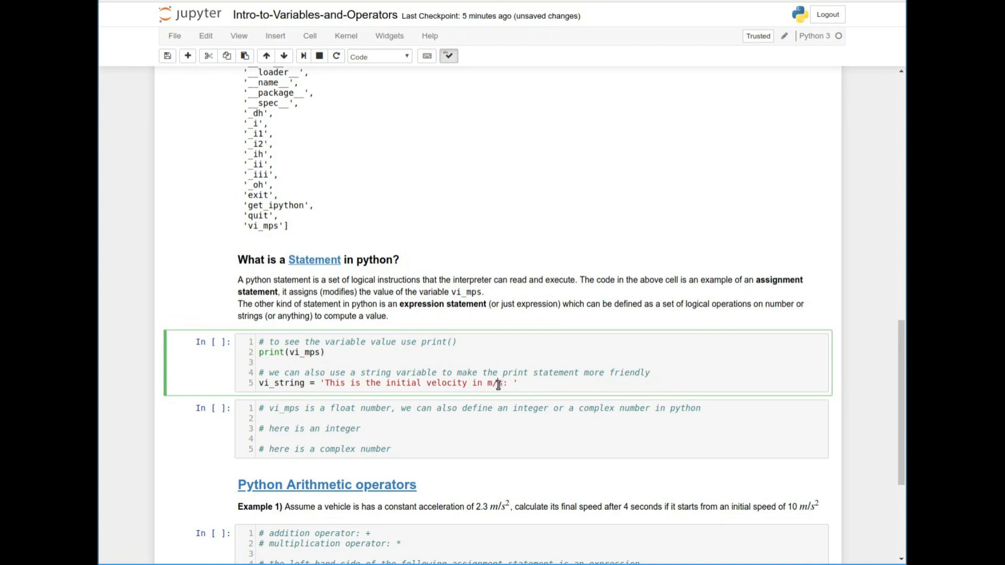
{"action": "mouse_move", "coordinate": [485, 384]}
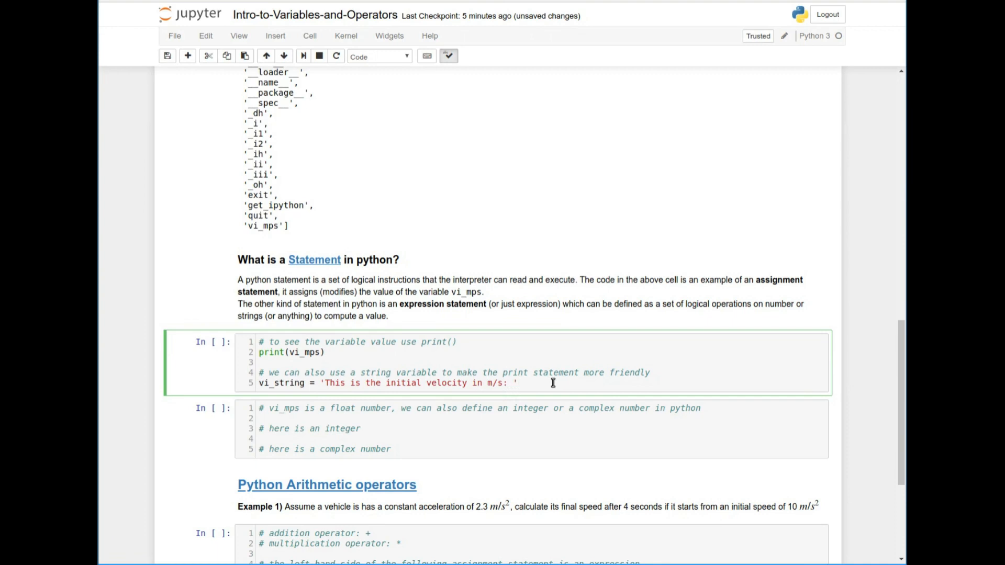
{"action": "mouse_move", "coordinate": [484, 383]}
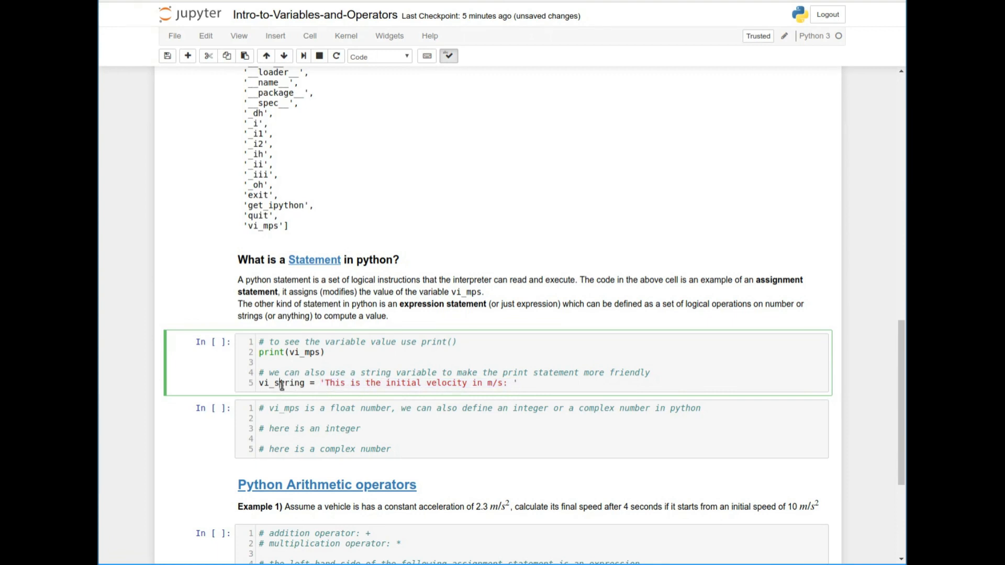
{"action": "mouse_move", "coordinate": [532, 373]}
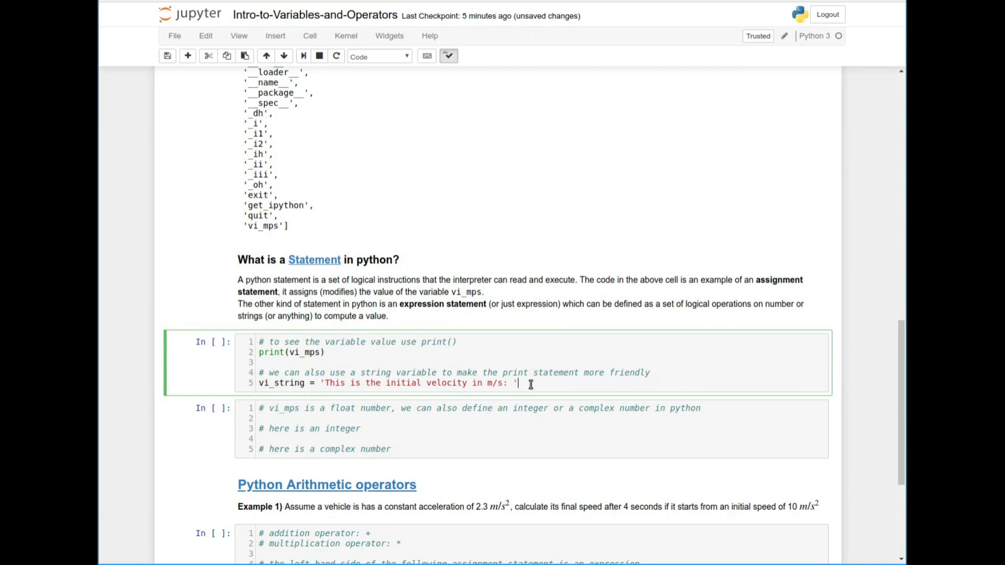
{"action": "type", "text": "print("}
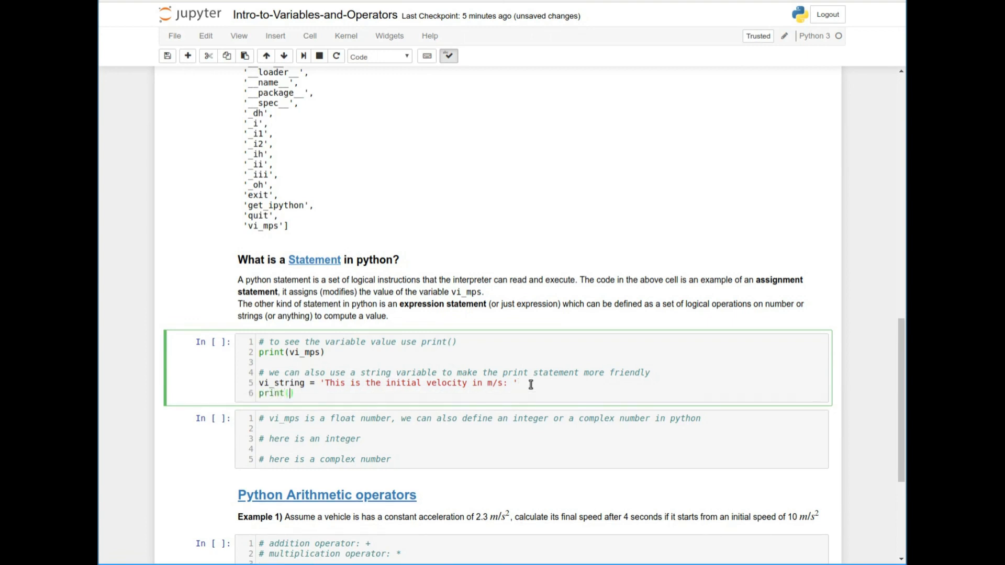
{"action": "type", "text": "(vi_string, vi_mps"}
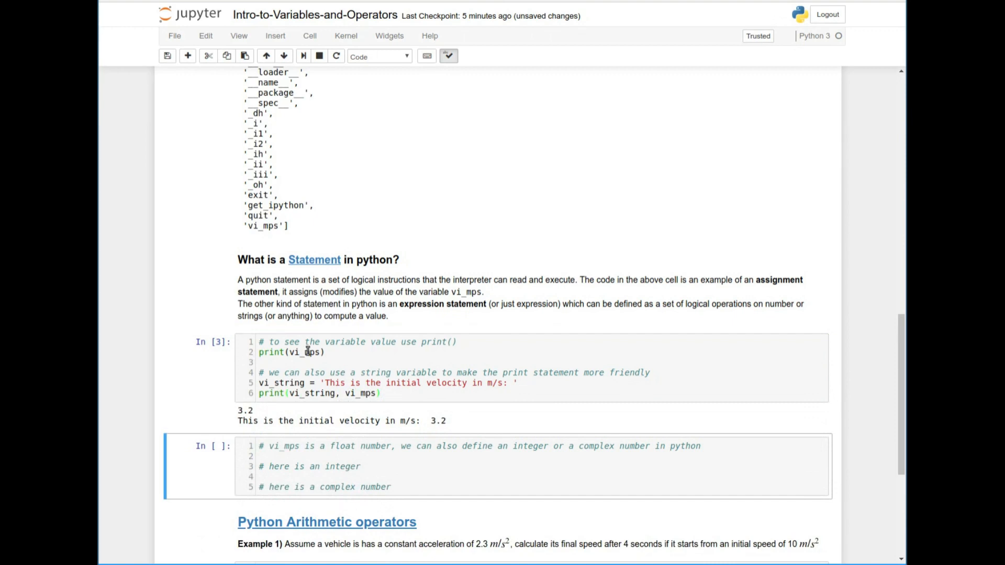
Highlight vi_mps and the printed initial velocity message in the output.
{"action": "double_click", "coordinate": [244, 410]}
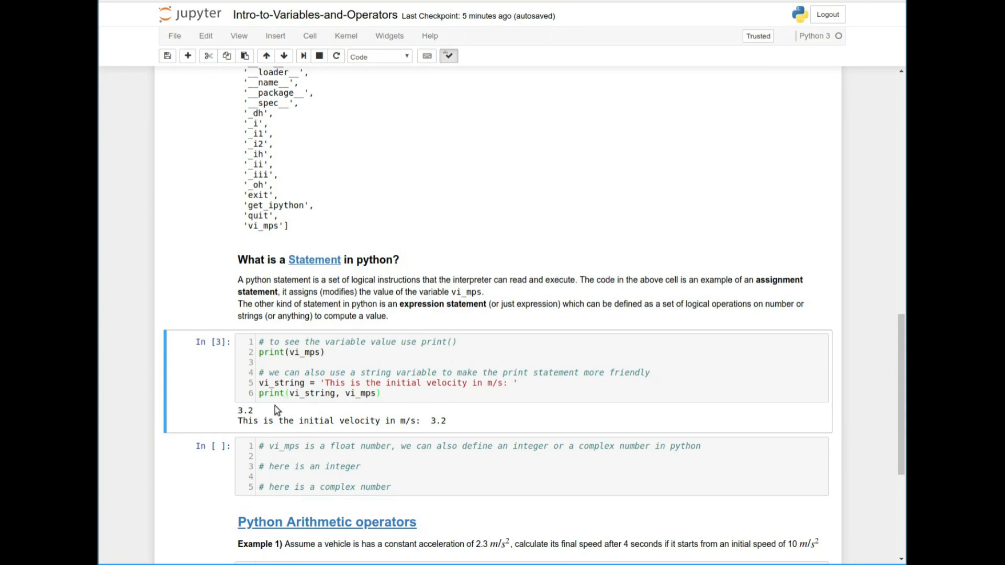
{"action": "double_click", "coordinate": [249, 421]}
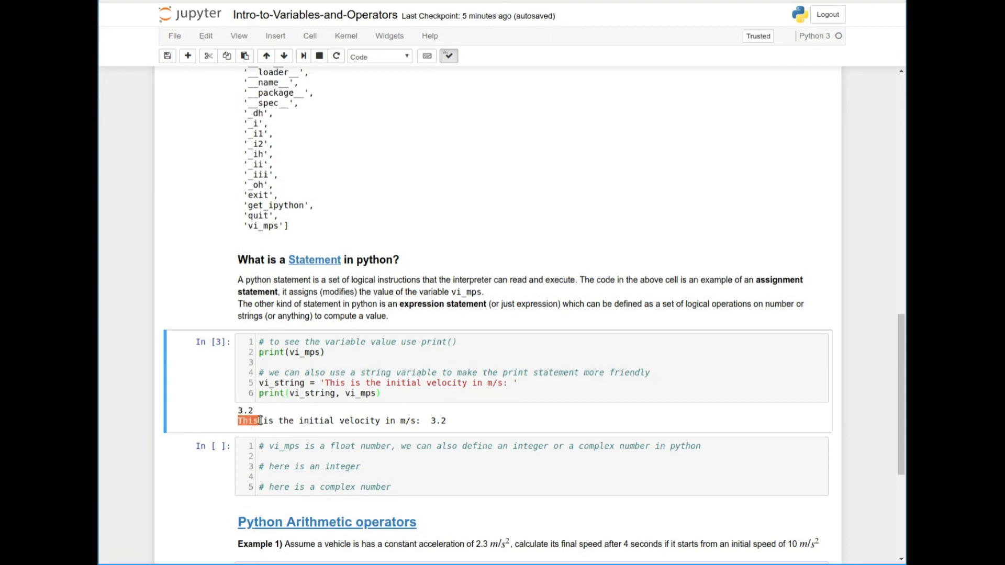
{"action": "left_click_drag", "start_coordinate": [237, 420], "coordinate": [416, 420]}
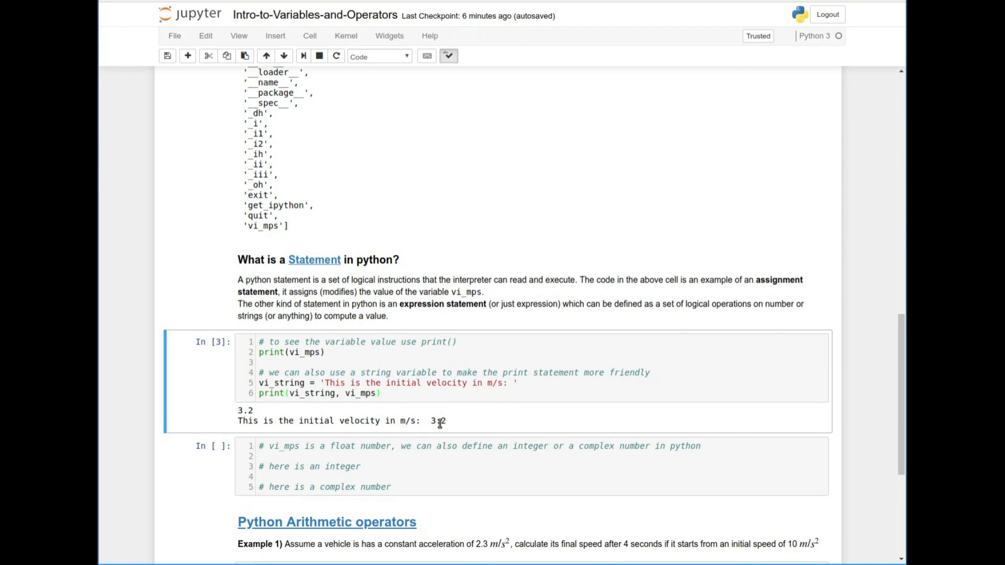
{"action": "scroll", "scroll_direction": "down", "scroll_amount": 3}
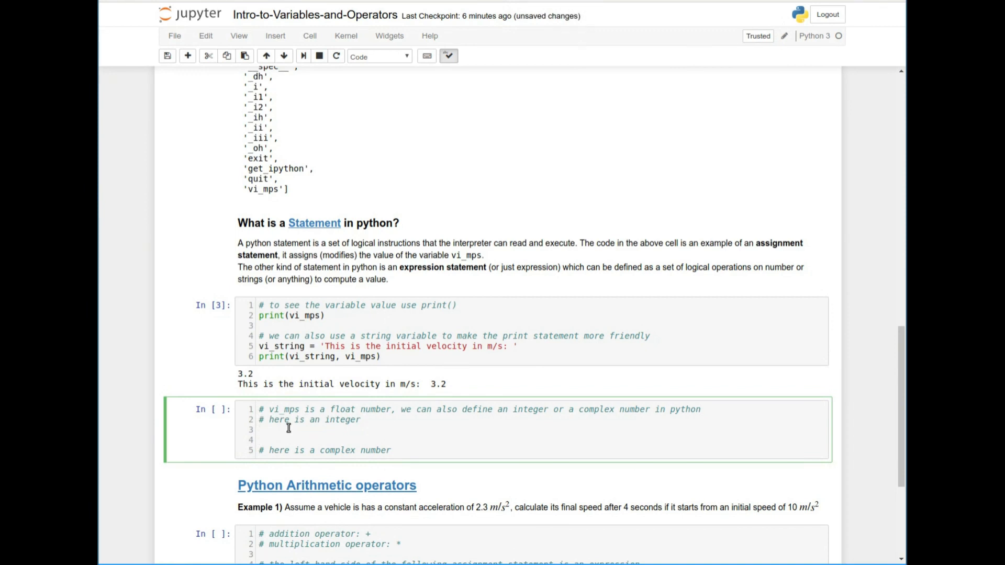
Set fourier_series_terms = 5 under the integer comment.
{"action": "left_click", "coordinate": [263, 430]}
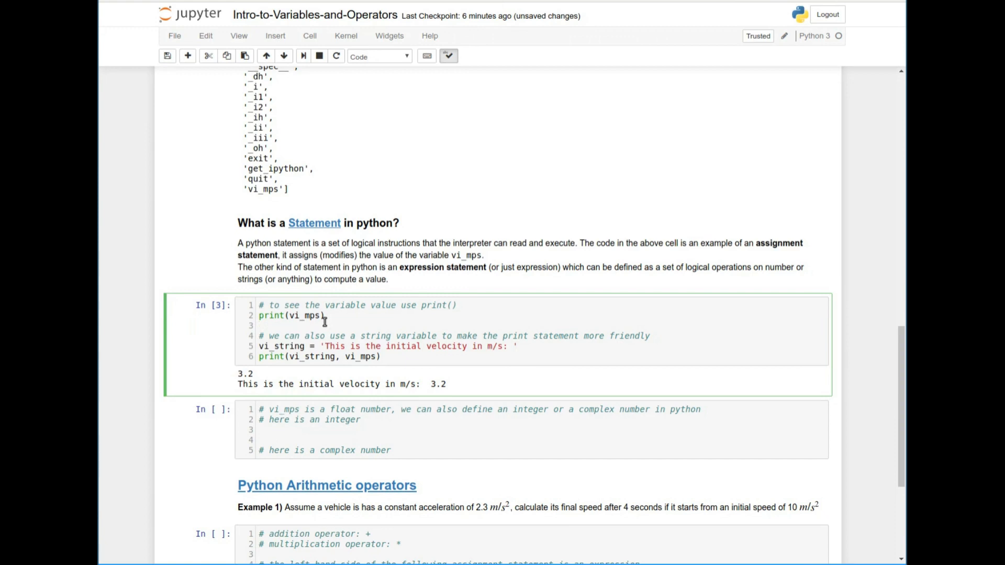
{"action": "left_click", "coordinate": [277, 429]}
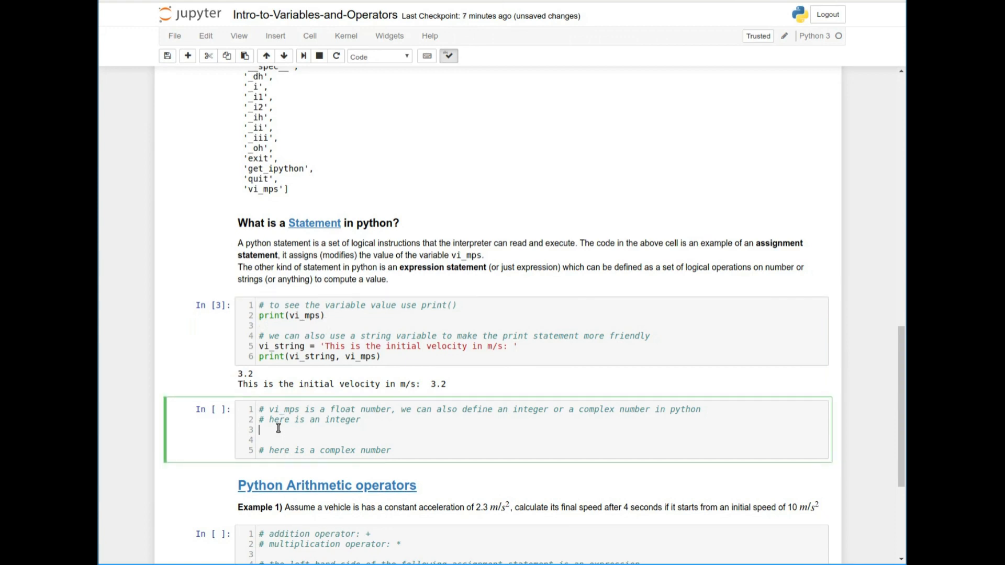
{"action": "type", "text": "fourier_series"}
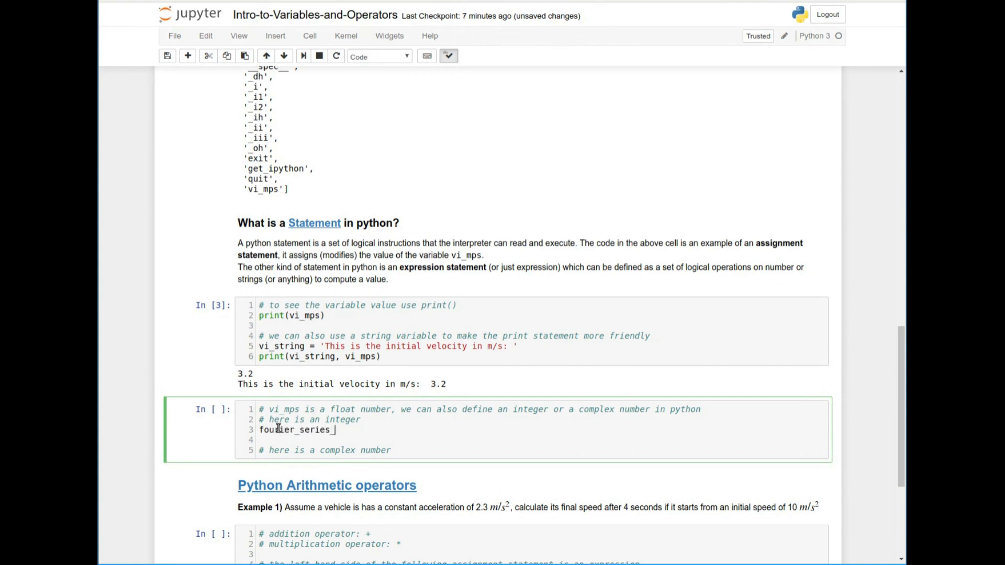
{"action": "type", "text": "gter"}
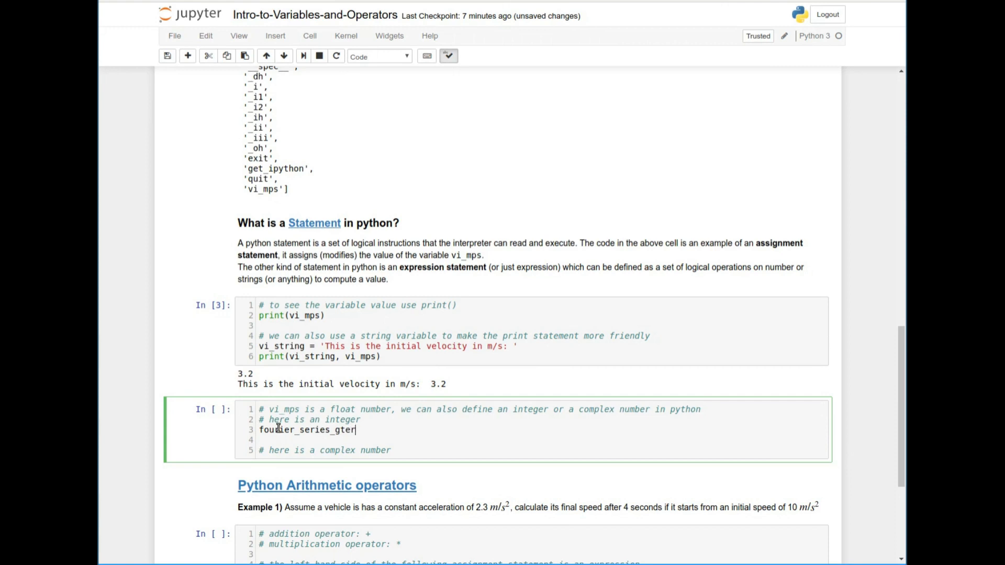
{"action": "key", "text": "Backspace"}
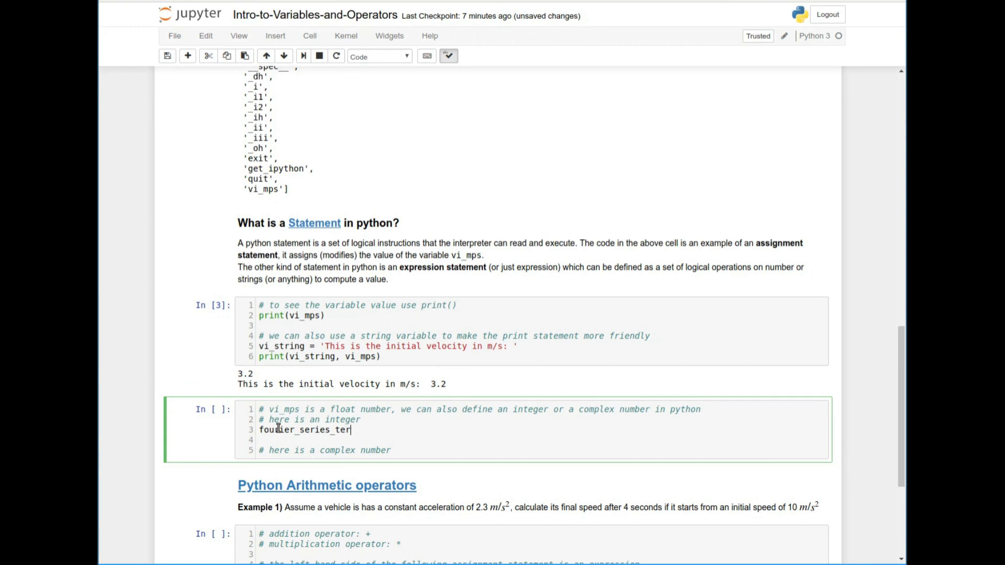
{"action": "type", "text": "ms ="}
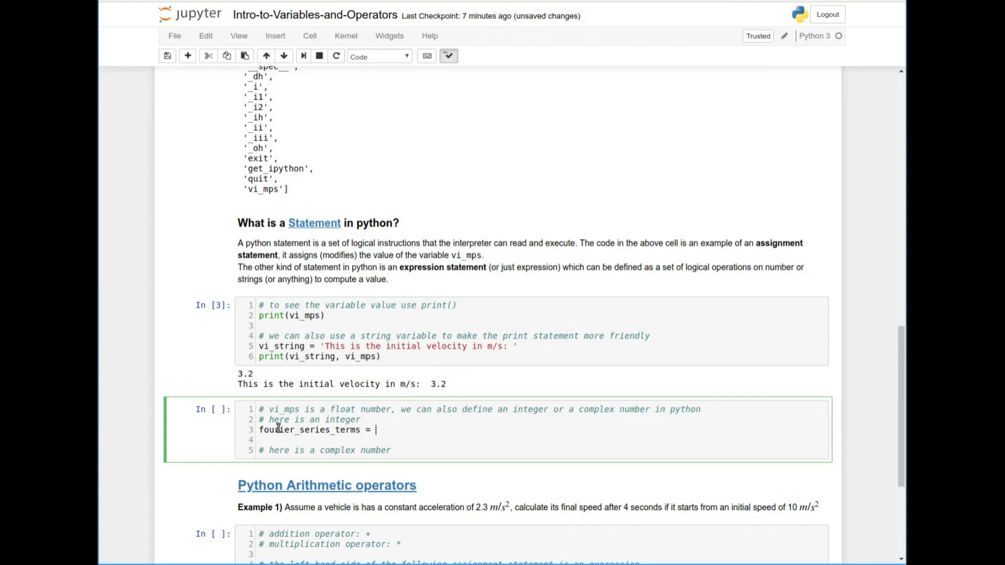
{"action": "type", "text": "5"}
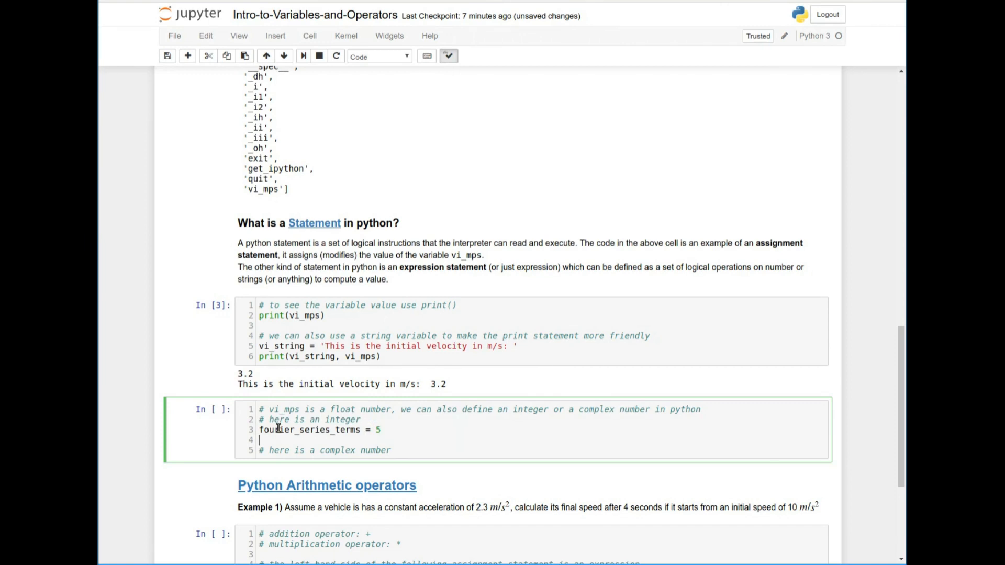
Print 'the number of terms in the series is: ' followed by fourier_series_terms.
{"action": "type", "text": "prin"}
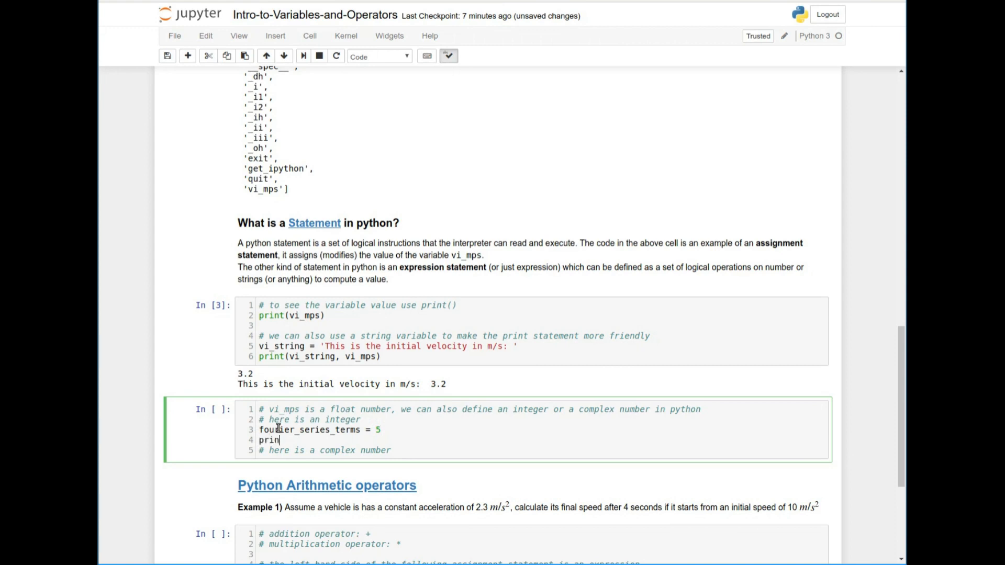
{"action": "type", "text": "t('')"}
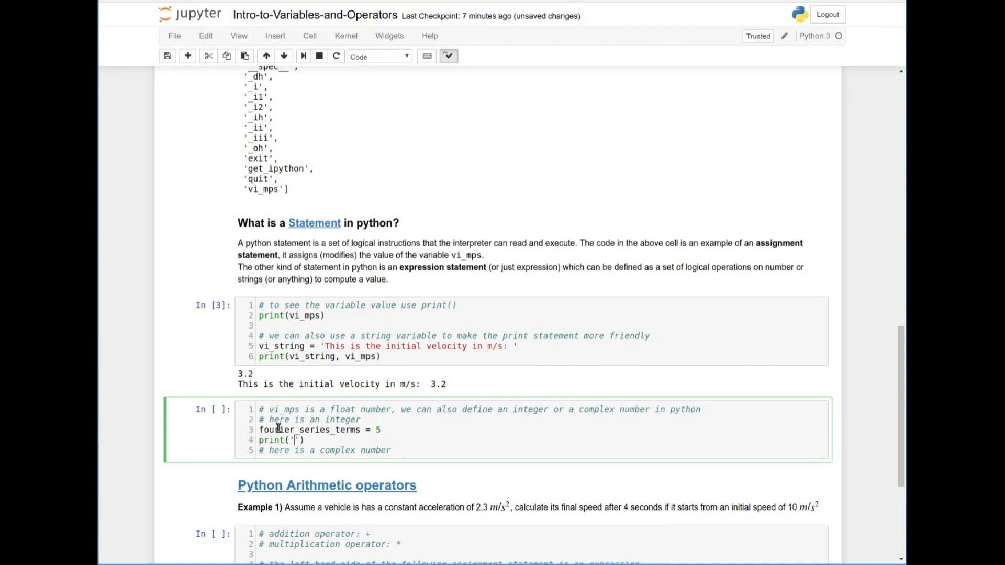
{"action": "type", "text": "the number of terms"}
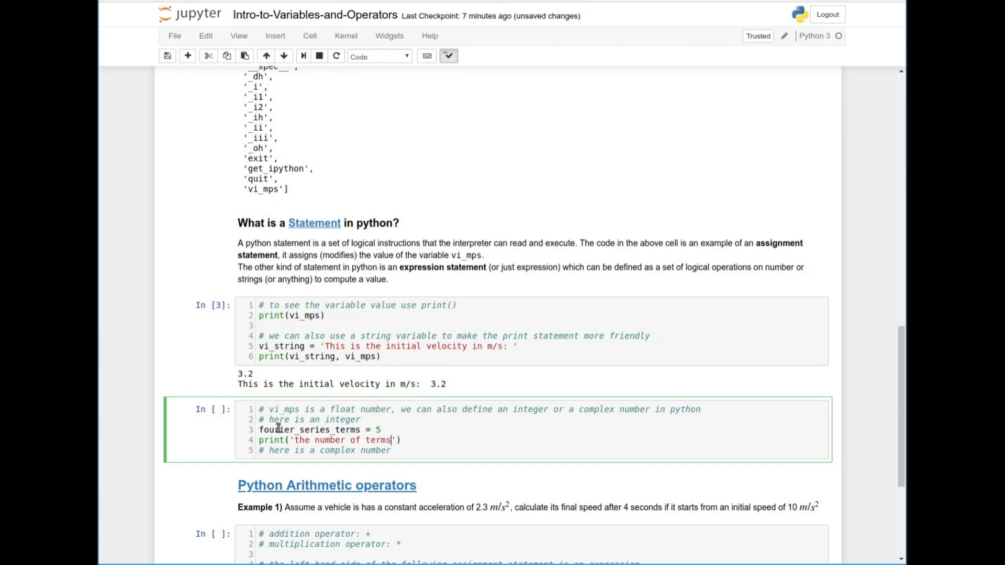
{"action": "type", "text": "in a"}
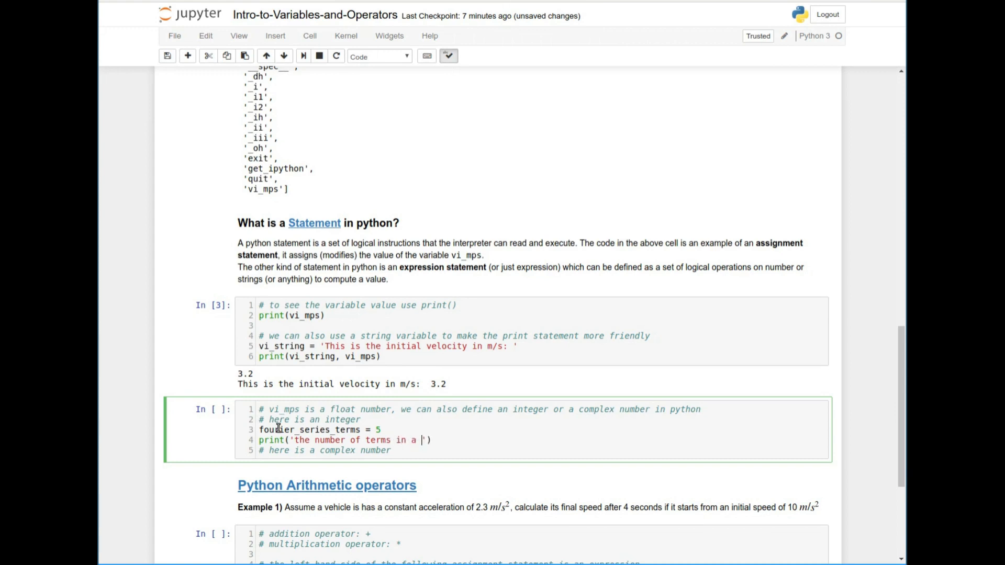
{"action": "type", "text": "the series"}
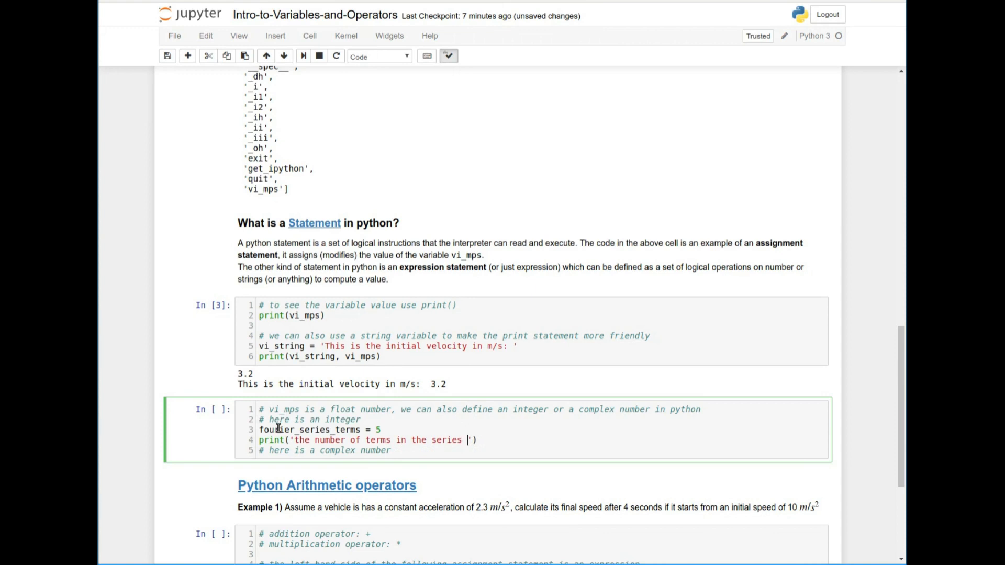
{"action": "type", "text": "is:"}
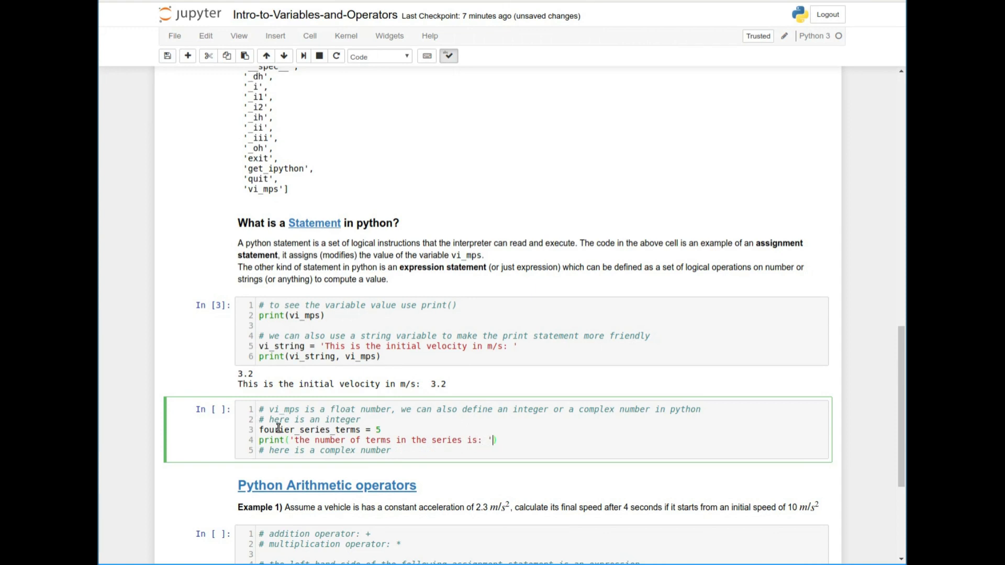
{"action": "type", "text": ", f"}
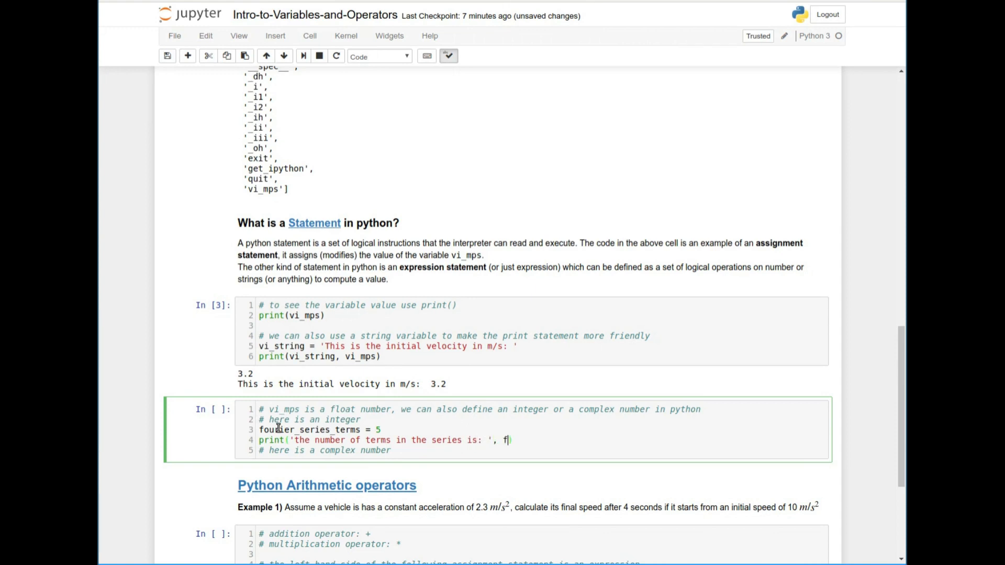
{"action": "type", "text": "ourier_series_terms)"}
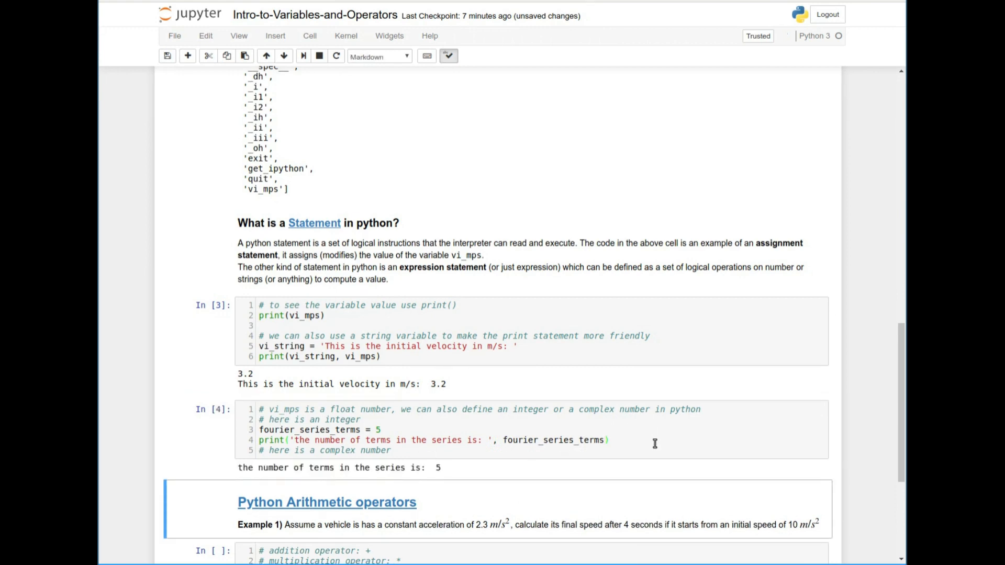
Reopen cell In [4] after the print line to insert a blank line.
{"action": "left_click", "coordinate": [449, 440]}
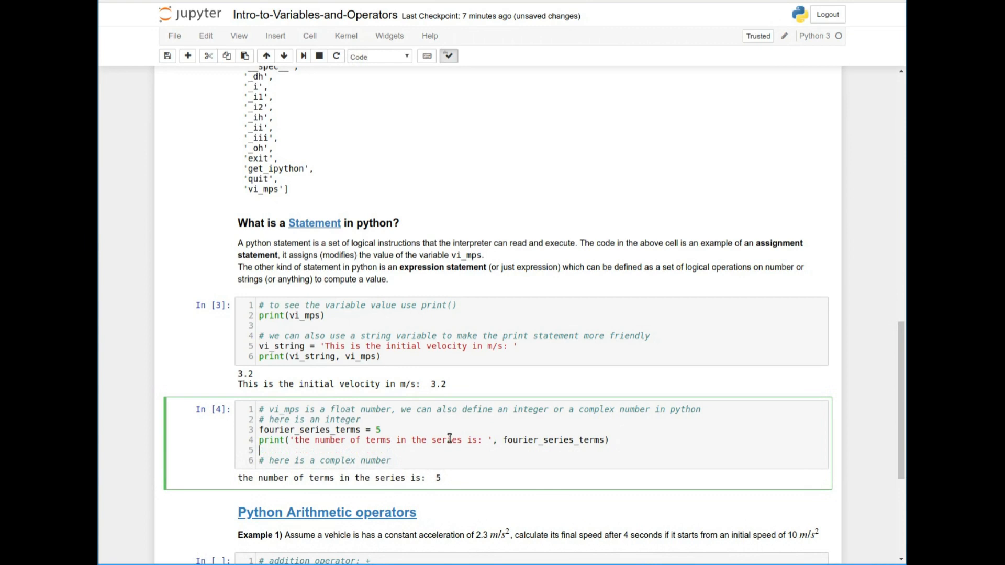
{"action": "triple_click", "coordinate": [469, 440]}
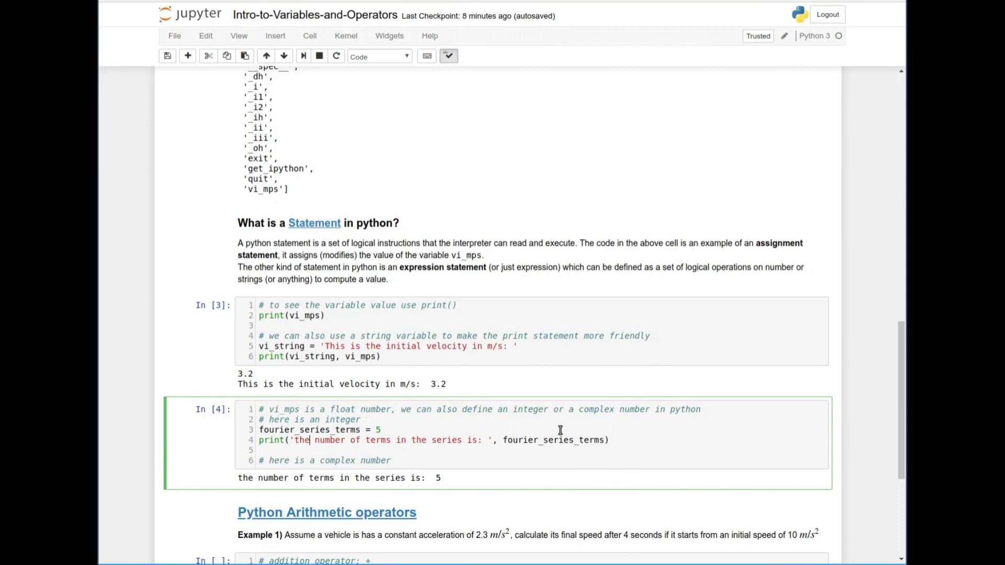
Below '# here is a complex number', write root_1 = 4.82j and print('the root is: ', root_1).
{"action": "double_click", "coordinate": [554, 440]}
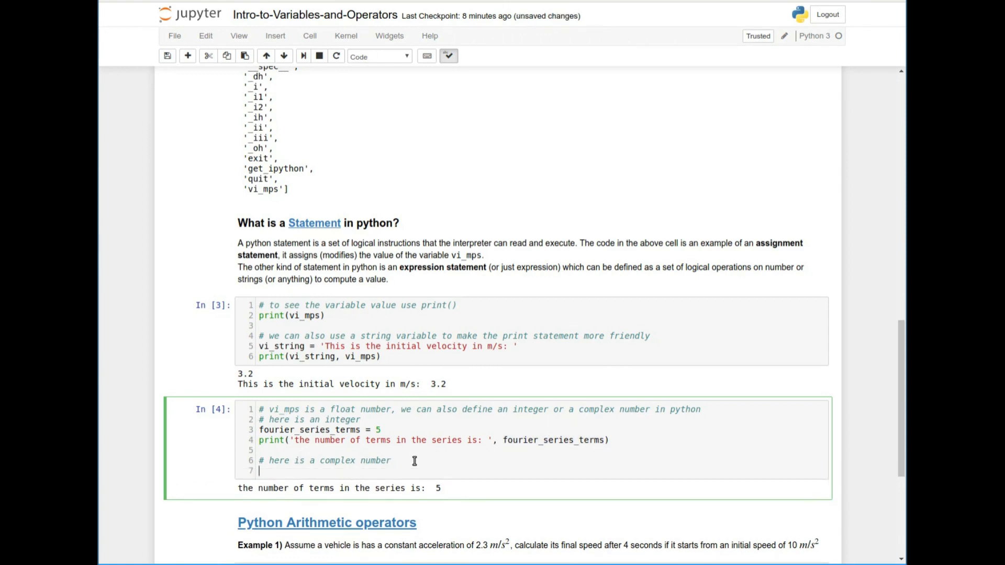
{"action": "type", "text": "root_1"}
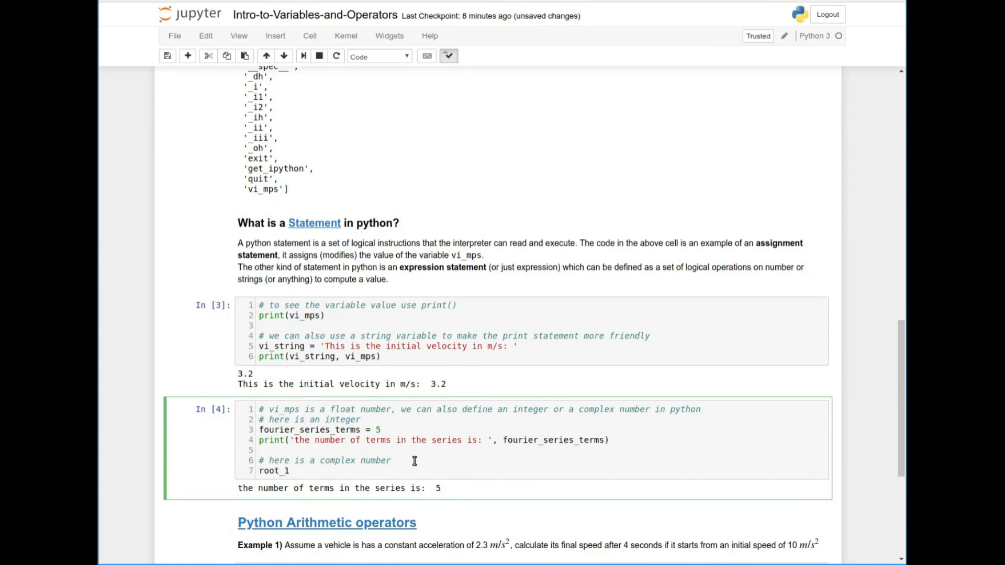
{"action": "type", "text": "4"}
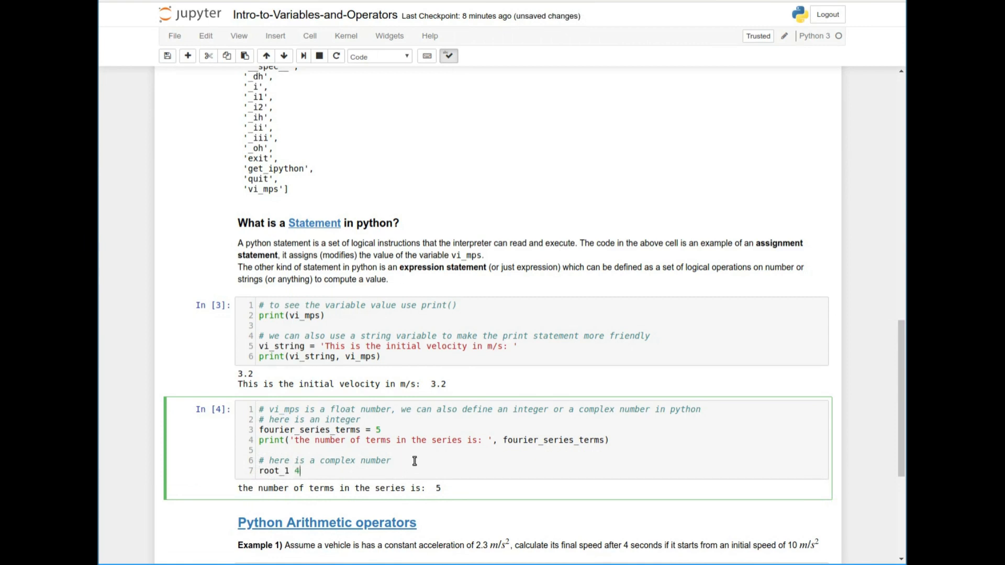
{"action": "type", "text": ".82j"}
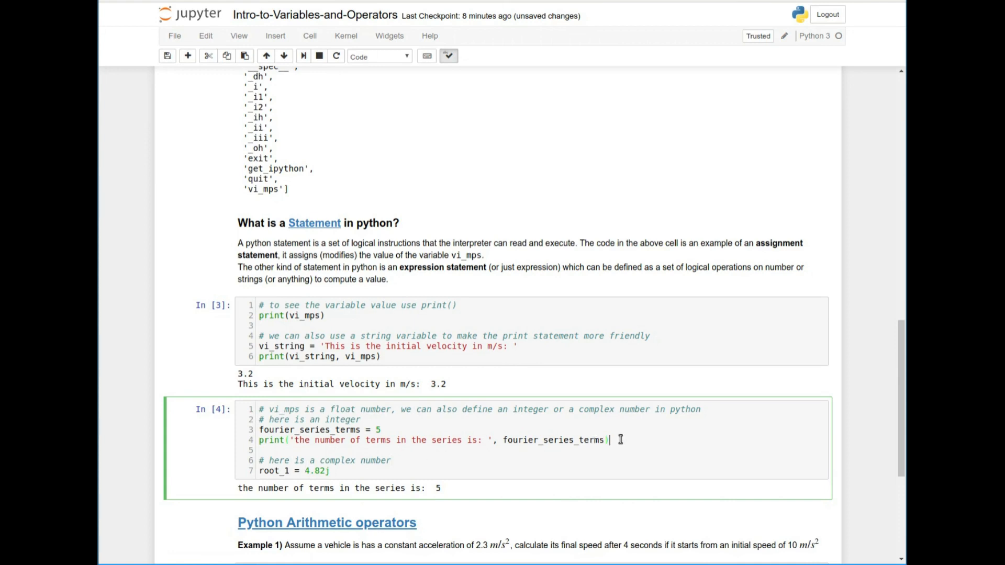
{"action": "left_click", "coordinate": [331, 471]}
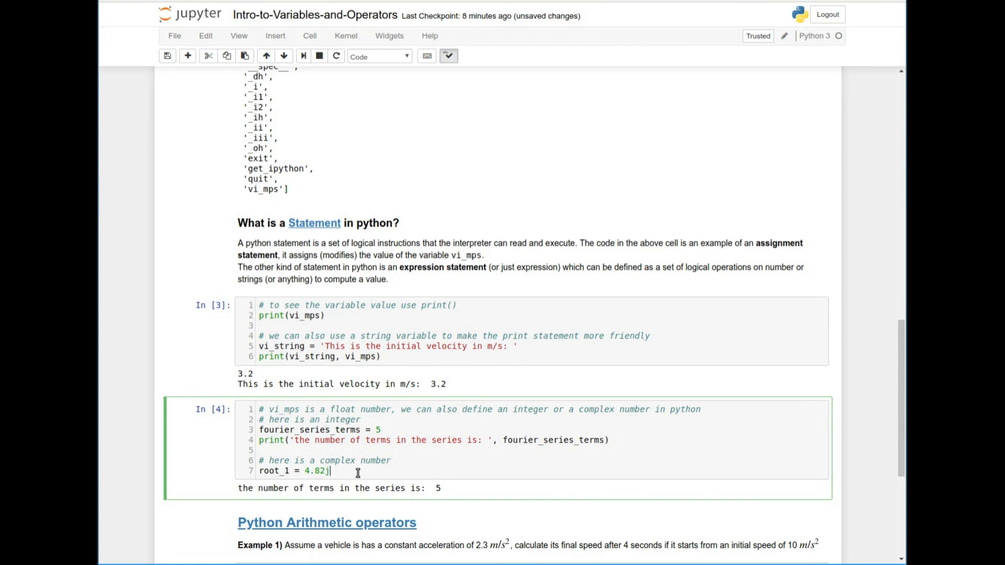
{"action": "type", "text": "print('the number of terms in the series is: ', fourier_series_terms)"}
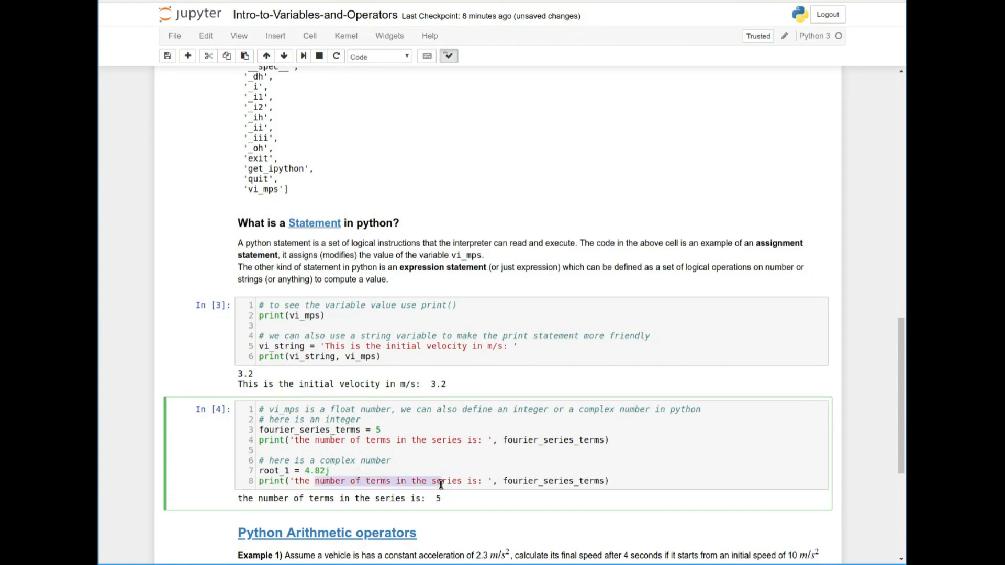
{"action": "type", "text": "the root is: ', root_1)"}
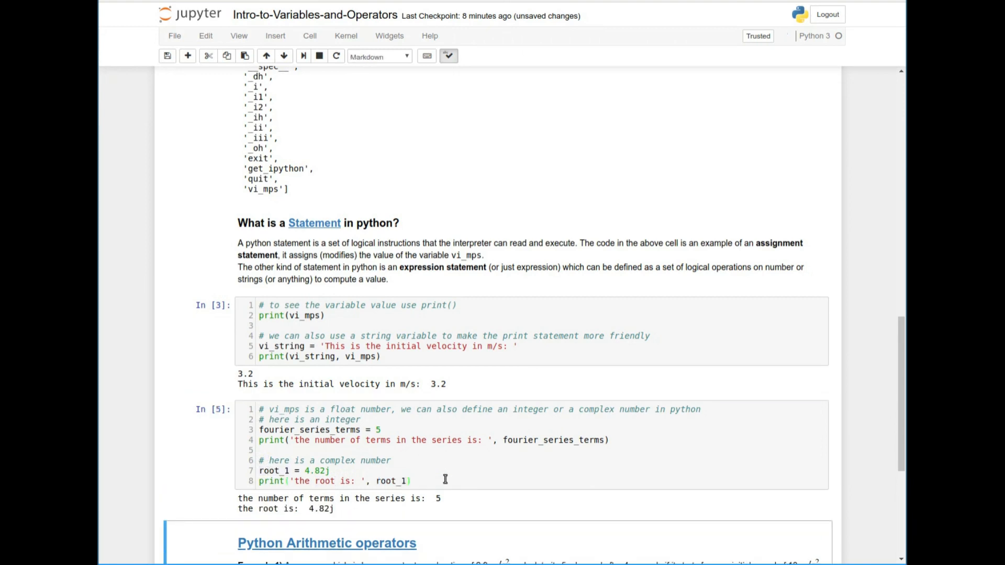
{"action": "mouse_move", "coordinate": [519, 482]}
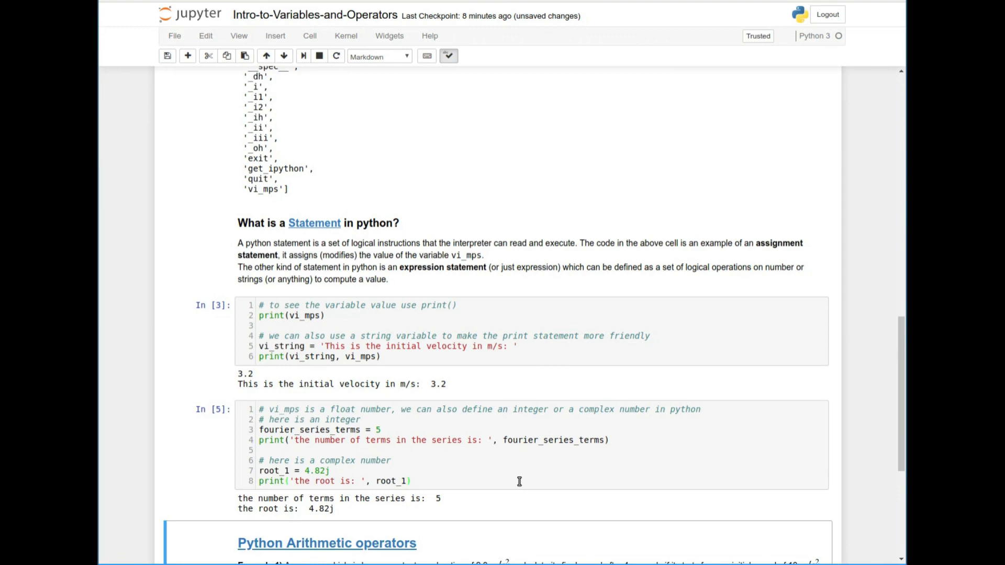
Scroll to Python Arithmetic operators and start editing the Example 1 code cell.
{"action": "scroll", "scroll_direction": "down", "scroll_amount": 3}
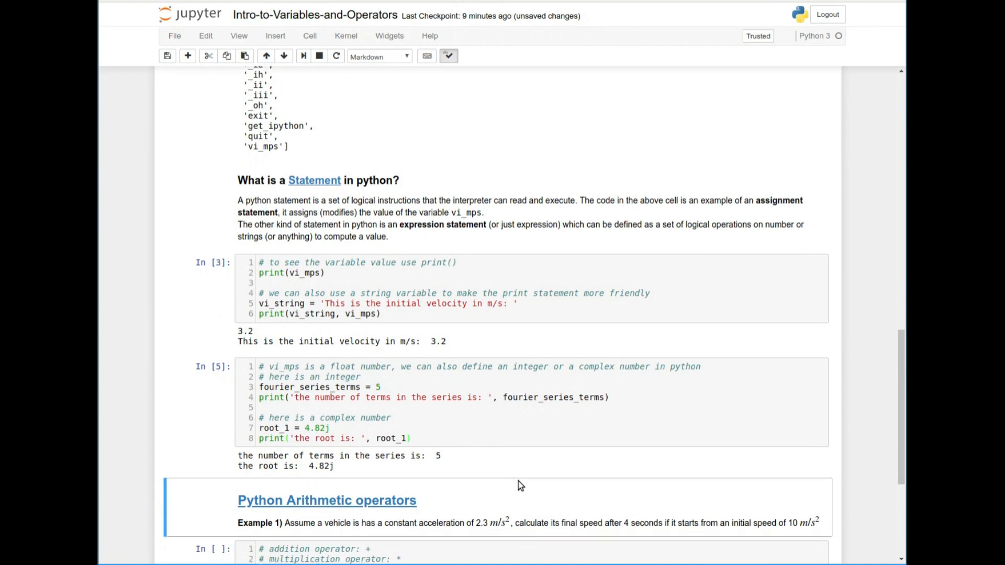
{"action": "scroll", "scroll_direction": "down", "scroll_amount": 3}
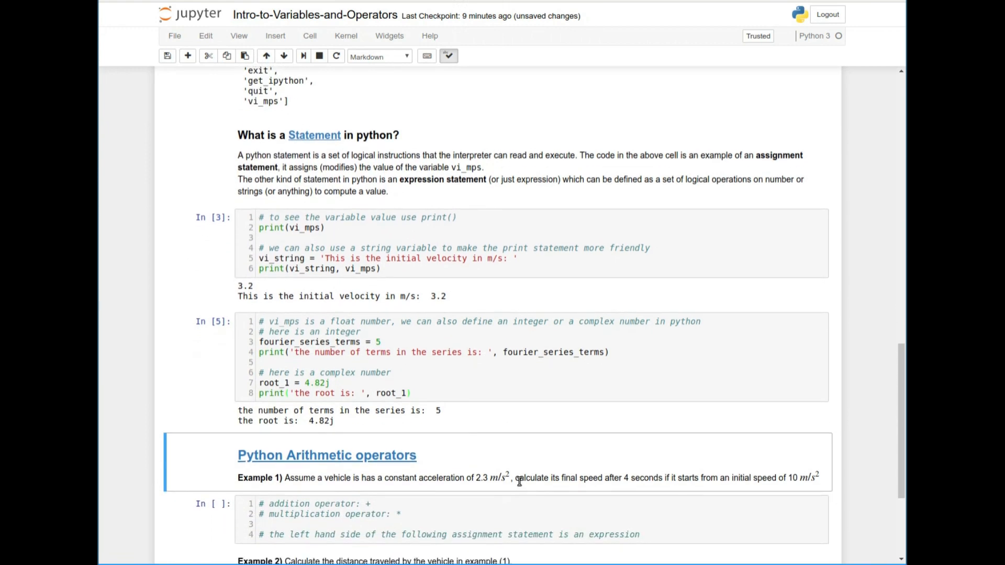
{"action": "scroll", "scroll_direction": "down", "scroll_amount": 3}
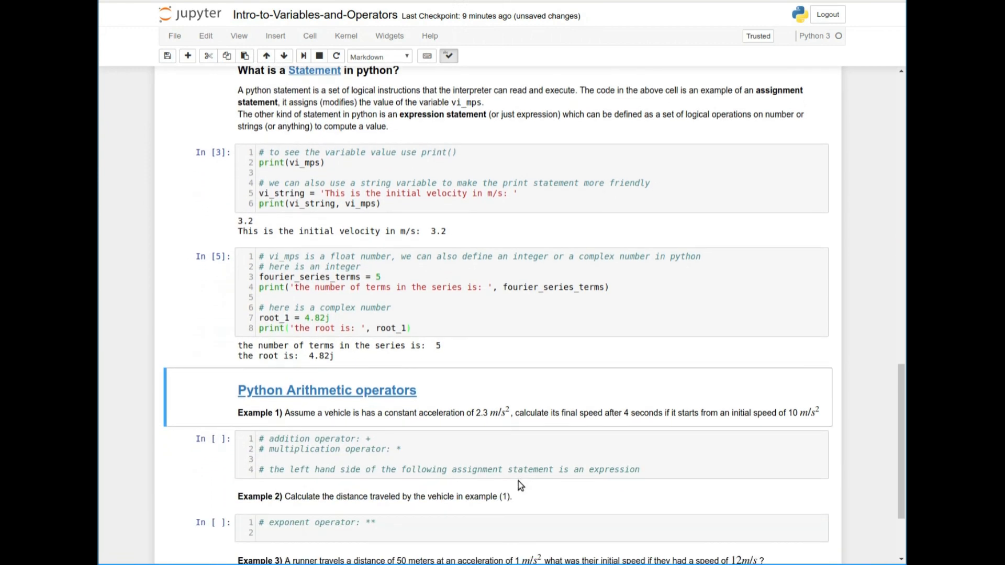
{"action": "scroll", "scroll_direction": "down", "scroll_amount": 3}
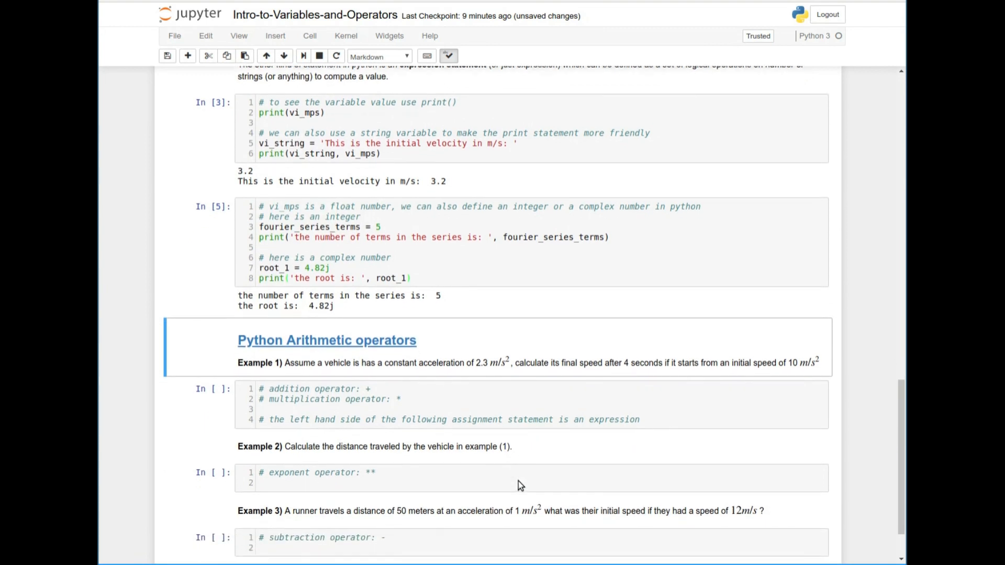
{"action": "scroll", "scroll_direction": "down", "scroll_amount": 3}
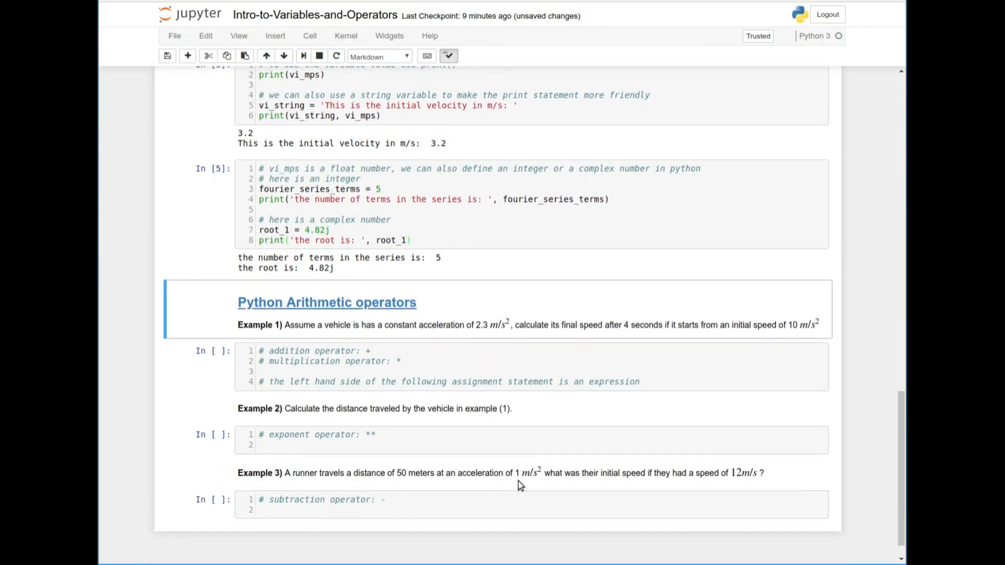
{"action": "mouse_move", "coordinate": [352, 328]}
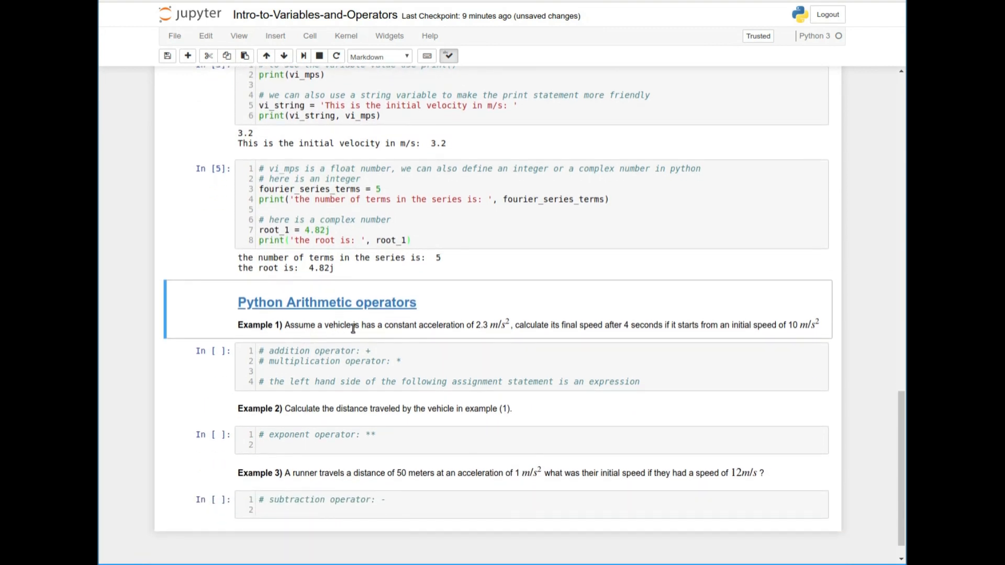
{"action": "mouse_move", "coordinate": [484, 328]}
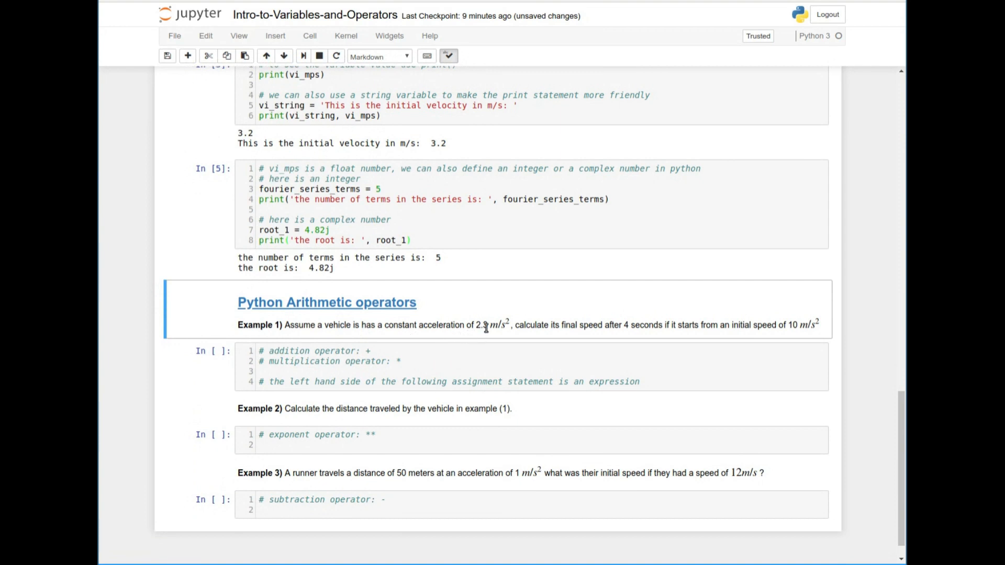
{"action": "mouse_move", "coordinate": [571, 339]}
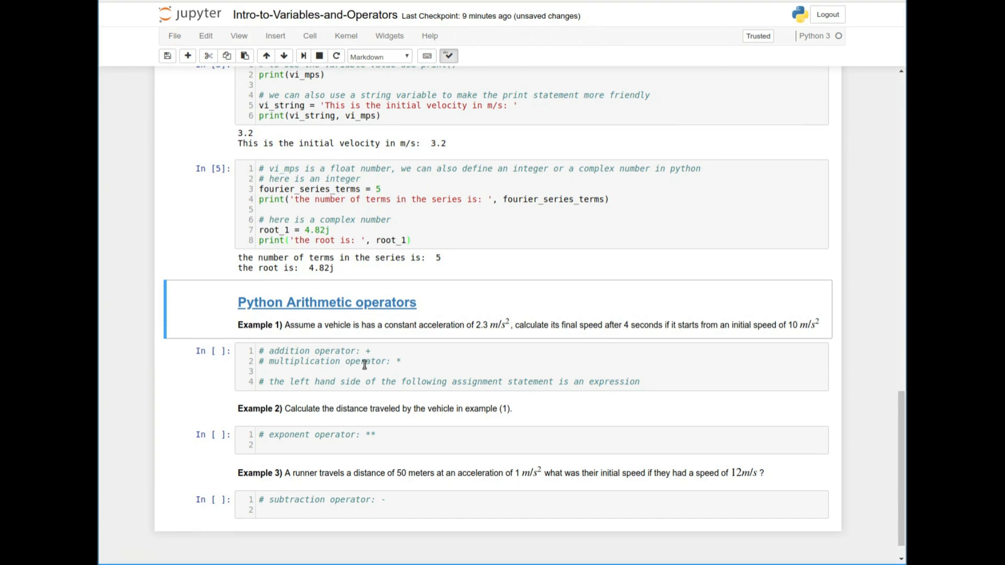
{"action": "left_click", "coordinate": [364, 366]}
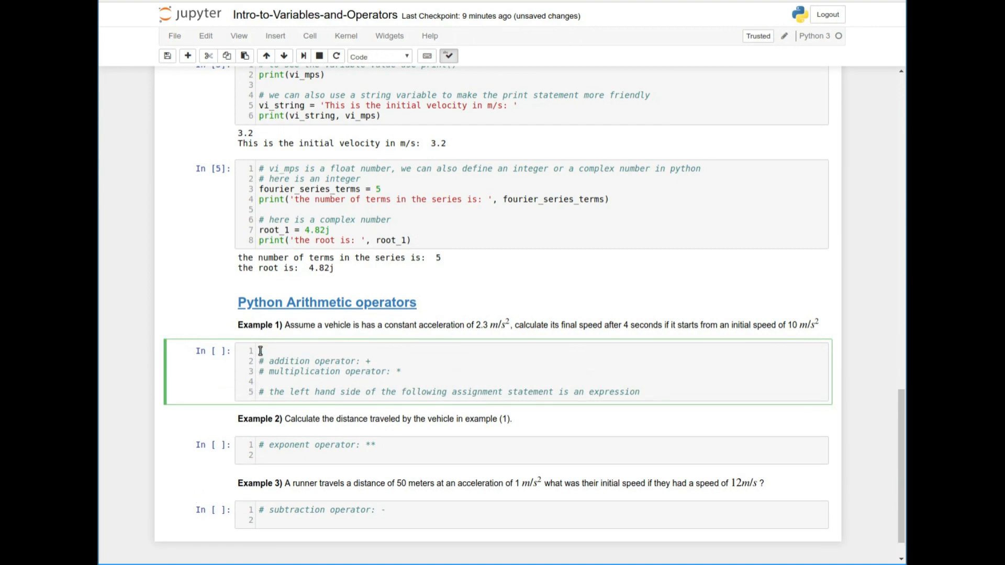
Define vi_mps = 10, a_mpss = 2.3 and t_sec = 4 in the Example 1 cell.
{"action": "type", "text": "vi_mps ="}
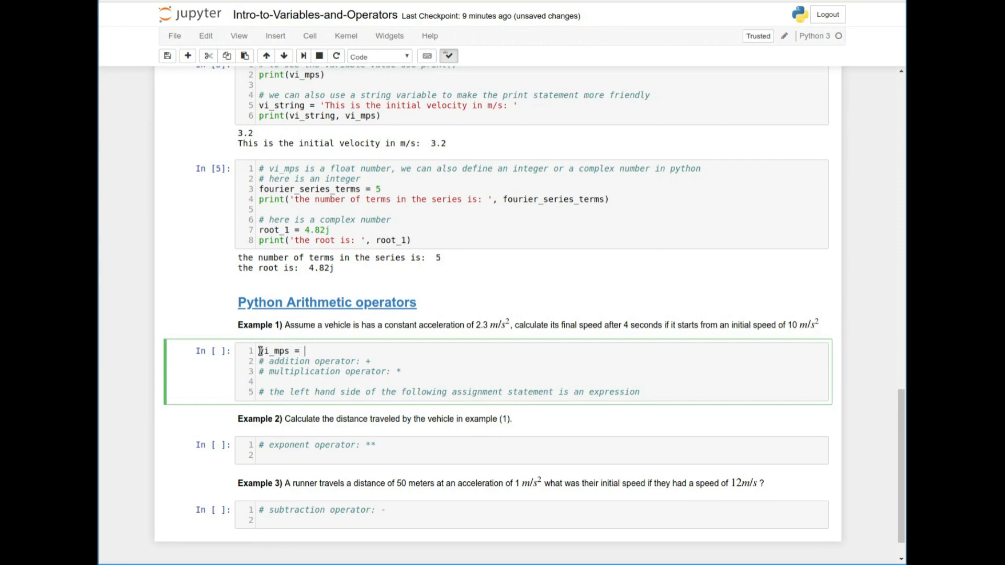
{"action": "type", "text": "10"}
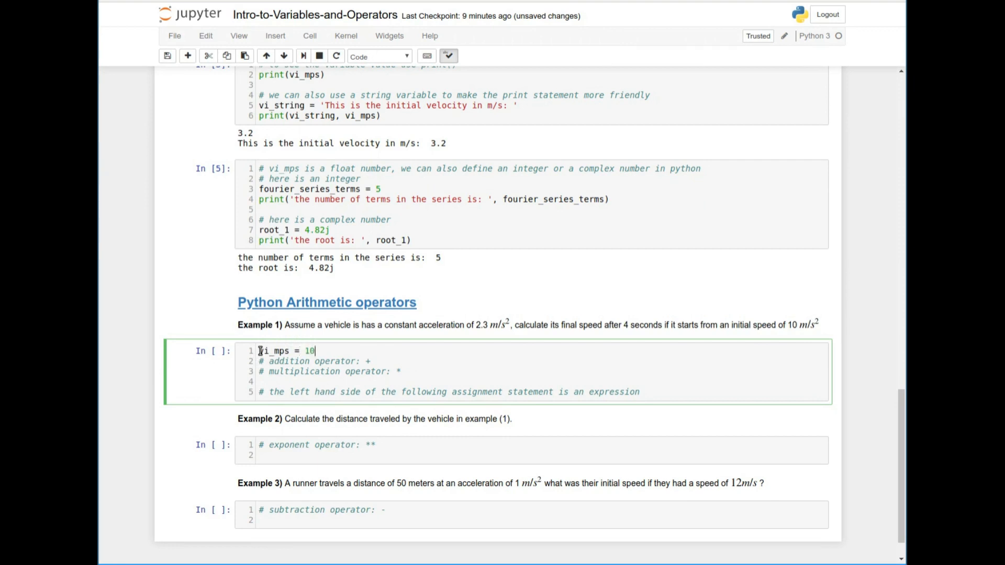
{"action": "type", "text": "a_mpss = 2"}
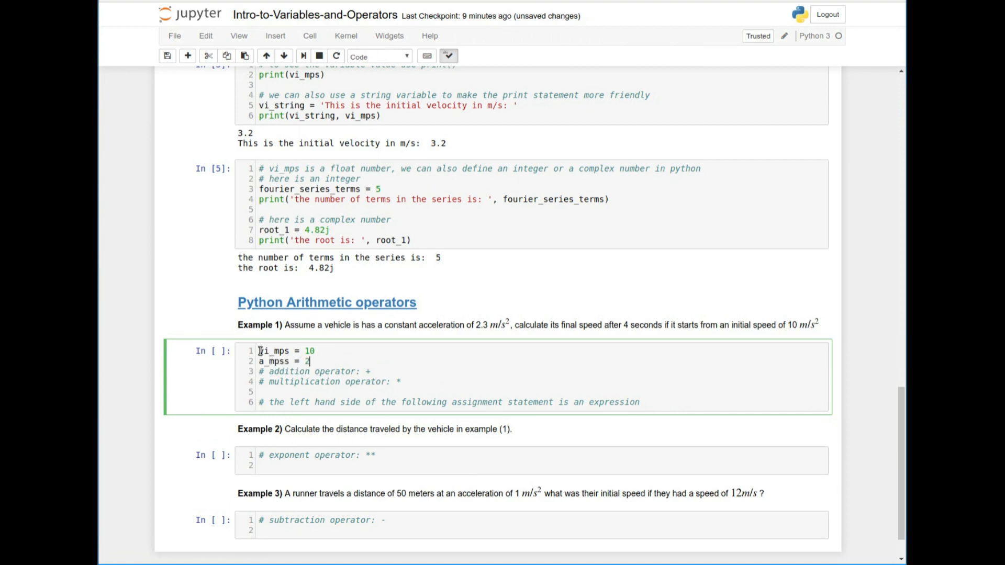
{"action": "type", "text": ".3"}
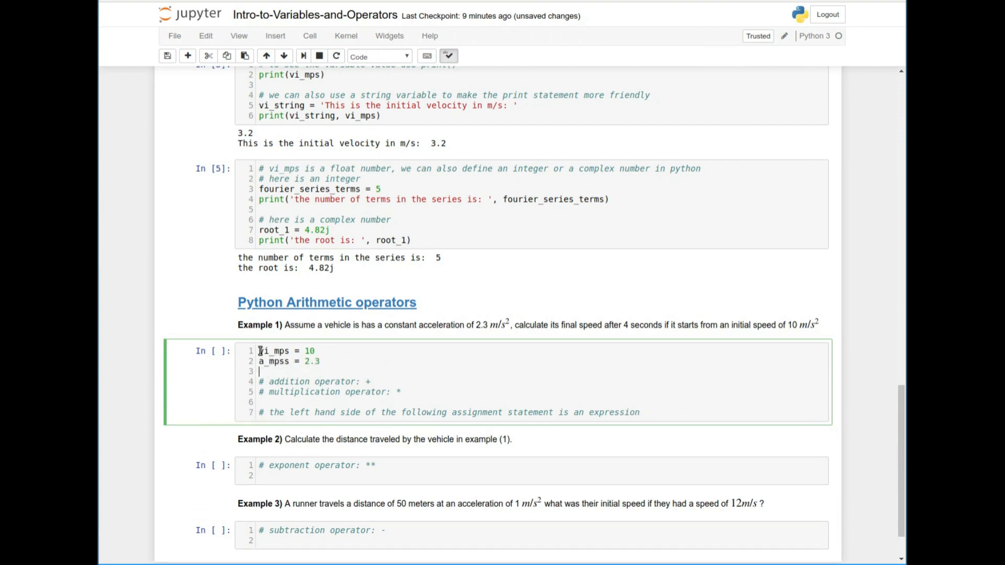
{"action": "type", "text": "y_sec"}
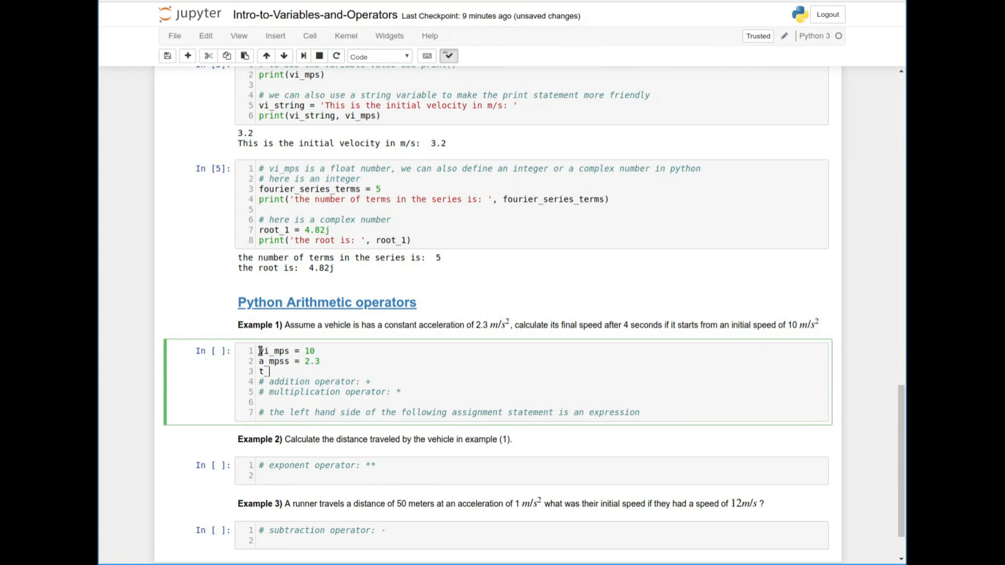
{"action": "type", "text": "_sec ="}
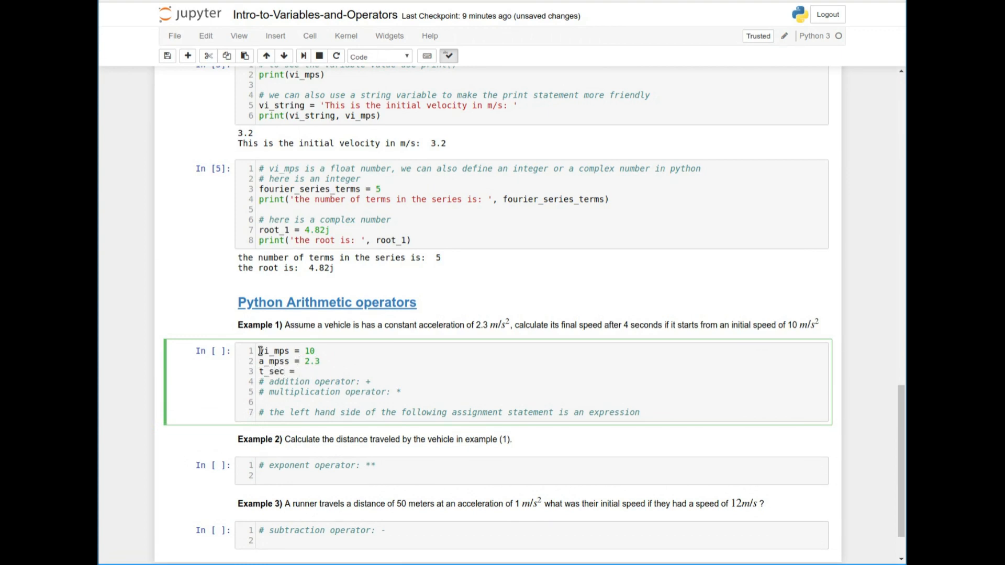
{"action": "type", "text": "4"}
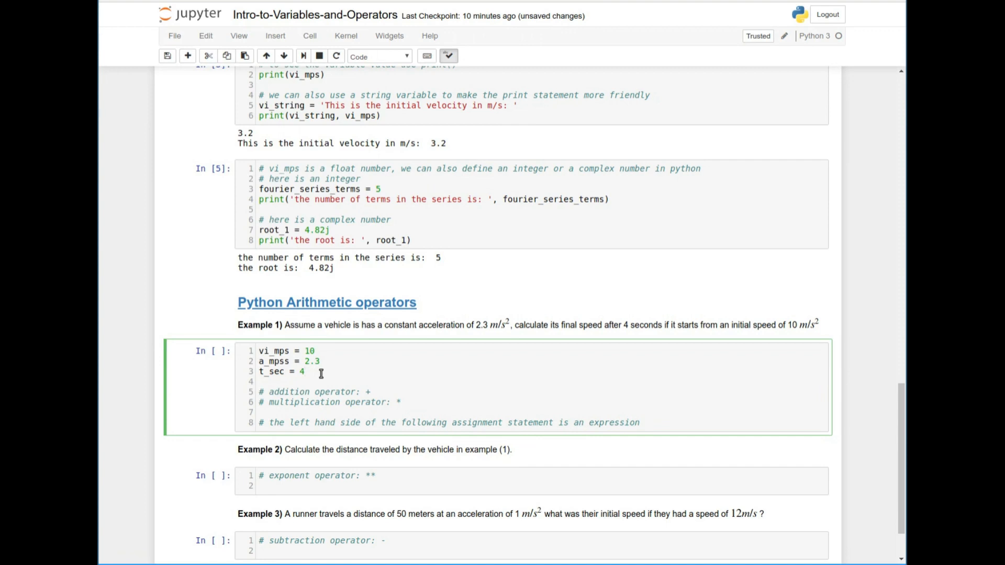
Add a blank line after the addition operator comments.
{"action": "double_click", "coordinate": [272, 371]}
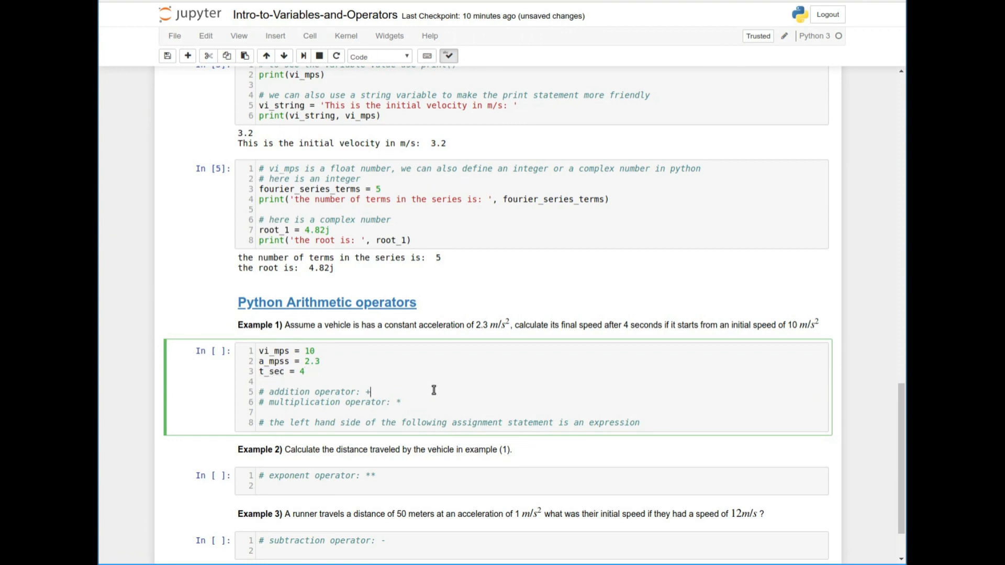
{"action": "key", "text": "Enter"}
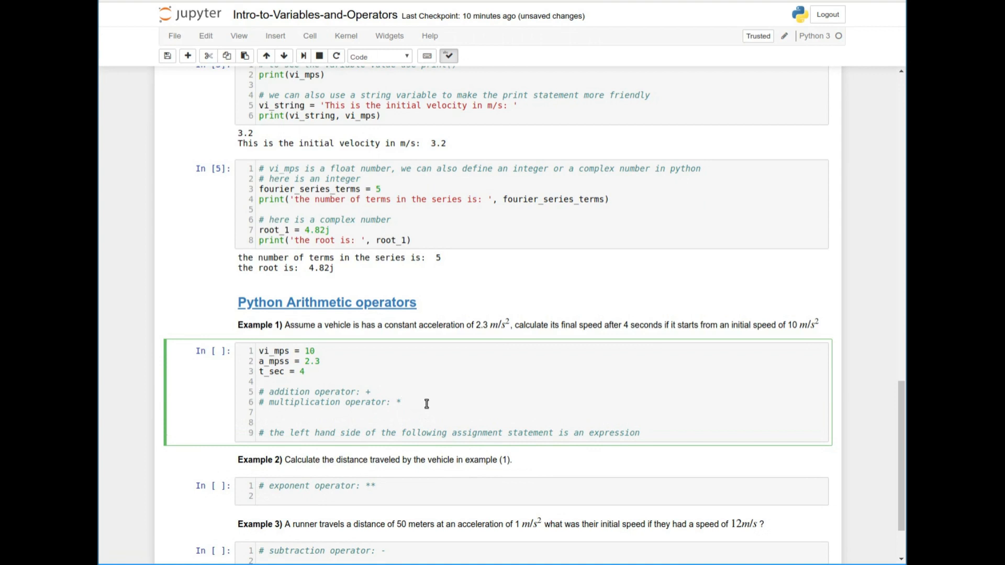
{"action": "mouse_move", "coordinate": [550, 343]}
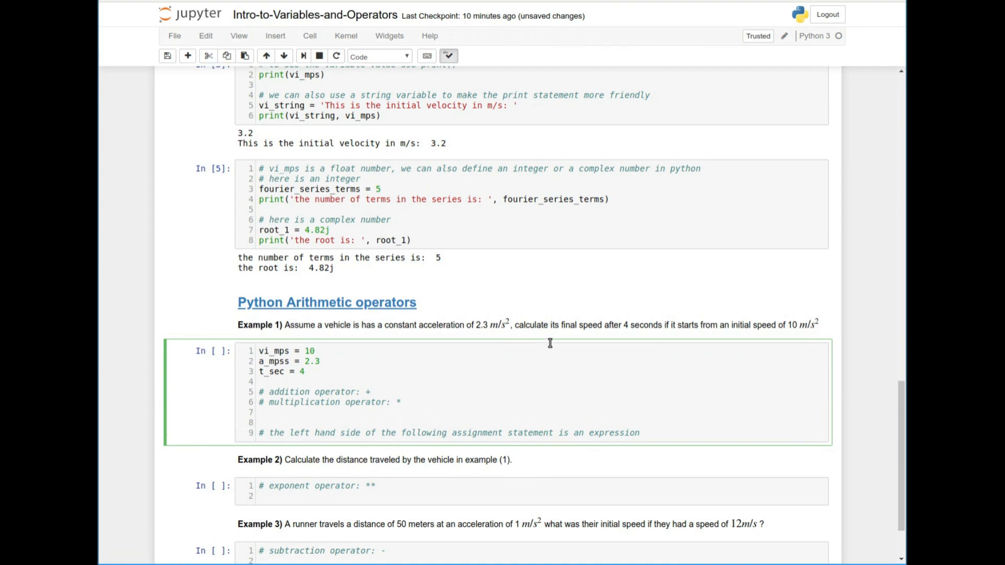
{"action": "left_click", "coordinate": [259, 382]}
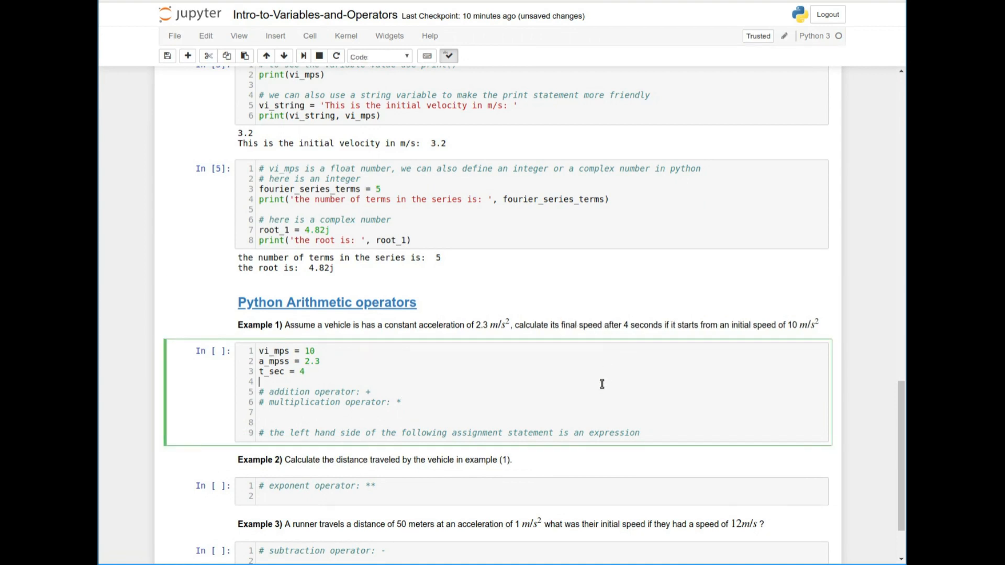
{"action": "scroll", "scroll_direction": "up", "scroll_amount": 3}
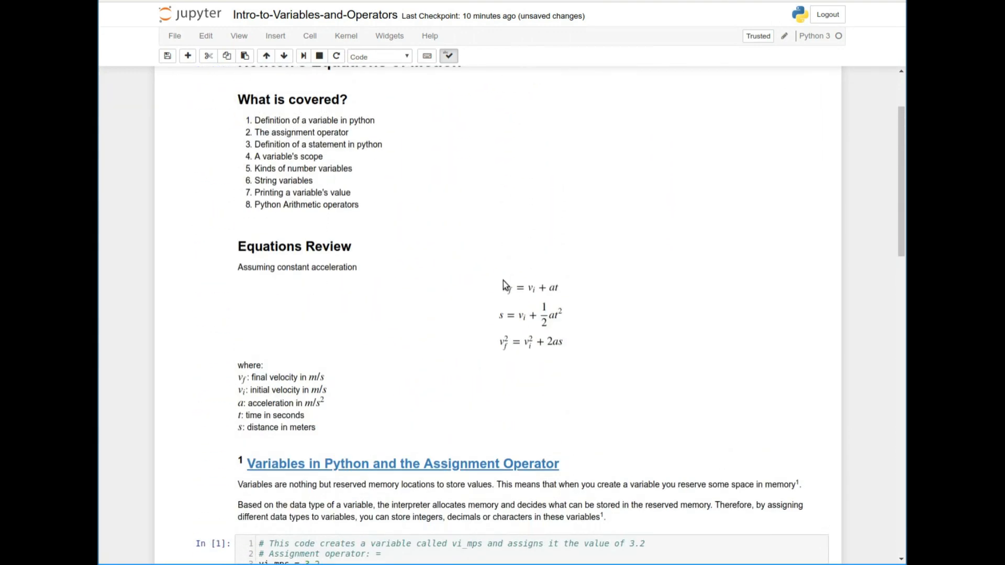
{"action": "mouse_move", "coordinate": [567, 294]}
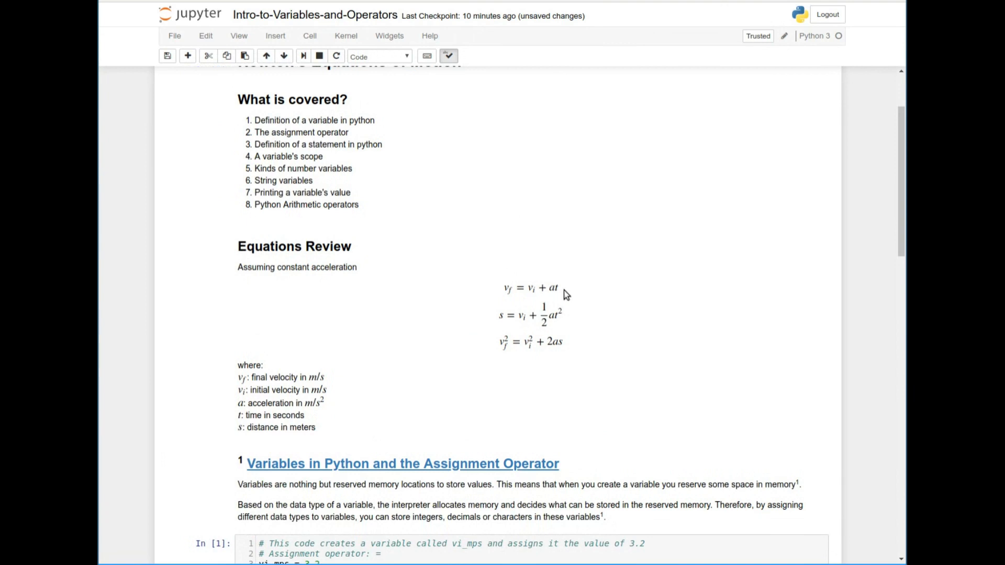
{"action": "scroll", "scroll_direction": "down", "scroll_amount": 3}
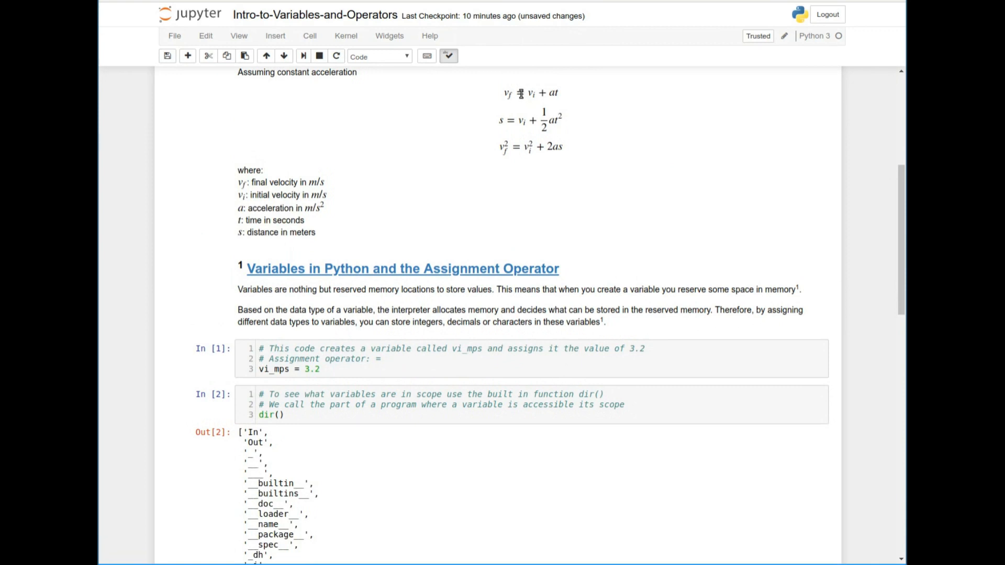
{"action": "mouse_move", "coordinate": [553, 93]}
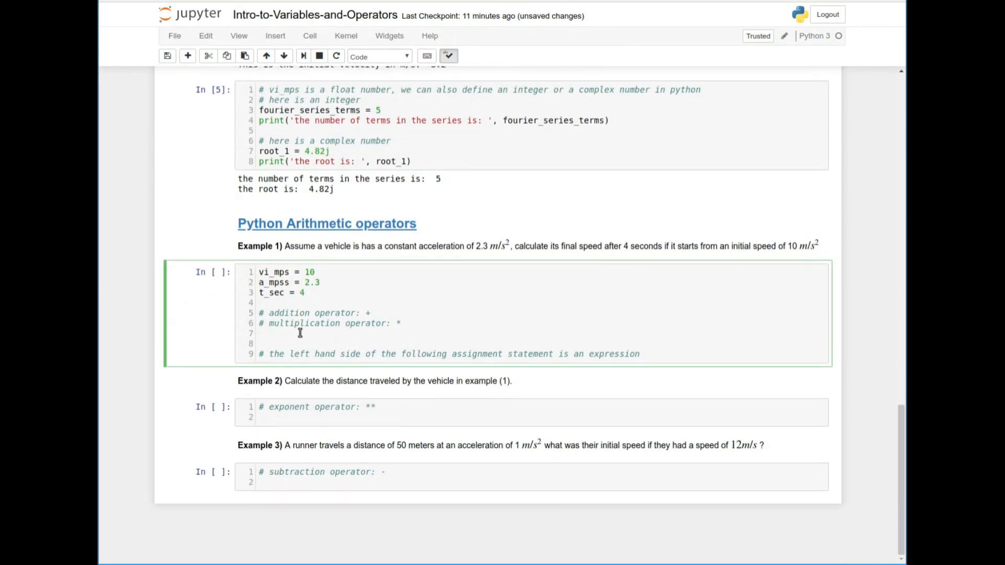
Write the calculation vf = vi_mps + a_mpss * t_sec in the Example 1 cell.
{"action": "type", "text": "vf ="}
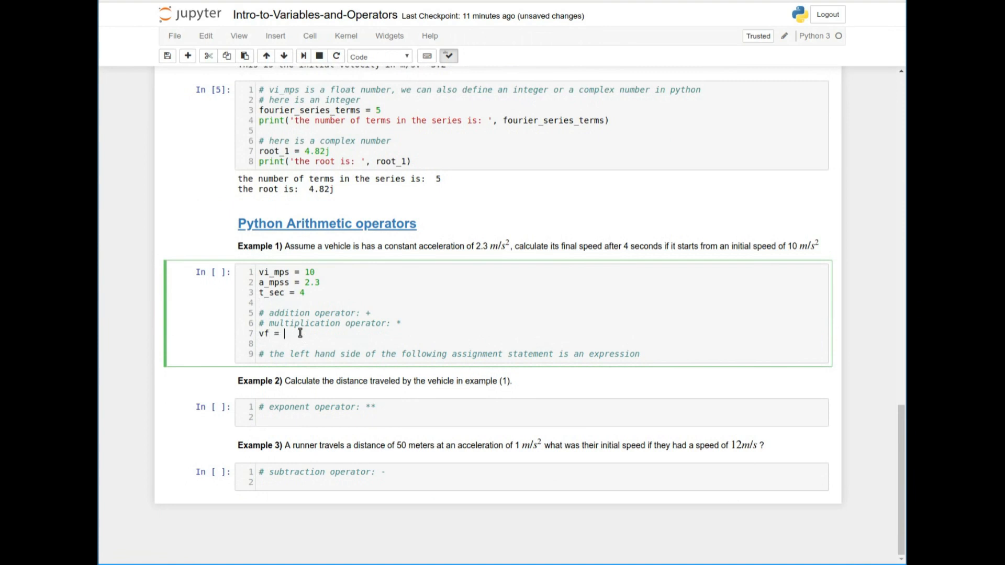
{"action": "type", "text": "vi_mps"}
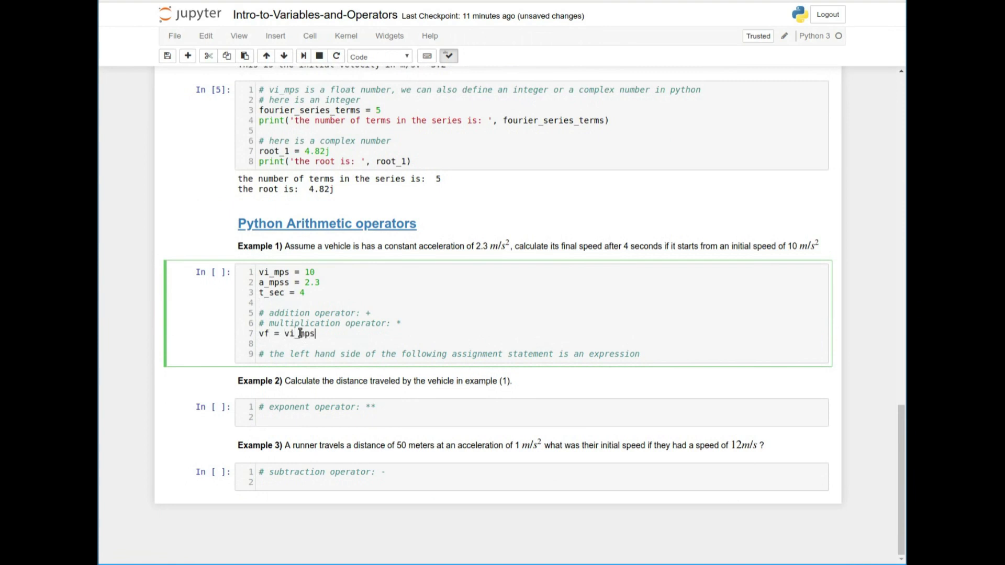
{"action": "type", "text": "+ a_mpss *"}
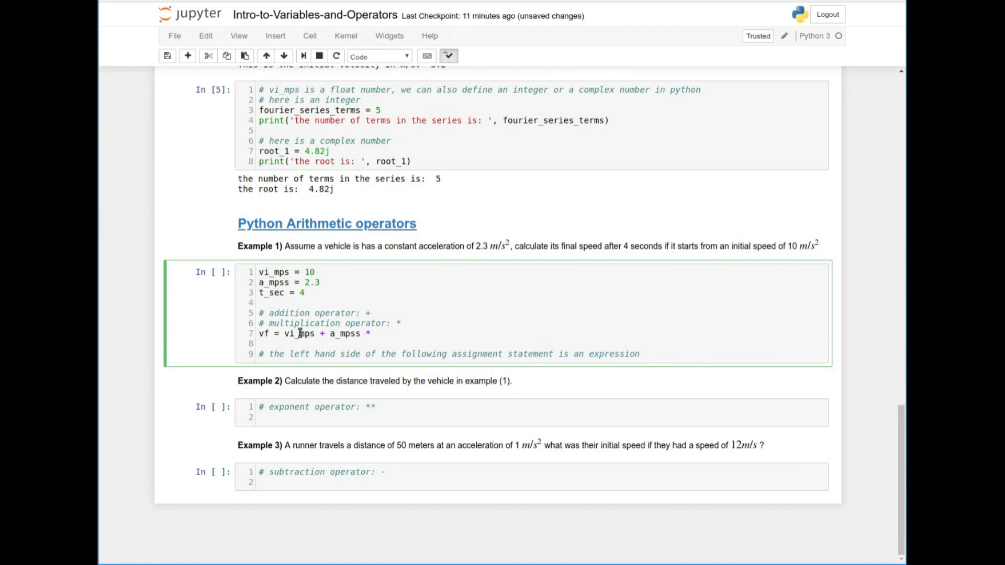
{"action": "type", "text": "t_sec"}
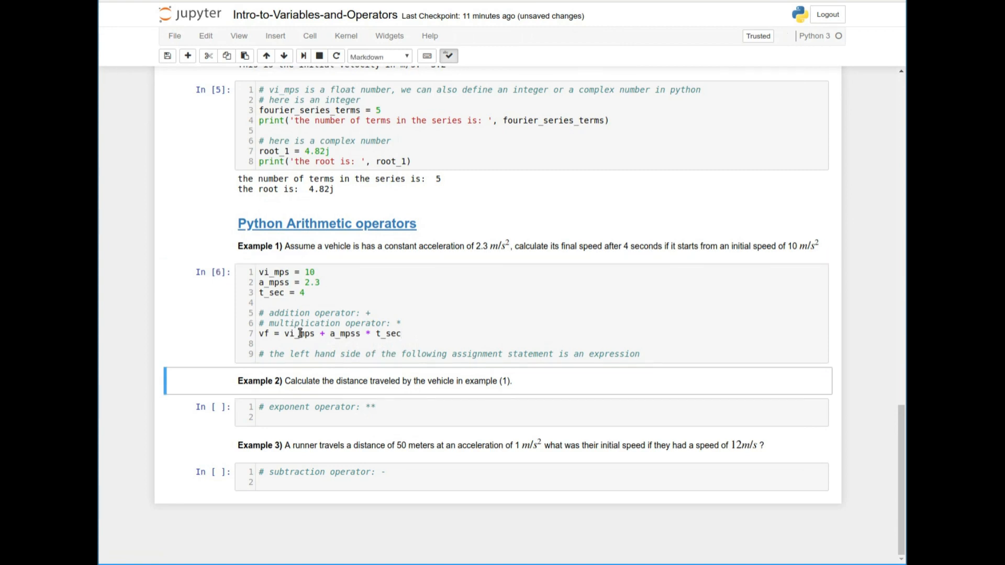
{"action": "mouse_move", "coordinate": [324, 312]}
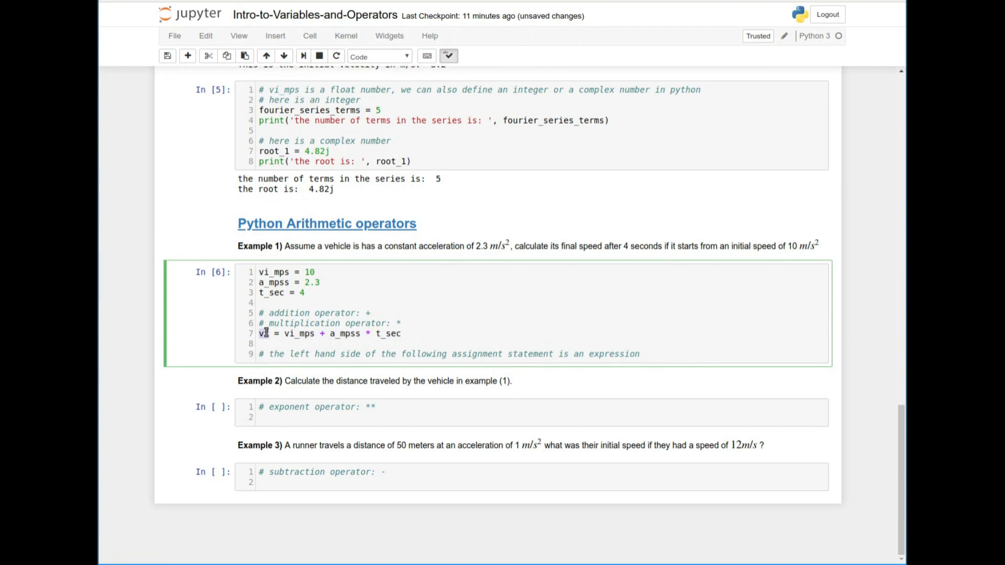
{"action": "type", "text": "f"}
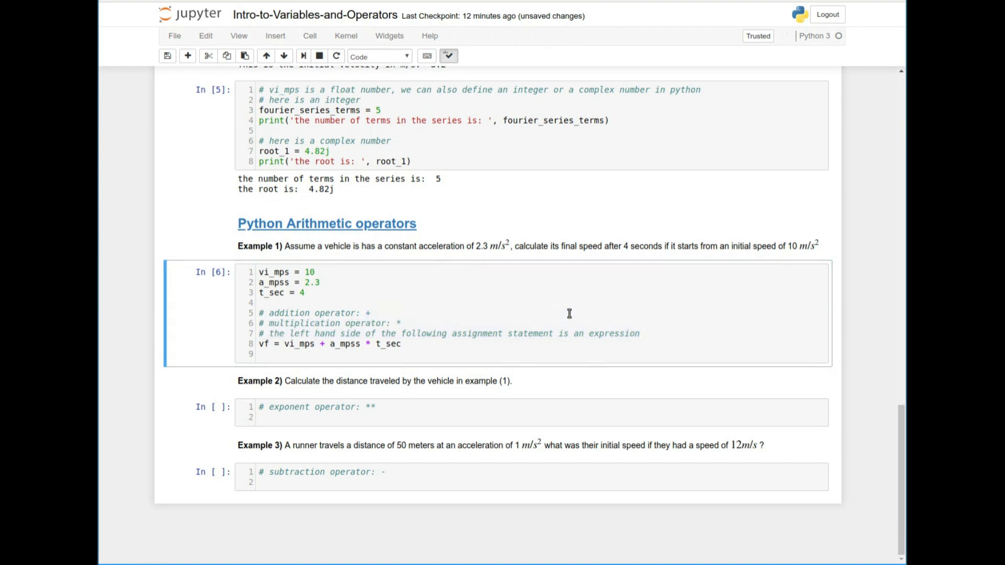
Add print('The final velcocity of the vehicle: ', vf_mps) to report the result.
{"action": "left_click", "coordinate": [267, 312]}
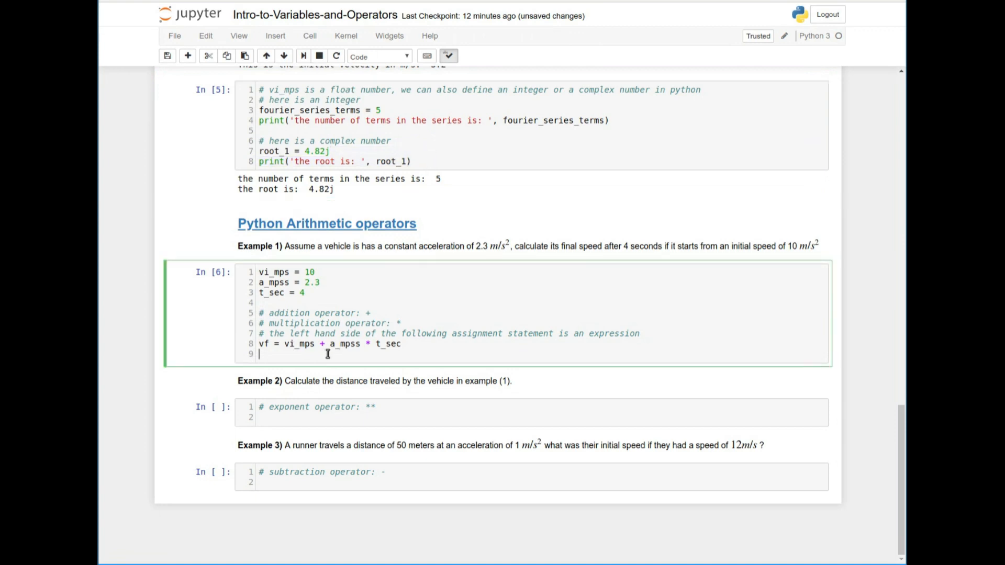
{"action": "type", "text": "print('the root is: ', root_1)"}
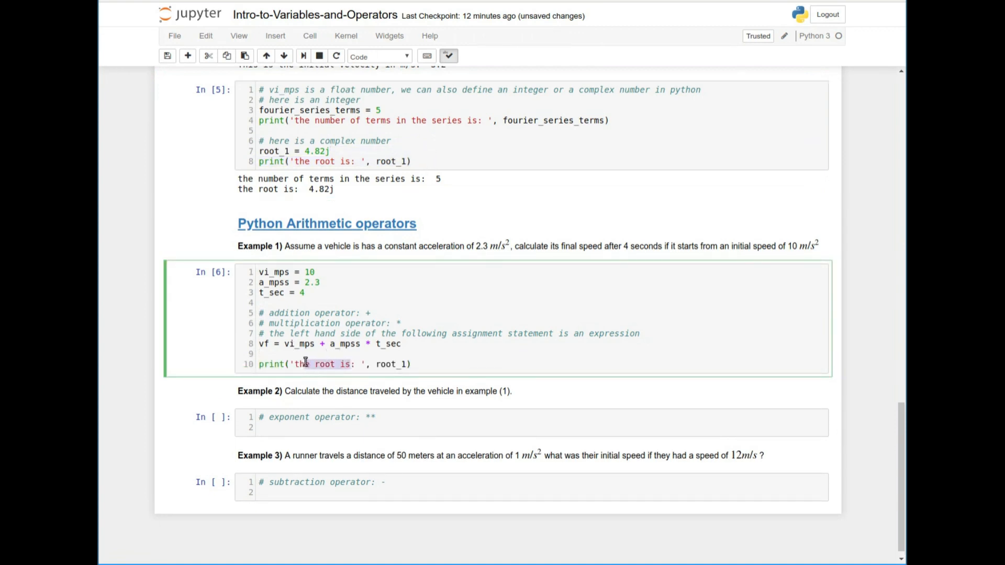
{"action": "type", "text": "the final v"}
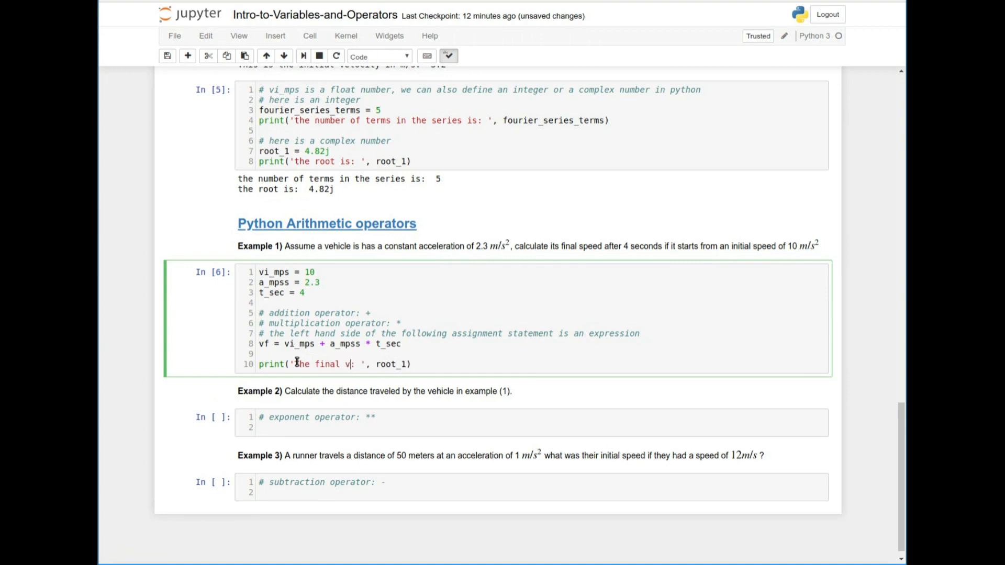
{"action": "type", "text": "elco"}
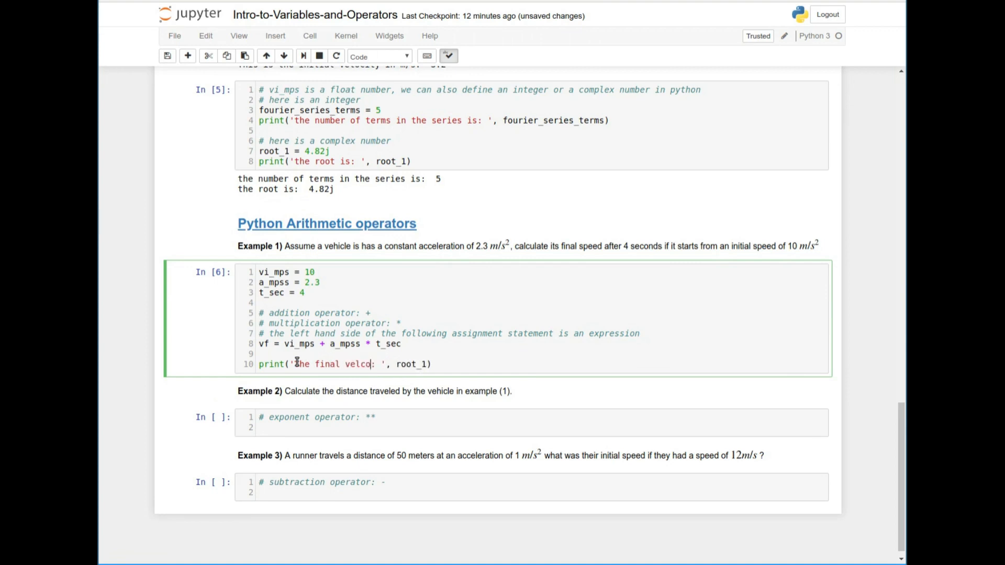
{"action": "type", "text": "city of the v"}
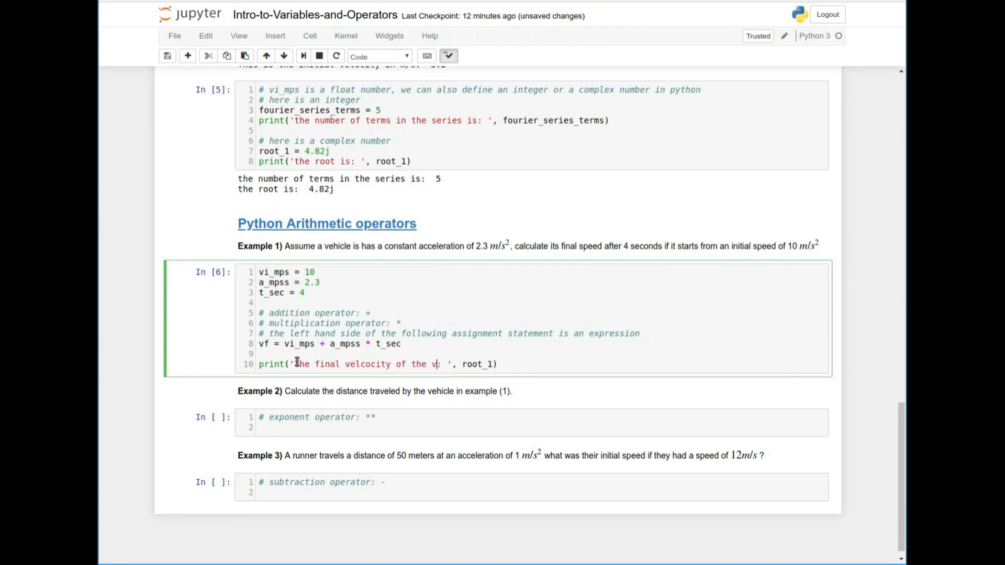
{"action": "type", "text": "ehicle"}
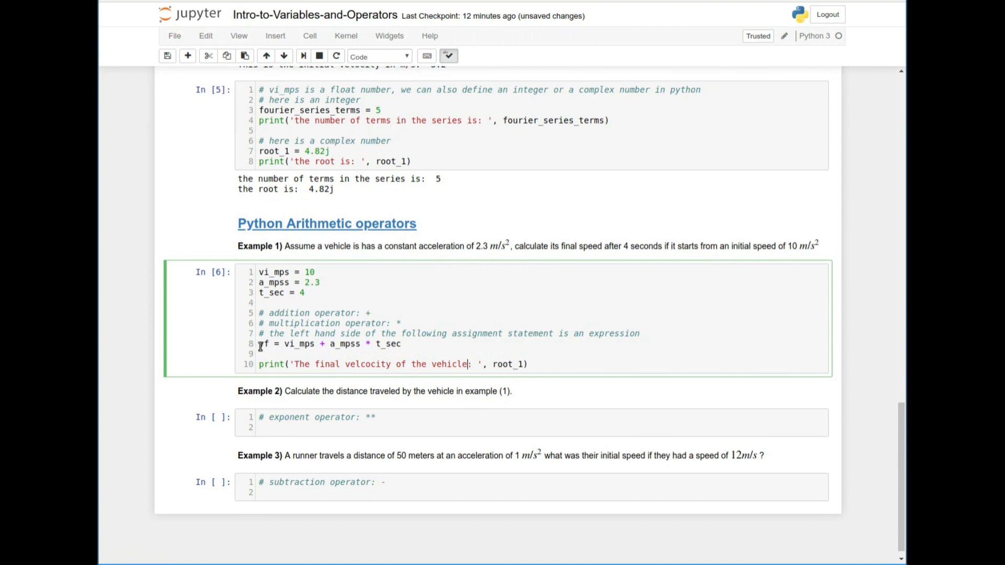
{"action": "double_click", "coordinate": [508, 364]}
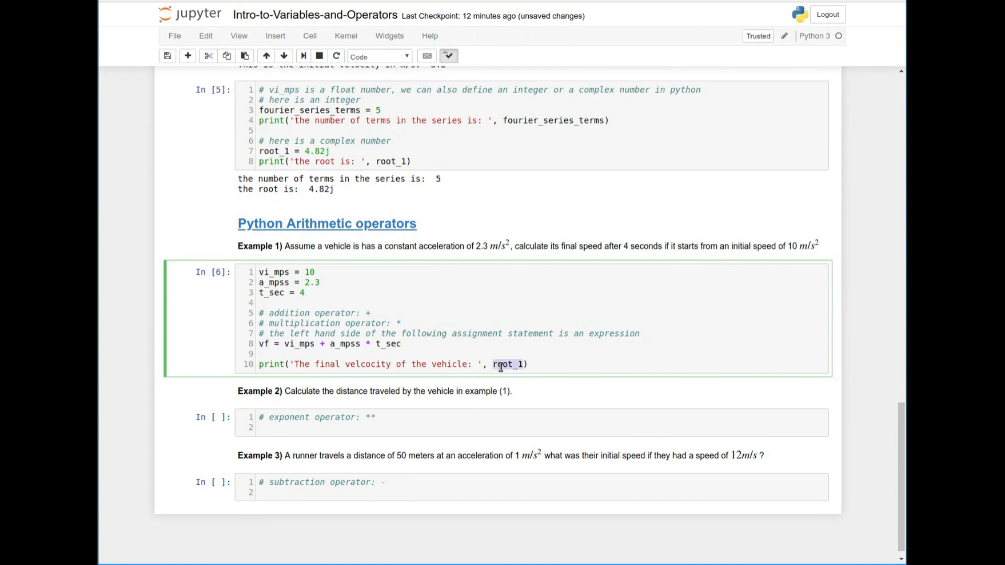
{"action": "type", "text": "vf_mps"}
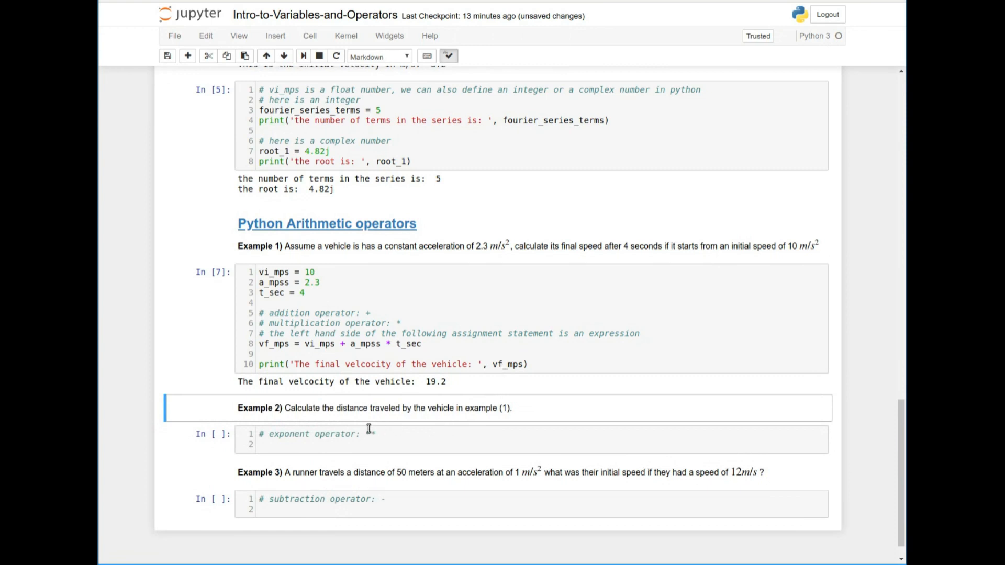
Compute s_m = vi_mps + 0.5 * a_mpss * t_sec ** 2 in Example 2 and print s_m.
{"action": "type", "text": "**"}
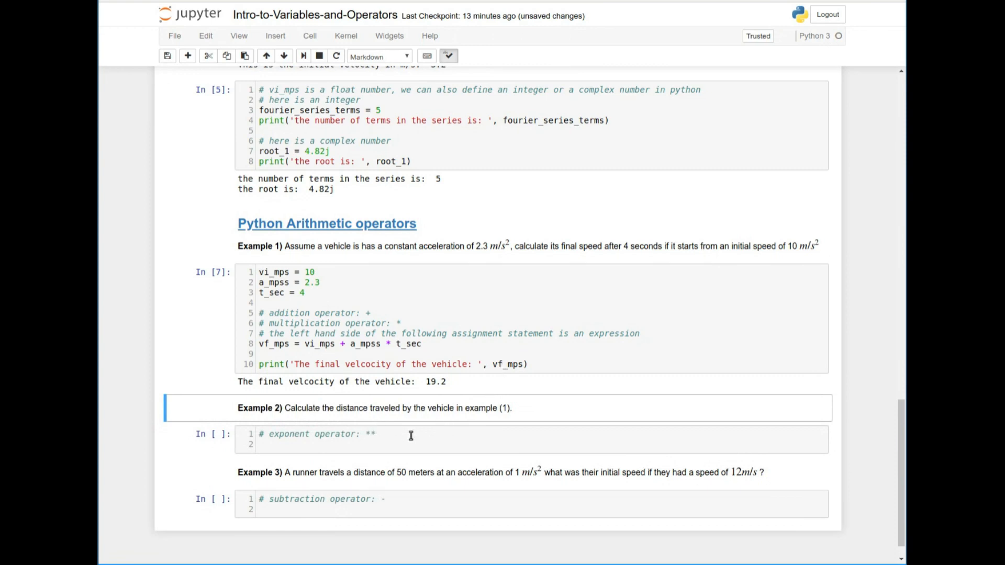
{"action": "mouse_move", "coordinate": [389, 442]}
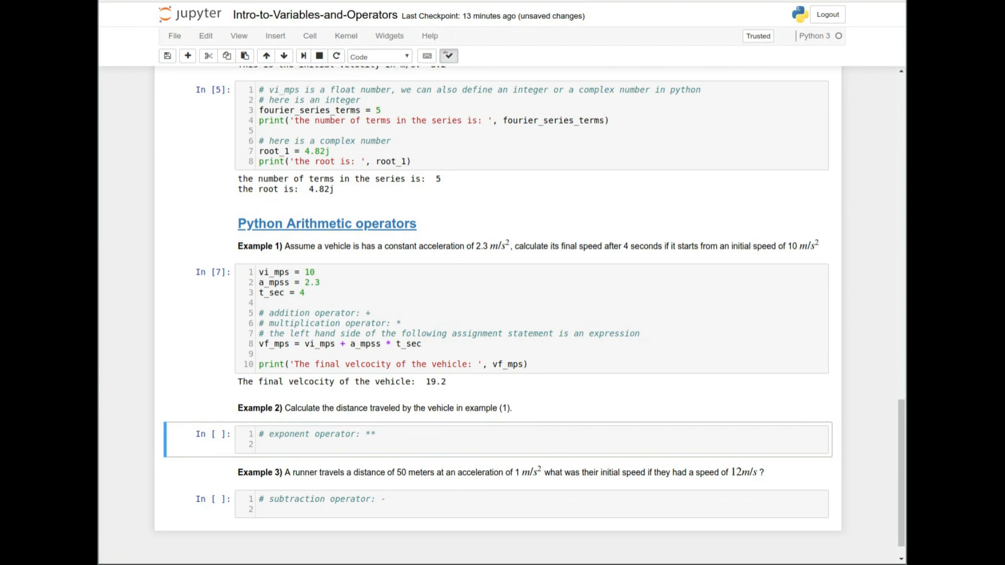
{"action": "type", "text": "s"}
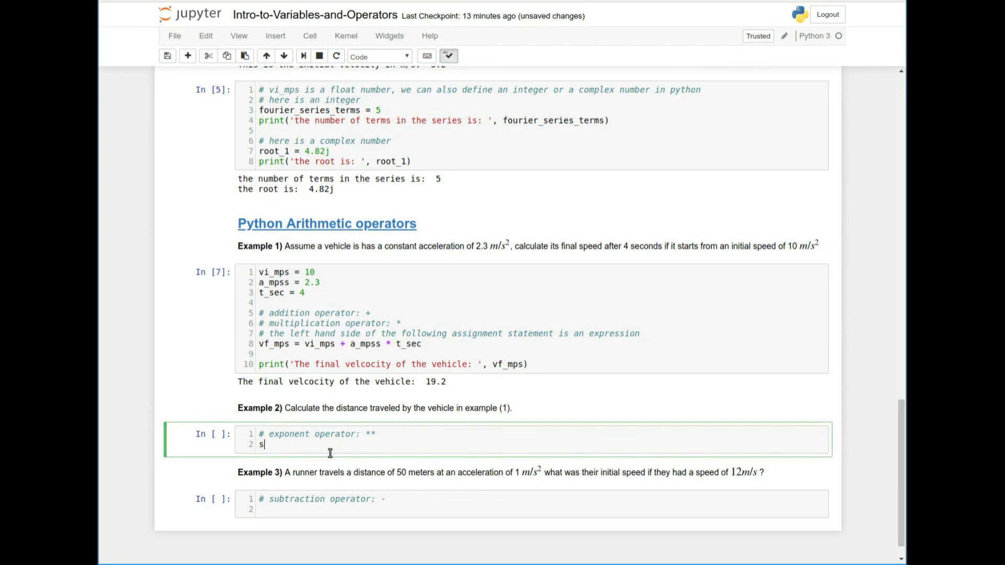
{"action": "type", "text": "_m ="}
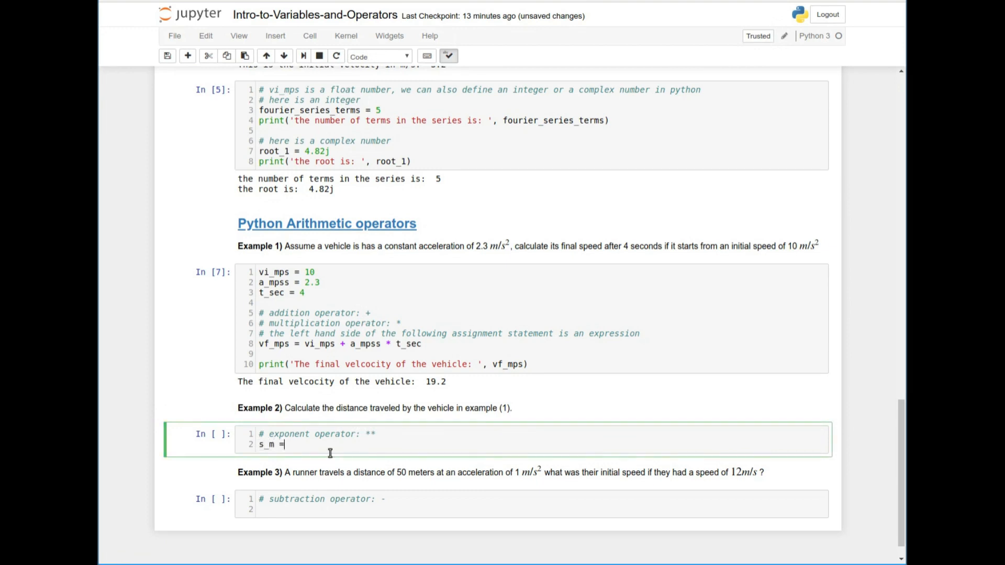
{"action": "type", "text": "vi"}
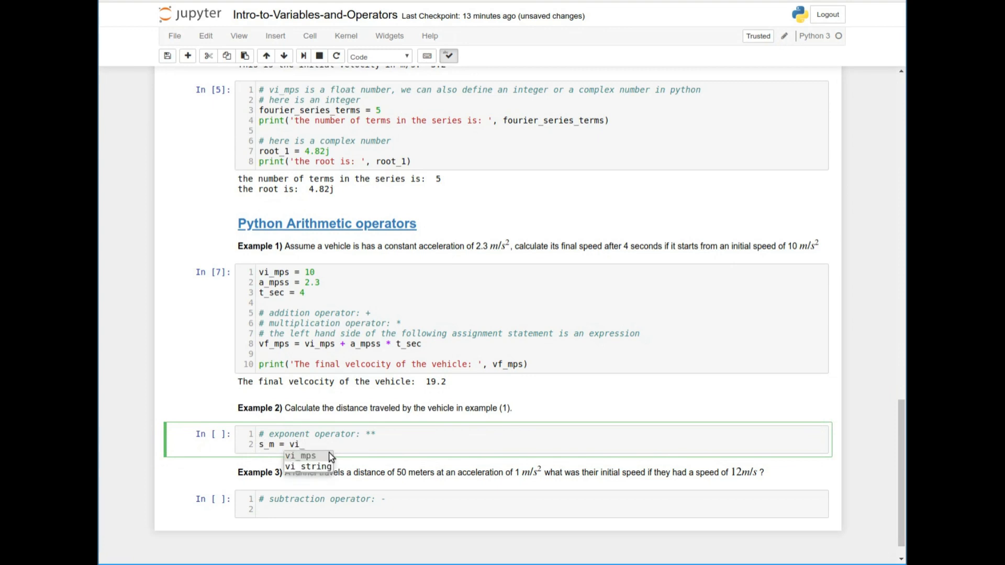
{"action": "type", "text": "_mps + 0.2"}
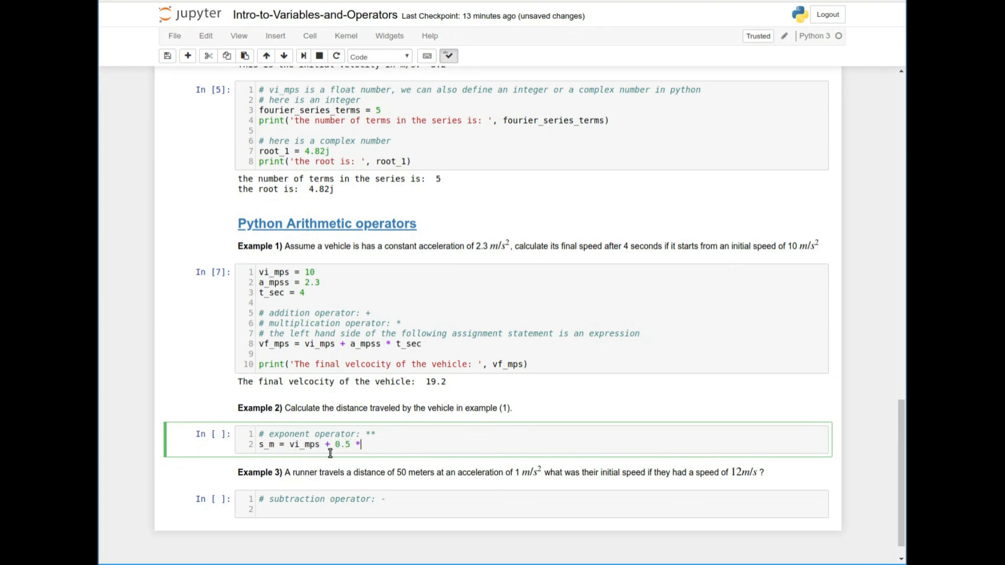
{"action": "type", "text": "a_mpss"}
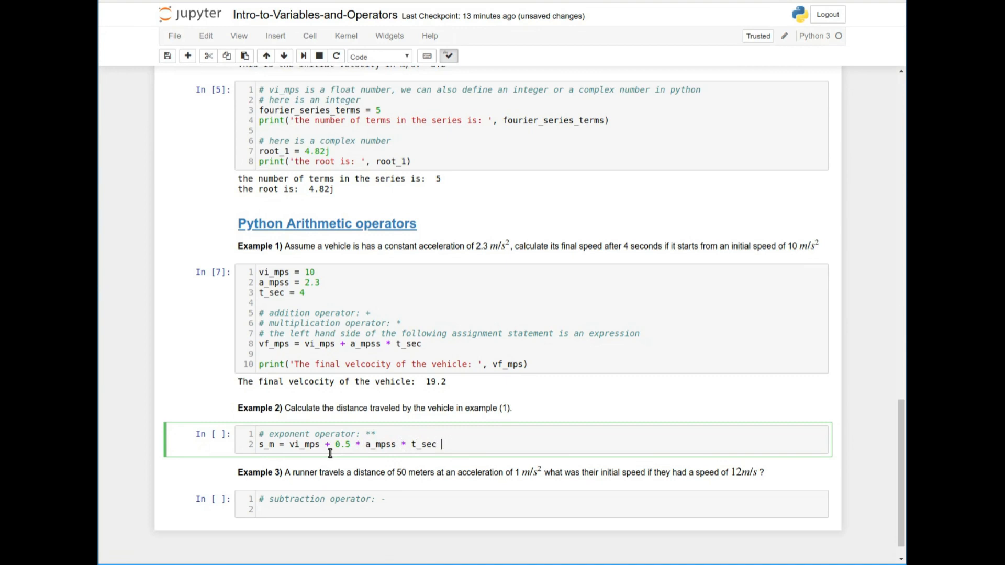
{"action": "type", "text": "* t_sec"}
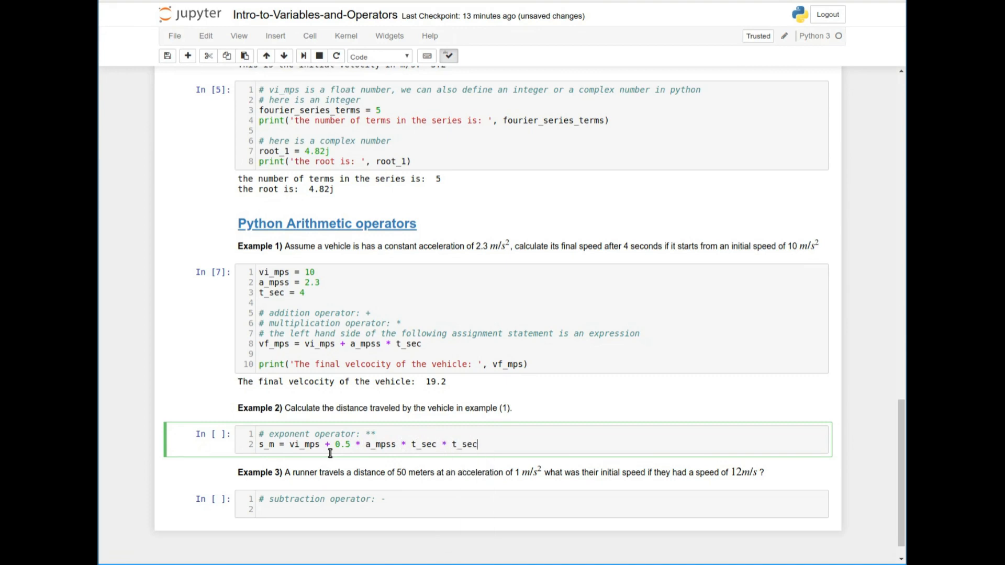
{"action": "left_click_drag", "start_coordinate": [411, 445], "coordinate": [477, 444]}
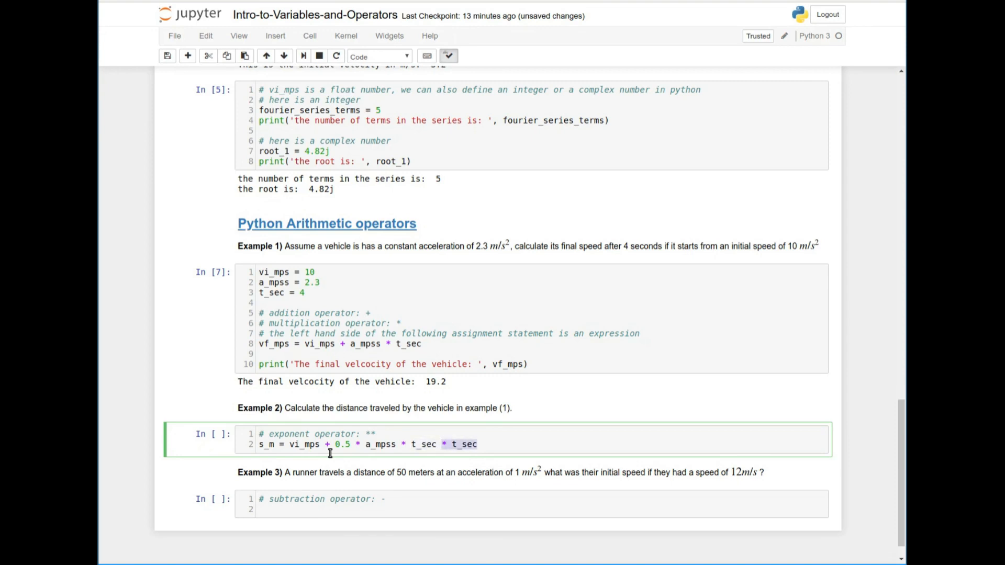
{"action": "type", "text": "**2"}
{"action": "type", "text": "print('The distance traveled by the vehicle: ', vf_mps"}
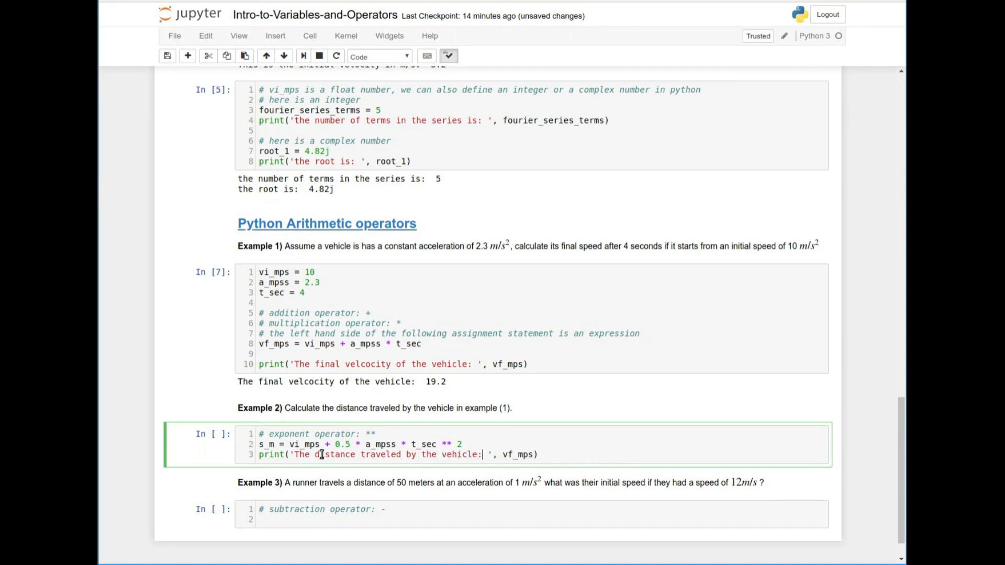
{"action": "type", "text": "is:"}
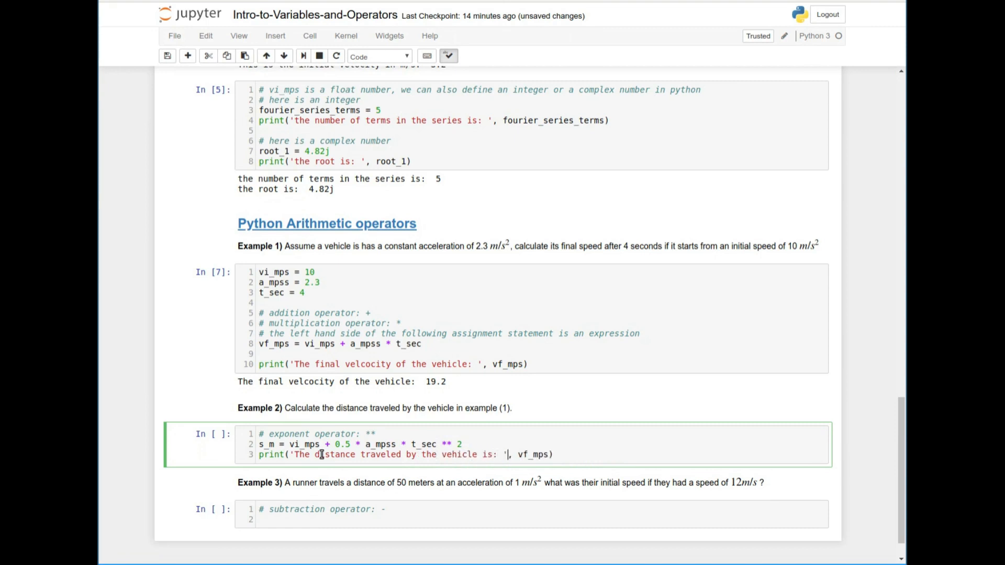
{"action": "type", "text": "s_m"}
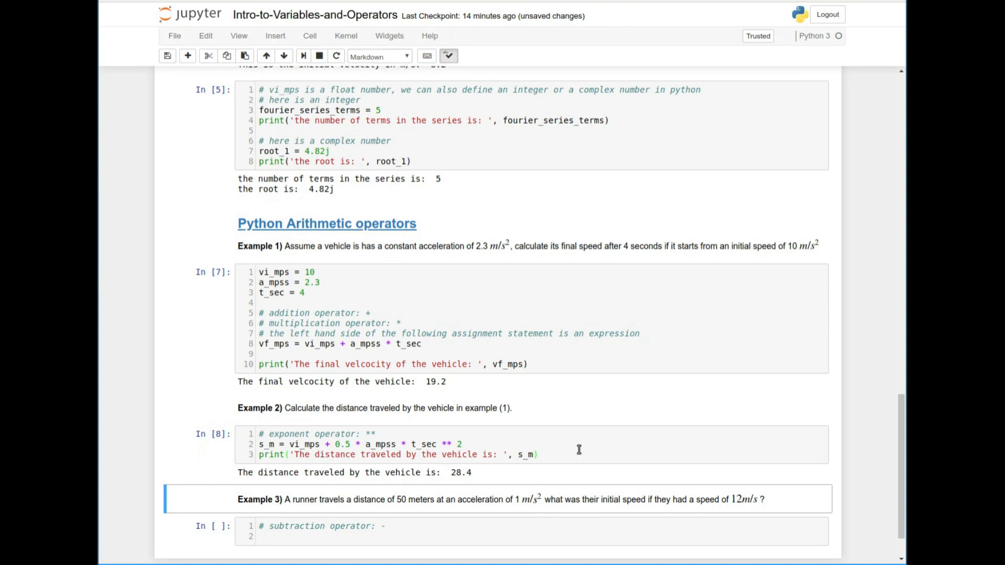
{"action": "scroll", "scroll_direction": "down", "scroll_amount": 3}
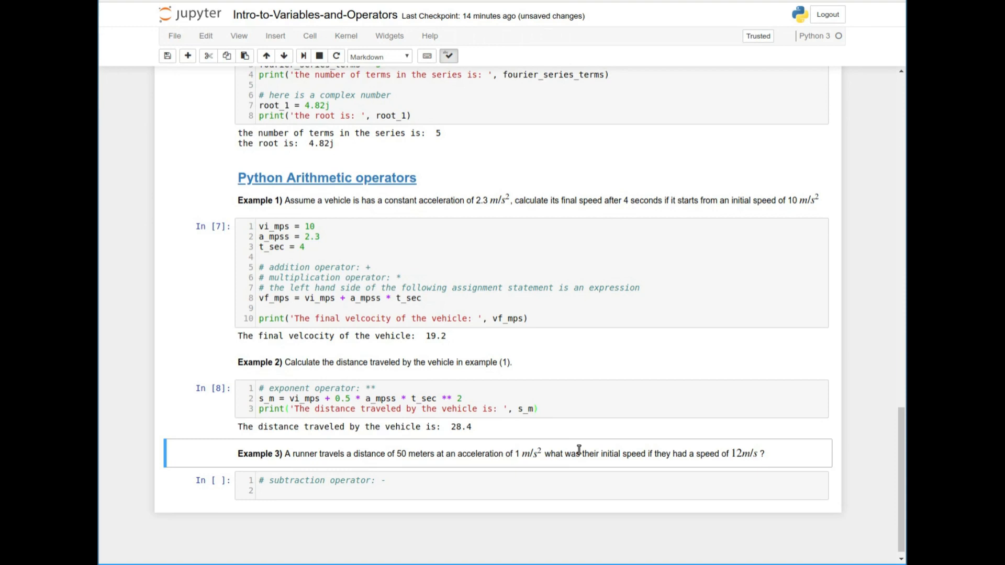
{"action": "mouse_move", "coordinate": [578, 449]}
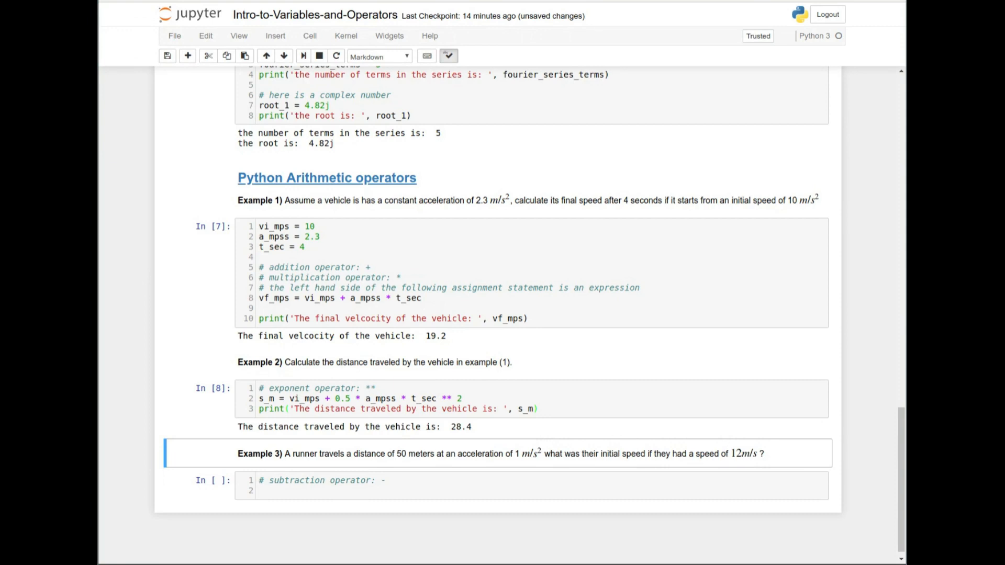
{"action": "mouse_move", "coordinate": [645, 469]}
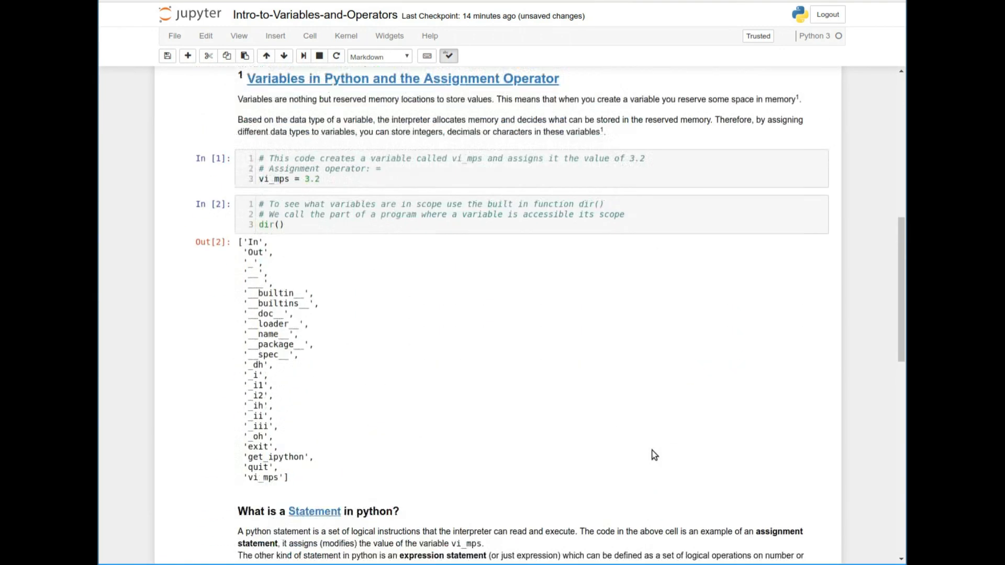
{"action": "scroll", "scroll_direction": "up", "scroll_amount": 3}
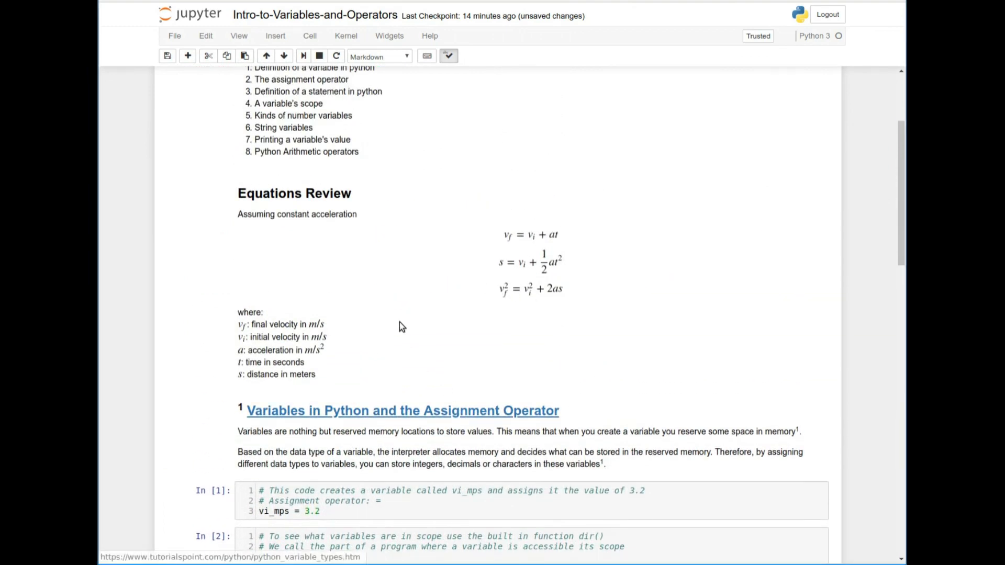
{"action": "scroll", "scroll_direction": "down", "scroll_amount": 3}
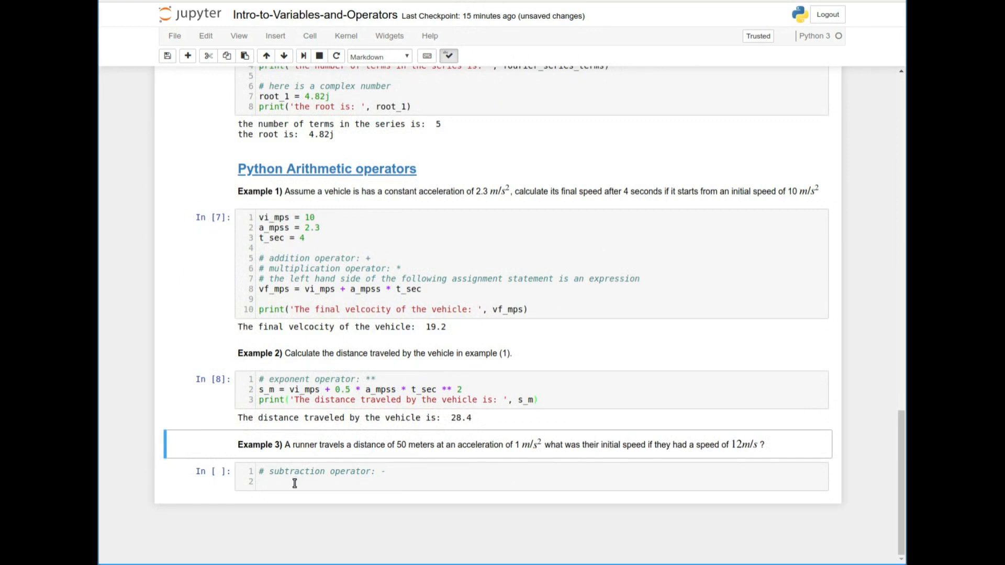
Write vi_mps = vf_mps ** 2 - 2.0 * a_mpss * s_m in the Example 3 cell.
{"action": "type", "text": "vi)"}
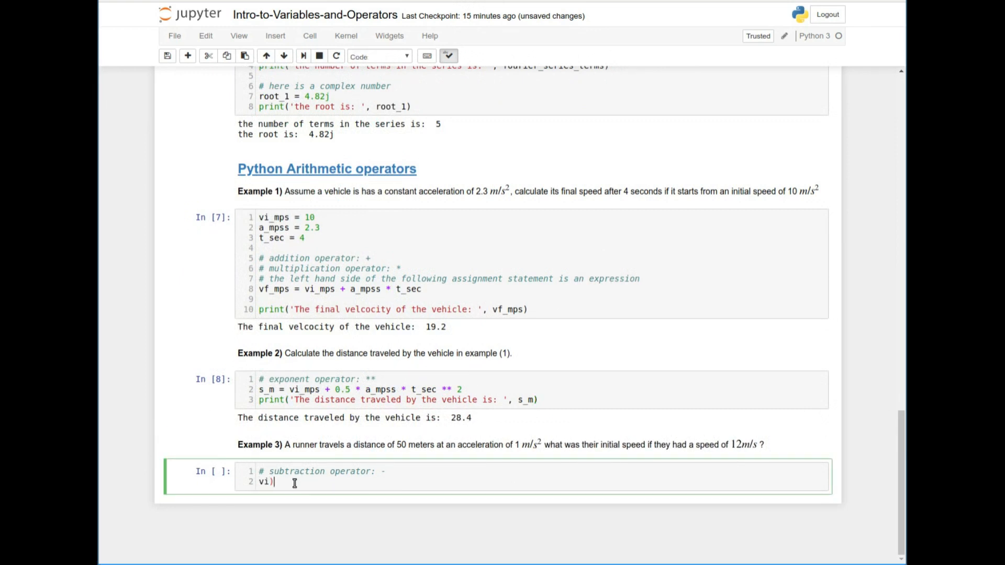
{"action": "type", "text": "_mps"}
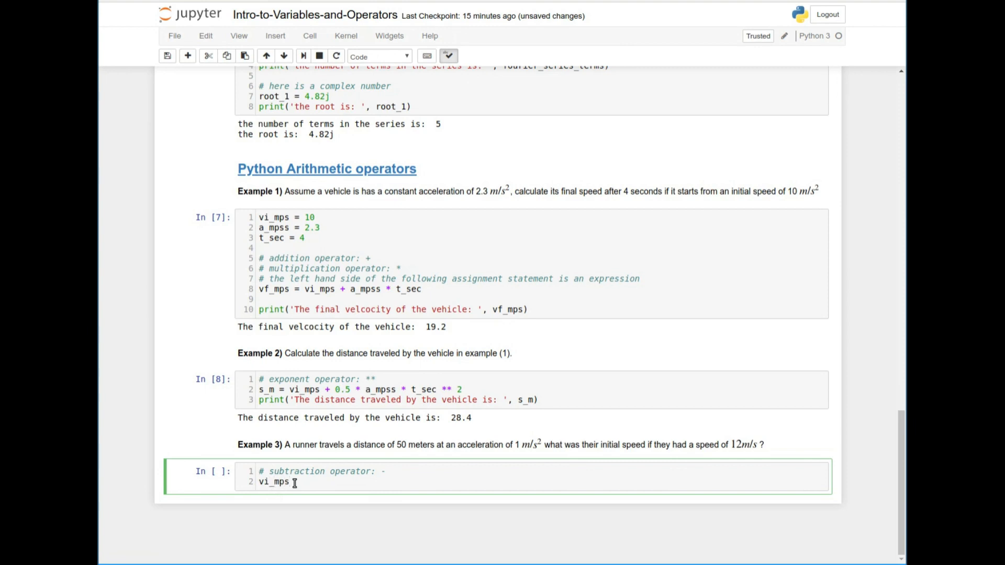
{"action": "type", "text": "= v"}
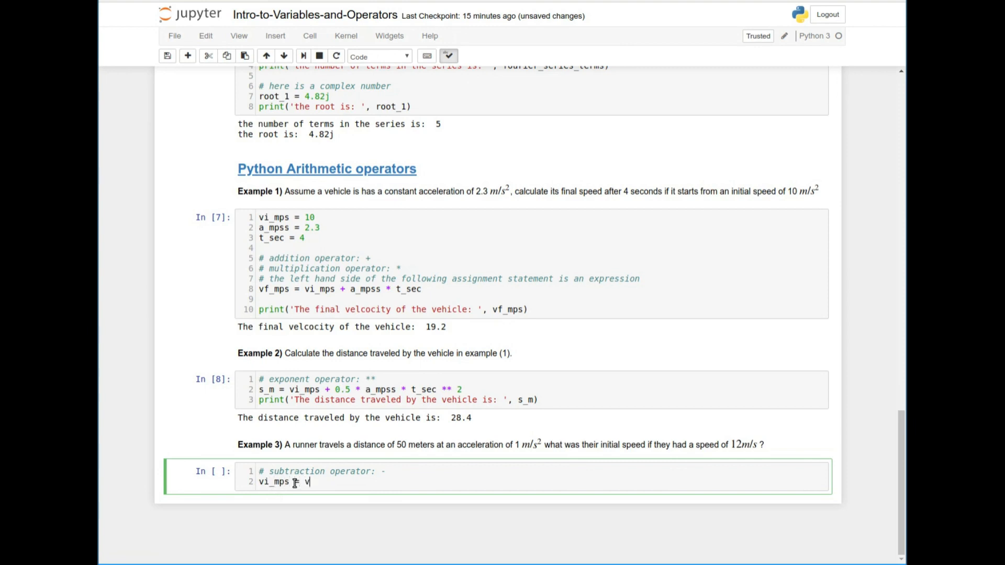
{"action": "type", "text": "f_mps"}
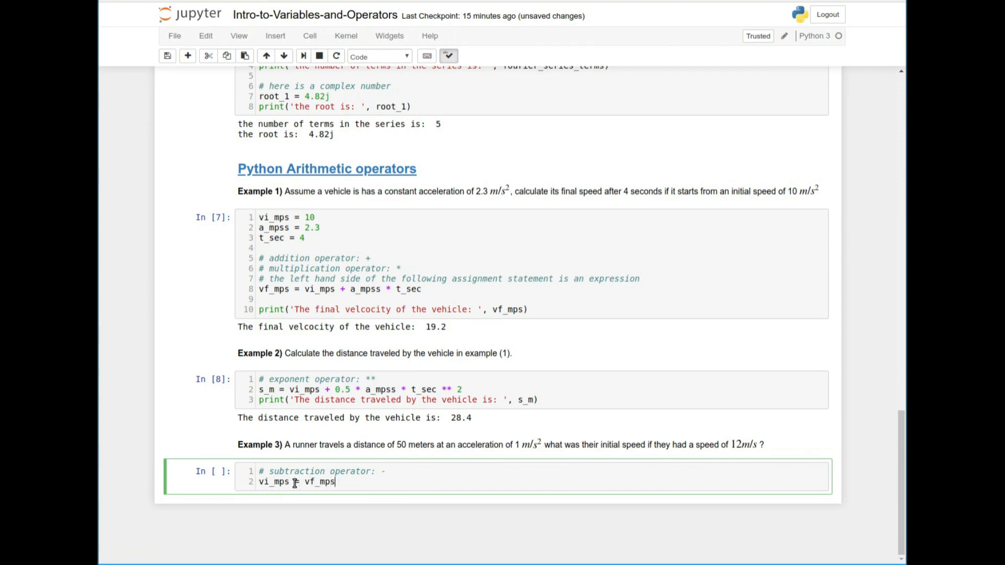
{"action": "type", "text": "** 2"}
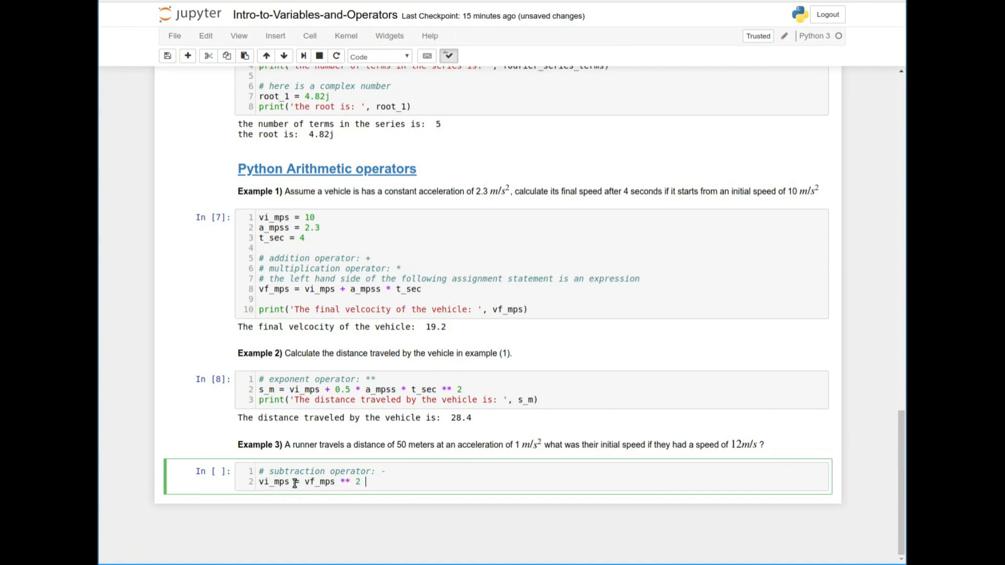
{"action": "type", "text": "-"}
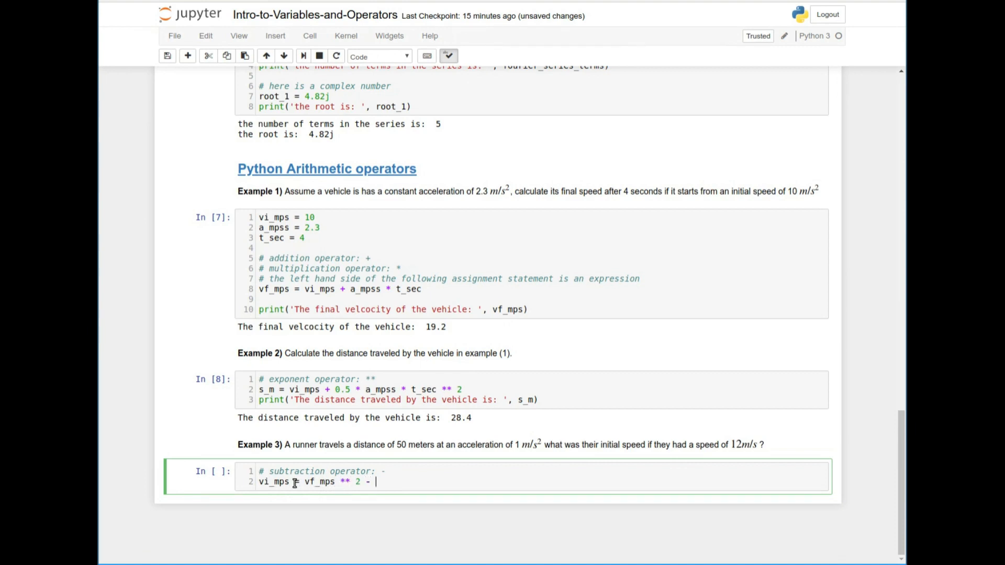
{"action": "type", "text": "2.0 *"}
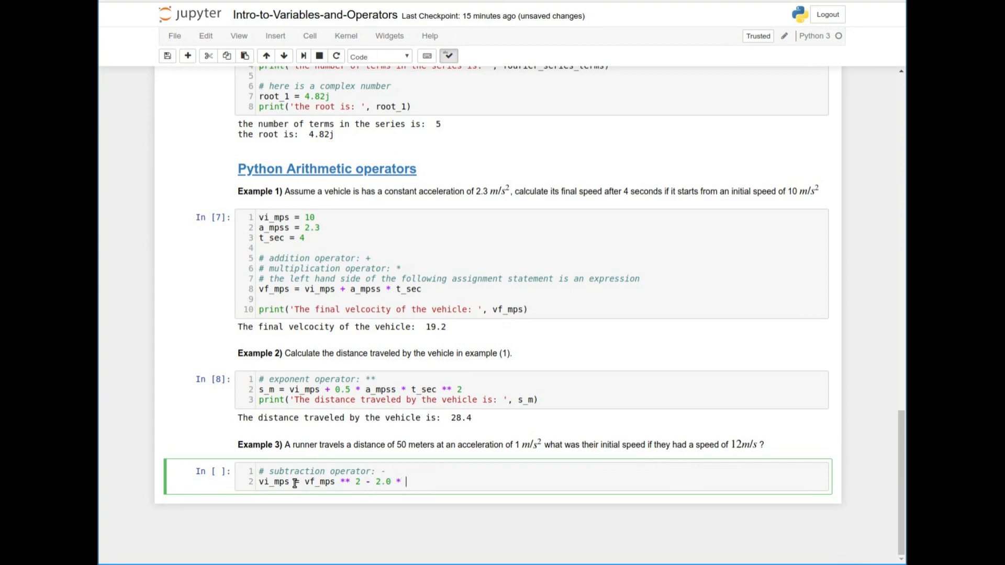
{"action": "type", "text": "a_mpss * s"}
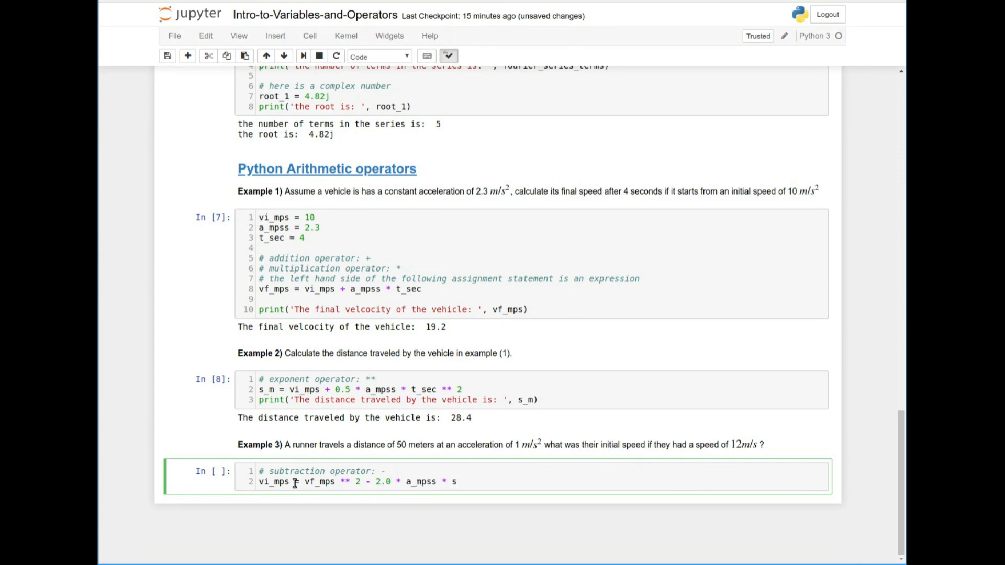
{"action": "type", "text": "_m"}
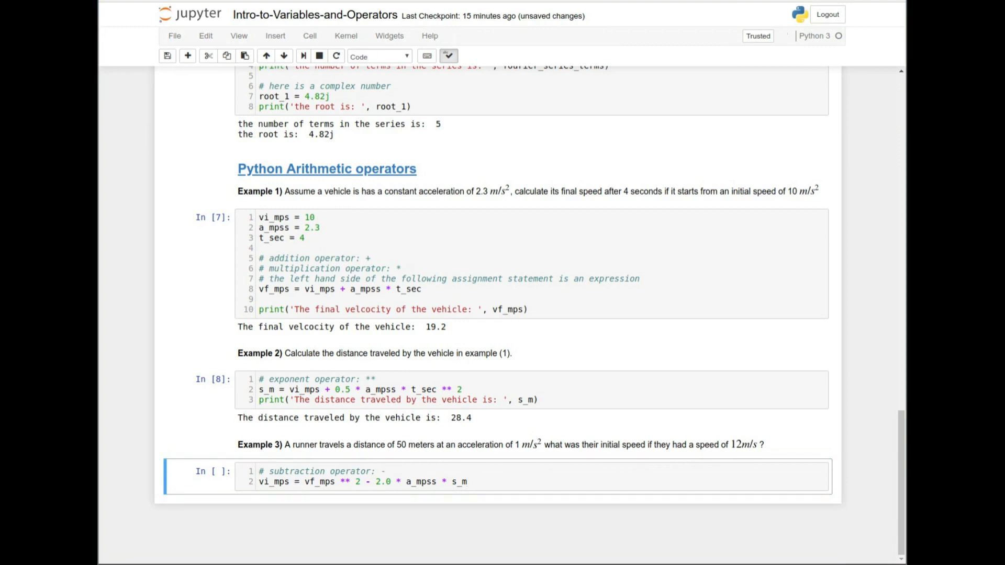
Wrap the expression in parentheses and raise it to ** 0.5.
{"action": "left_click", "coordinate": [390, 495]}
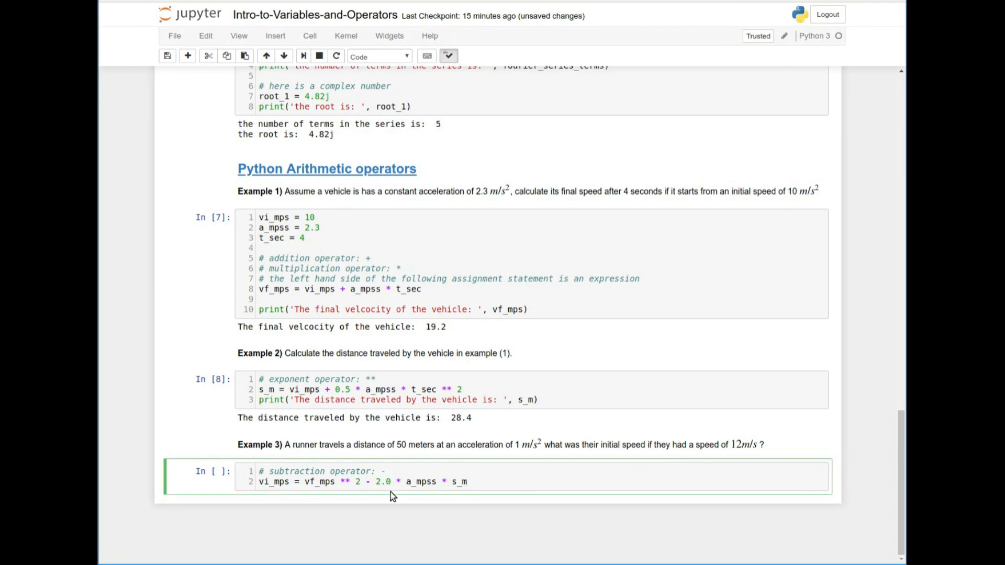
{"action": "type", "text": "("}
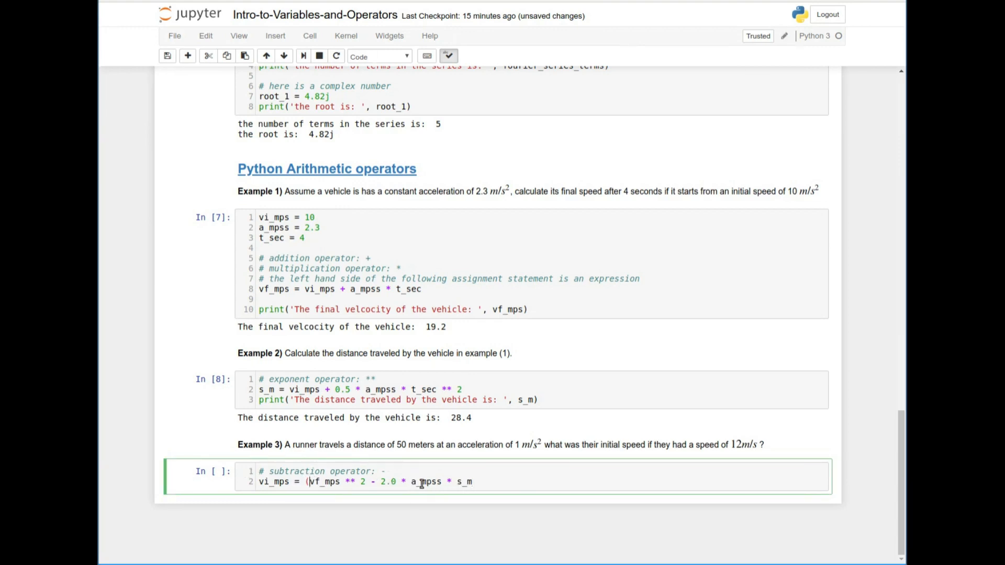
{"action": "scroll", "scroll_direction": "up", "scroll_amount": 3}
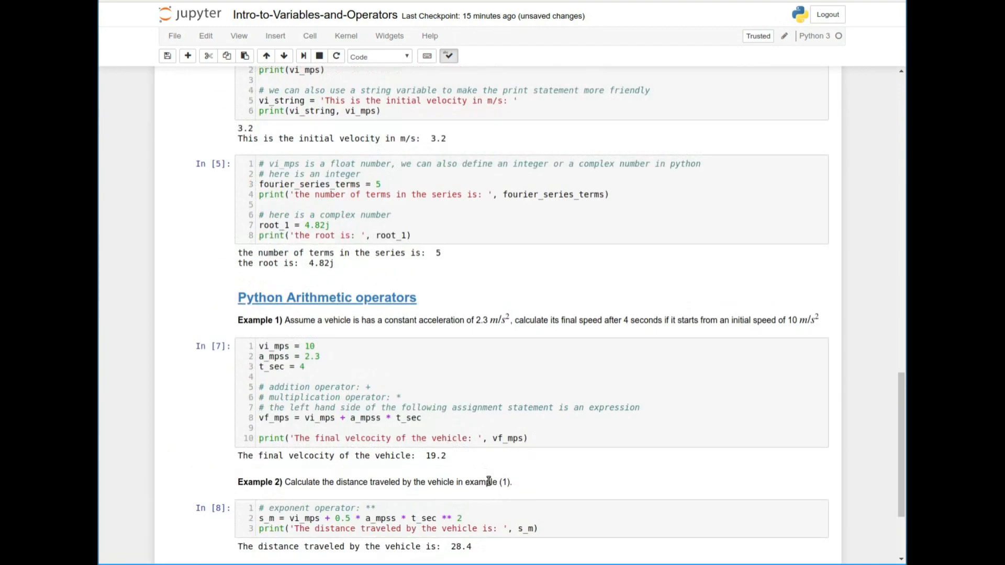
{"action": "scroll", "scroll_direction": "up", "scroll_amount": 3}
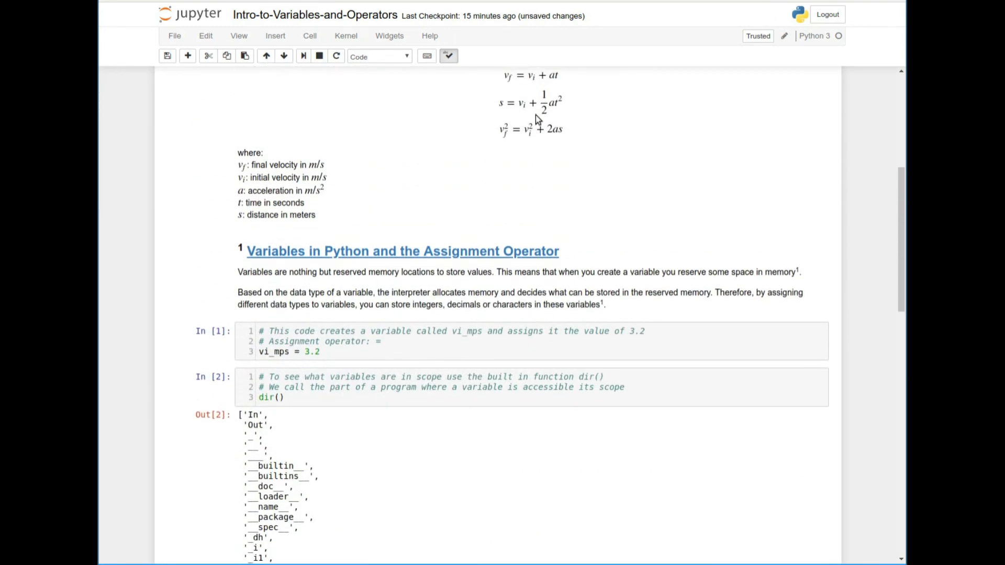
{"action": "mouse_move", "coordinate": [507, 134]}
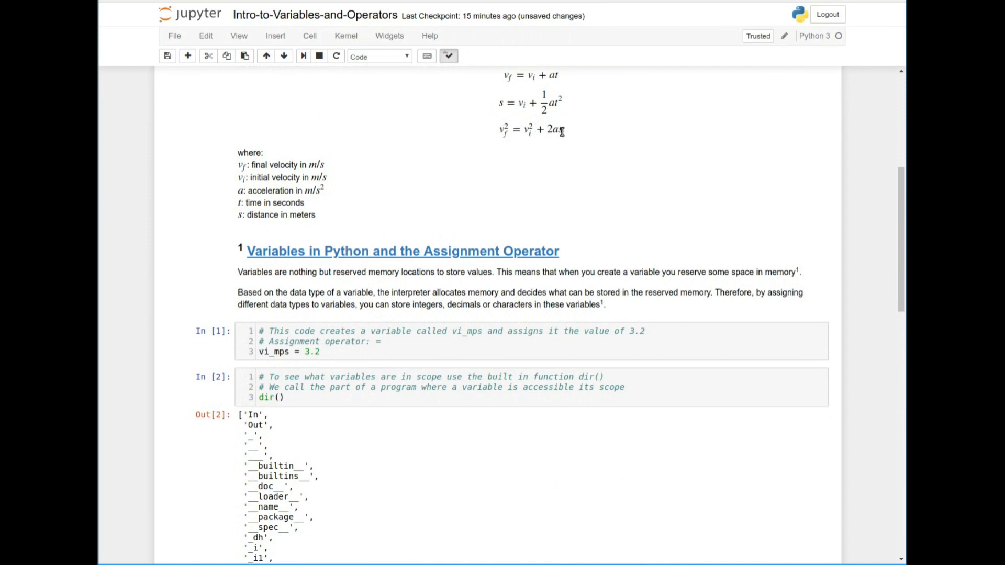
{"action": "mouse_move", "coordinate": [531, 138]}
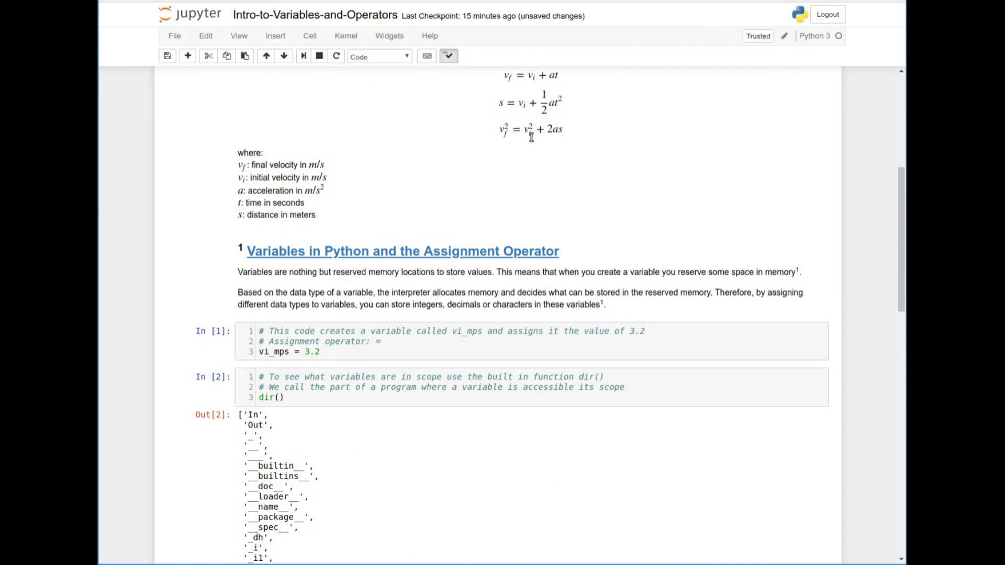
{"action": "scroll", "scroll_direction": "down", "scroll_amount": 3}
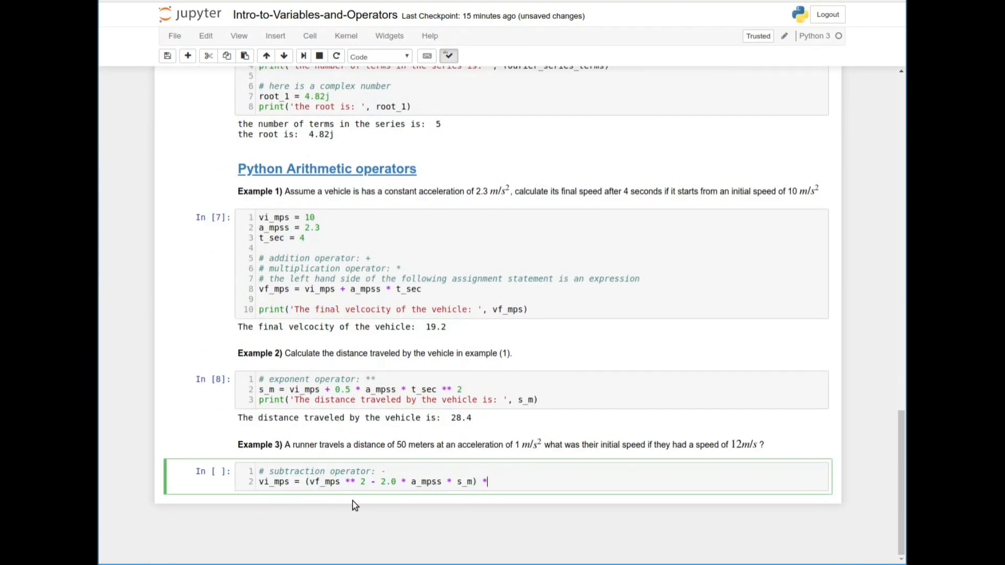
{"action": "type", "text": "* 0.5"}
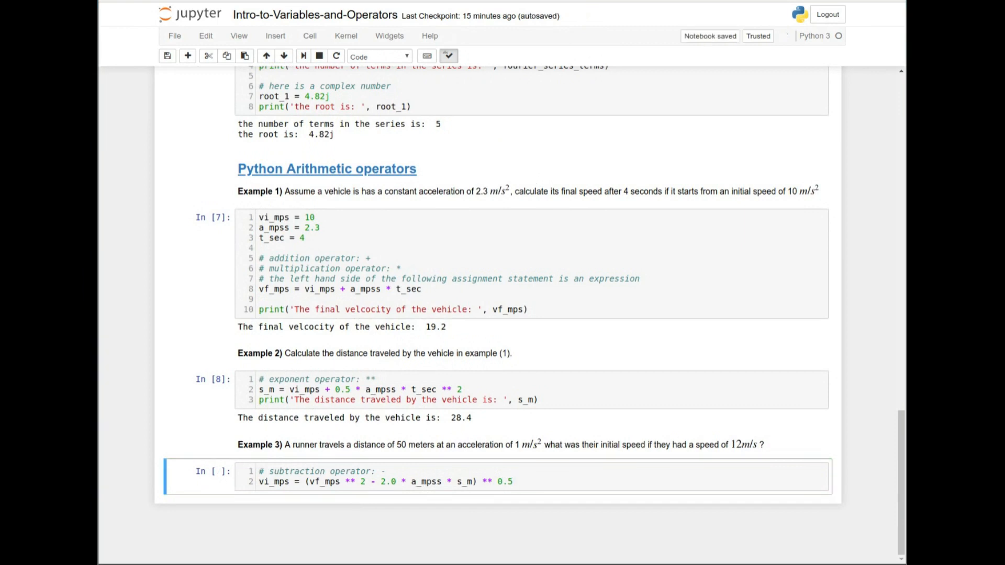
{"action": "left_click", "coordinate": [395, 471]}
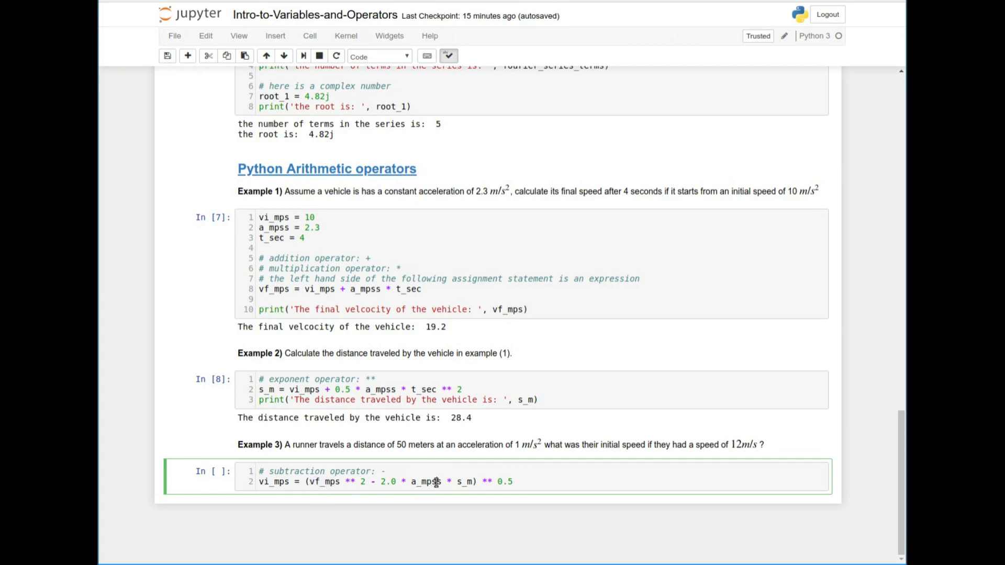
Rerun dir() as In [9] and inspect the listed variables a_mpss, s_m, t_sec, vf_mps.
{"action": "double_click", "coordinate": [427, 481]}
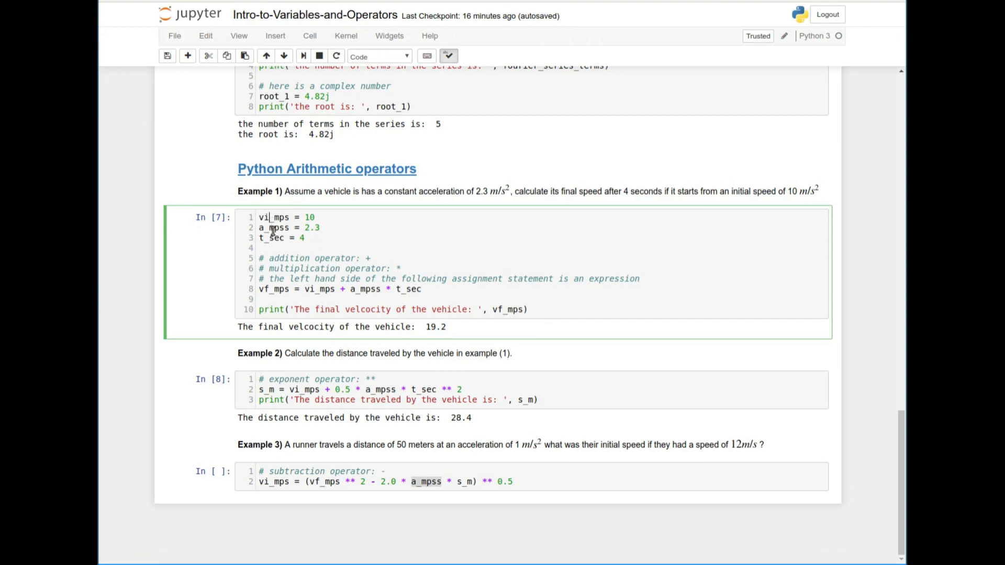
{"action": "double_click", "coordinate": [275, 217]}
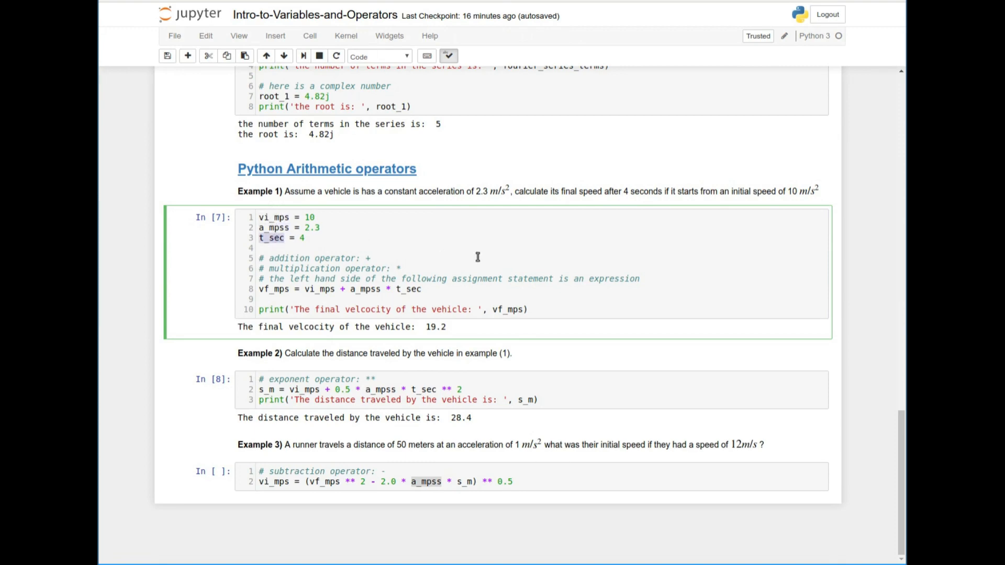
{"action": "scroll", "scroll_direction": "up", "scroll_amount": 3}
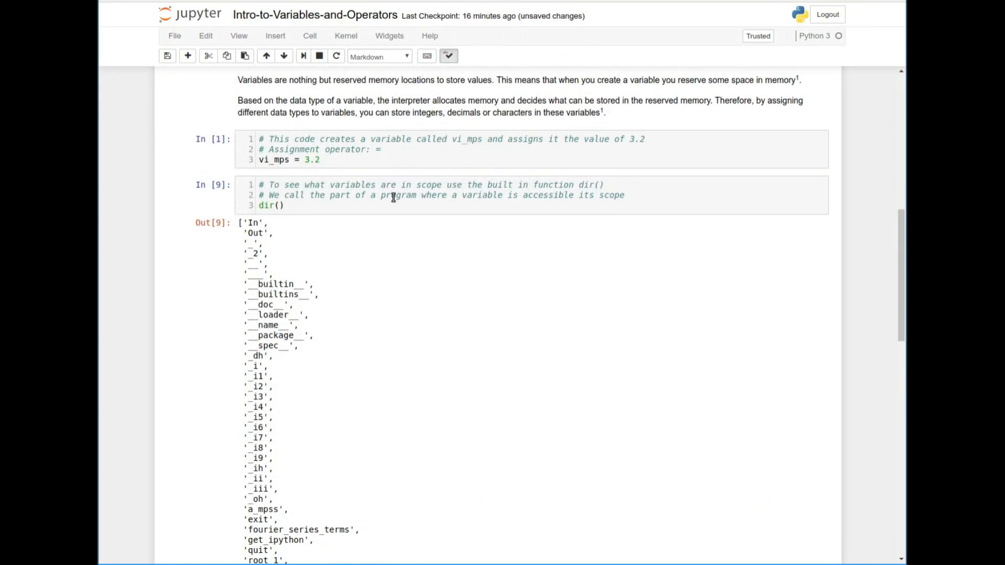
{"action": "scroll", "scroll_direction": "down", "scroll_amount": 3}
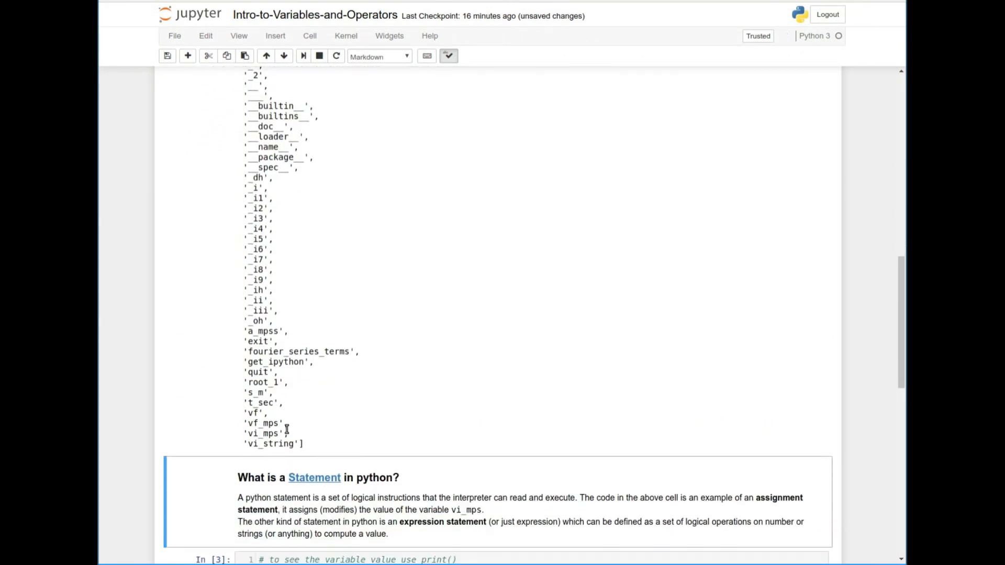
{"action": "left_click_drag", "start_coordinate": [251, 393], "coordinate": [294, 444]}
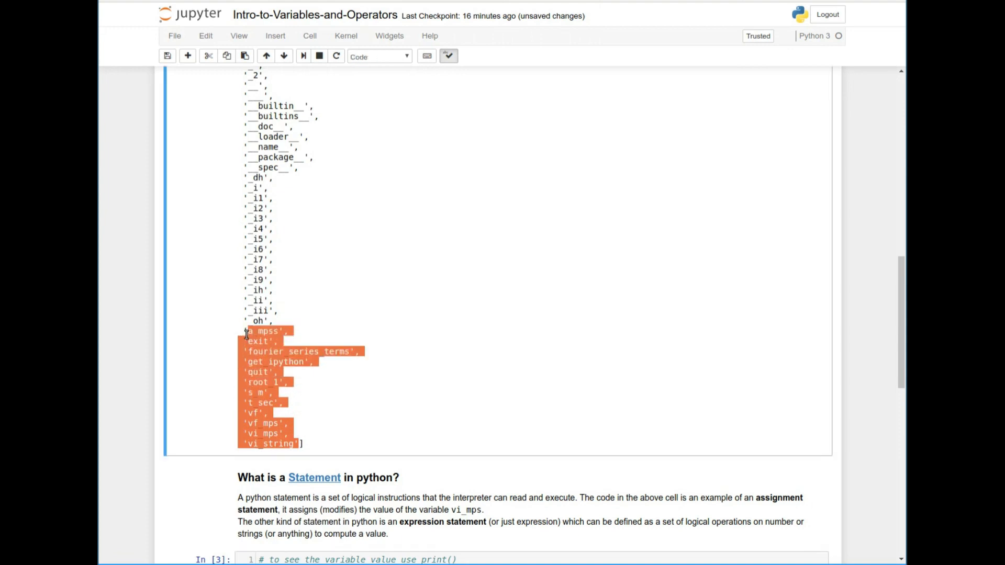
{"action": "left_click", "coordinate": [275, 444]}
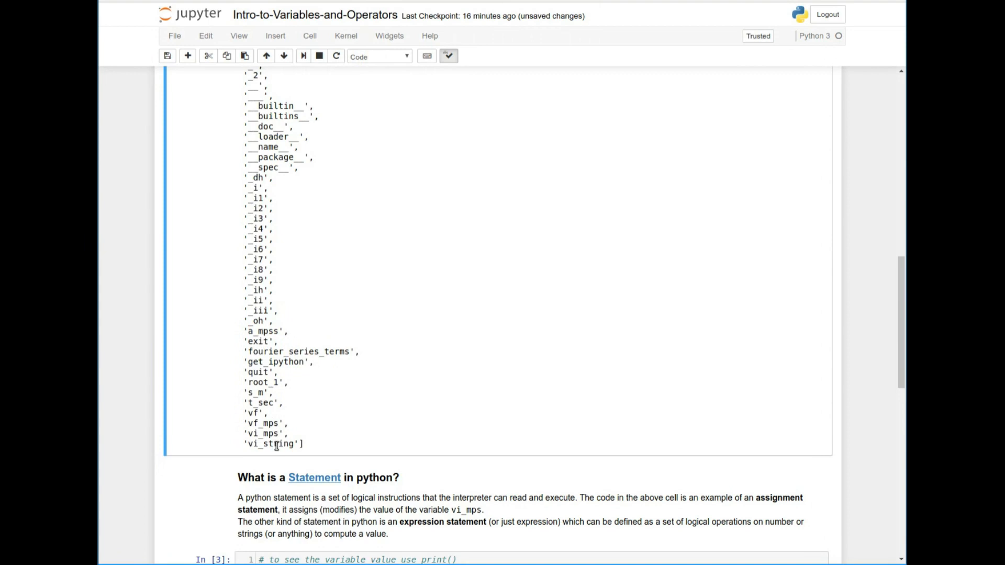
{"action": "scroll", "scroll_direction": "down", "scroll_amount": 3}
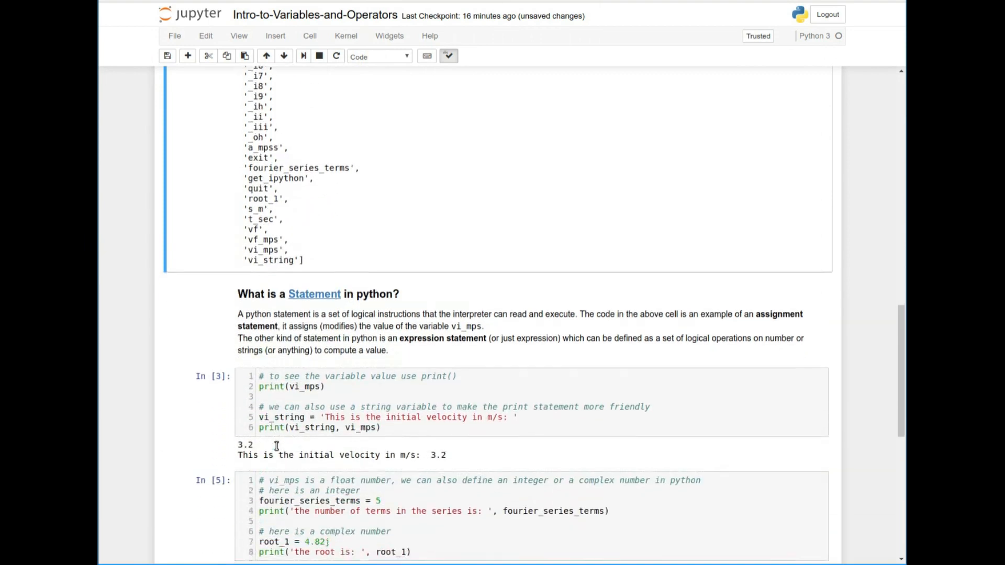
{"action": "scroll", "scroll_direction": "down", "scroll_amount": 3}
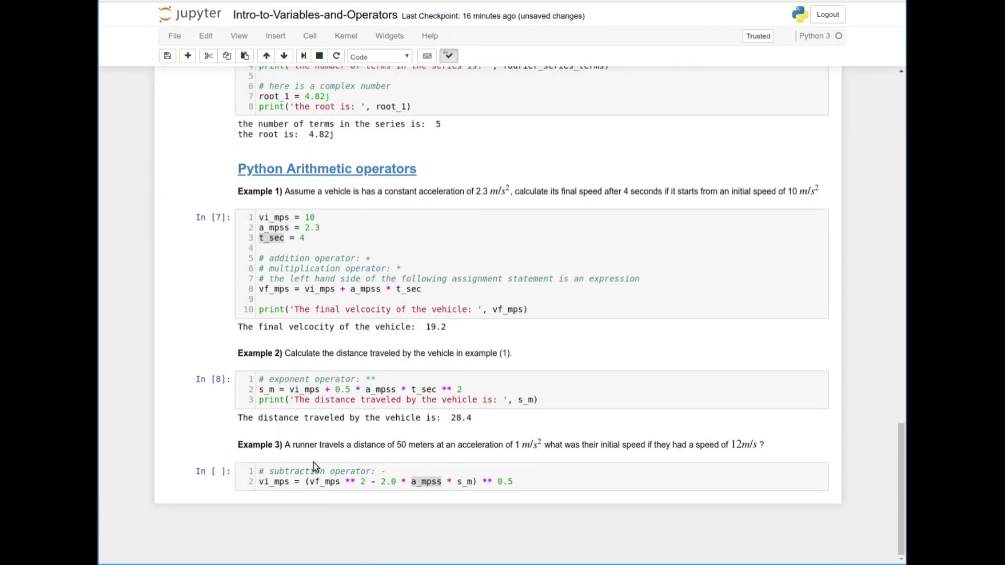
Assign a_mpss = 1, s_m = 50, vf_mps = 12 atop Example 3 and print vi_mps.
{"action": "left_click", "coordinate": [356, 482]}
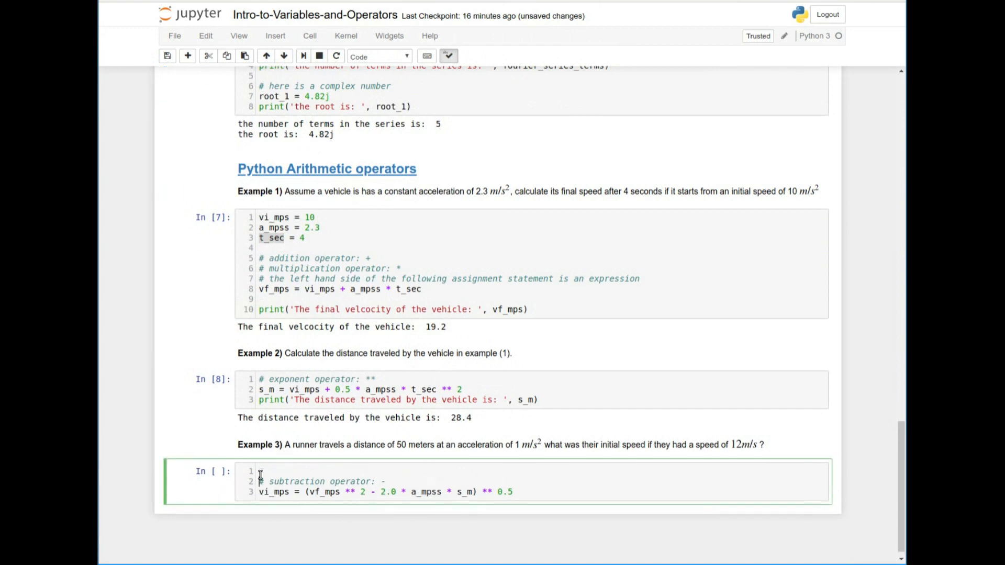
{"action": "left_click", "coordinate": [297, 228]}
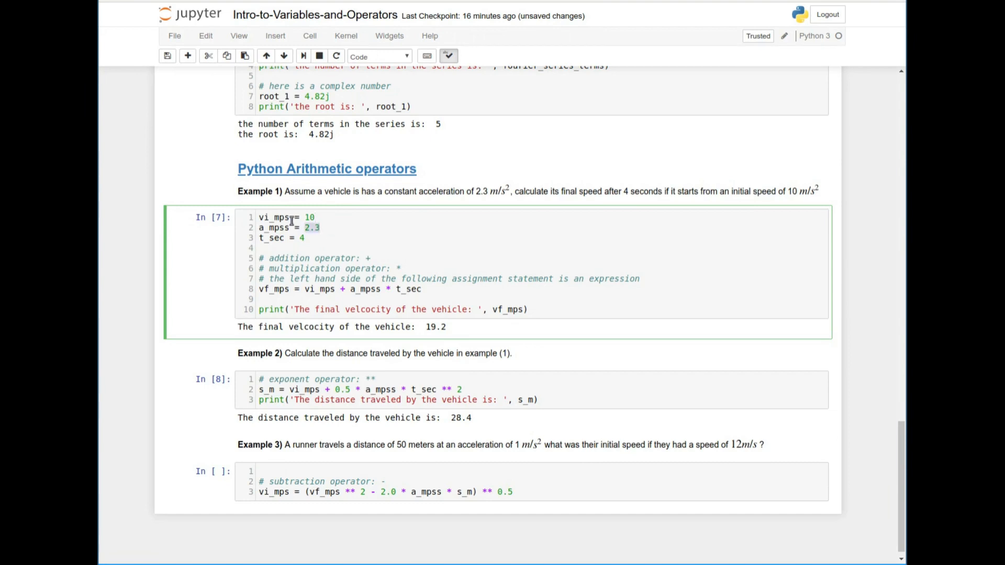
{"action": "left_click", "coordinate": [285, 471]}
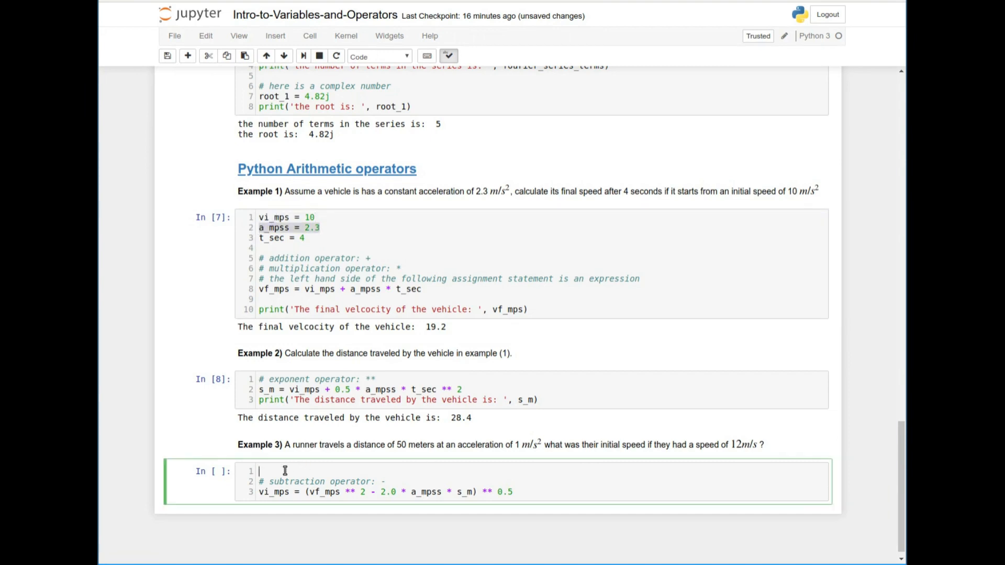
{"action": "type", "text": "a_mps = 1"}
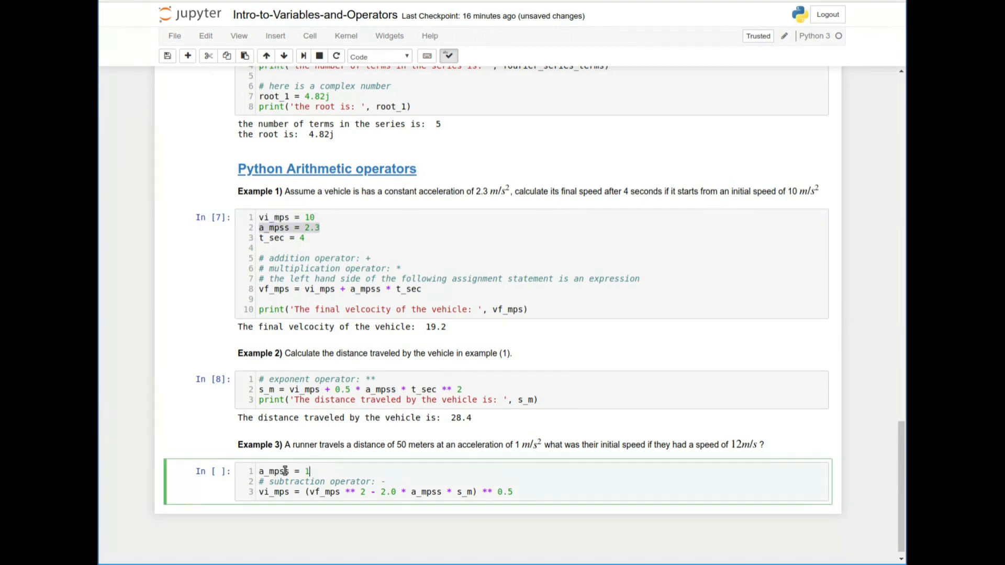
{"action": "type", "text": "s_m = 50"}
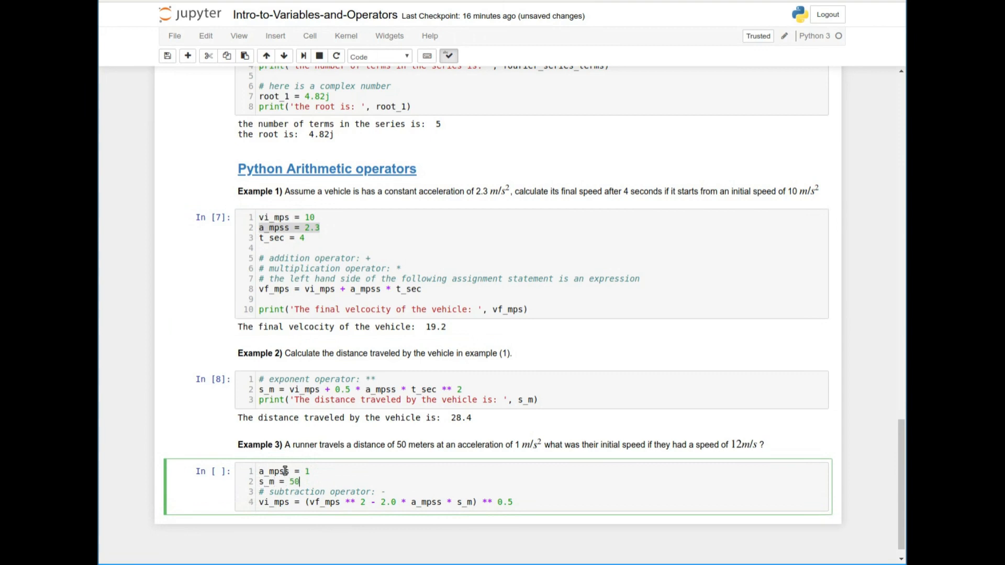
{"action": "type", "text": "vf_mps = 12"}
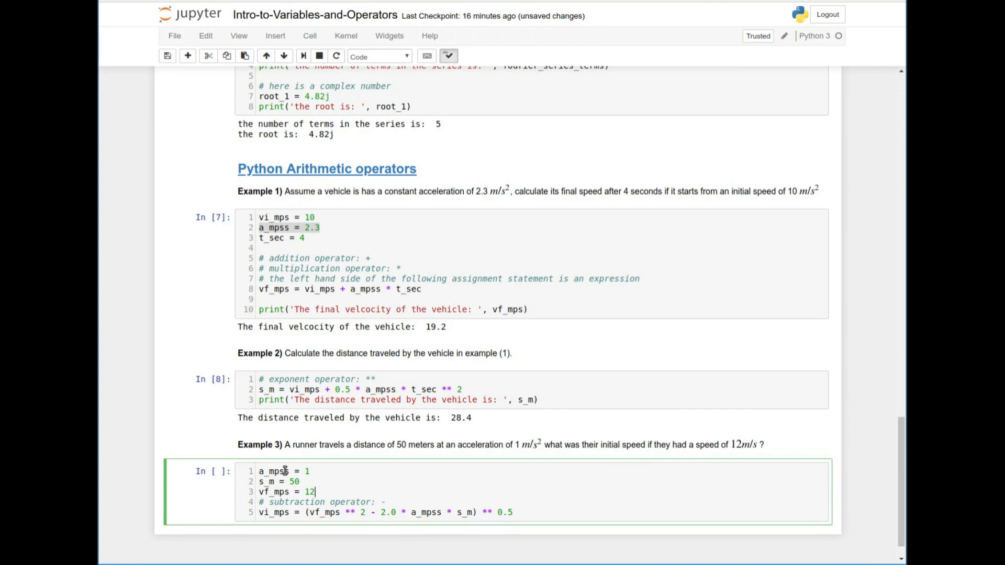
{"action": "key", "text": "Enter"}
{"action": "type", "text": "print('The runner's intiia: ', s_m"}
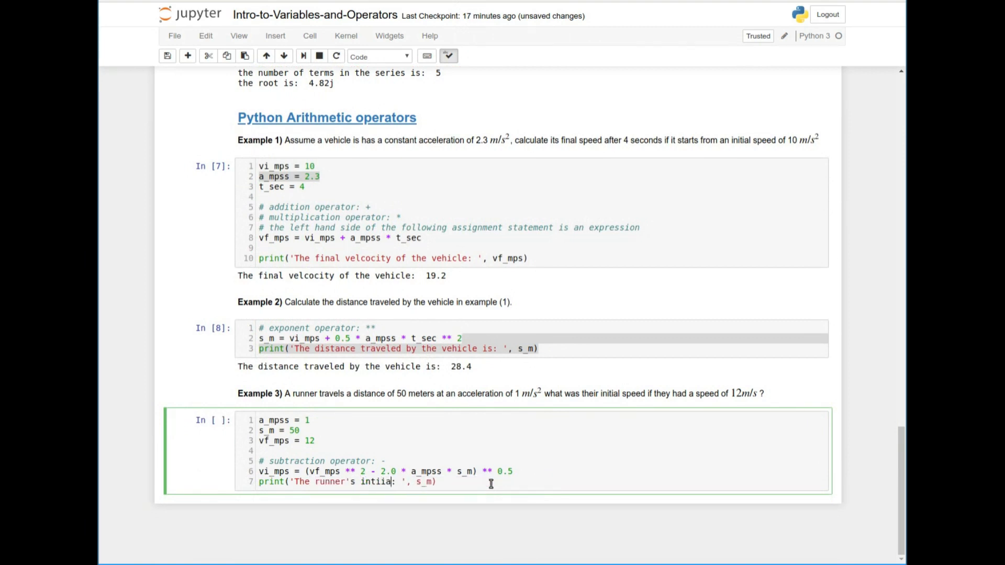
{"action": "type", "text": "speed is"}
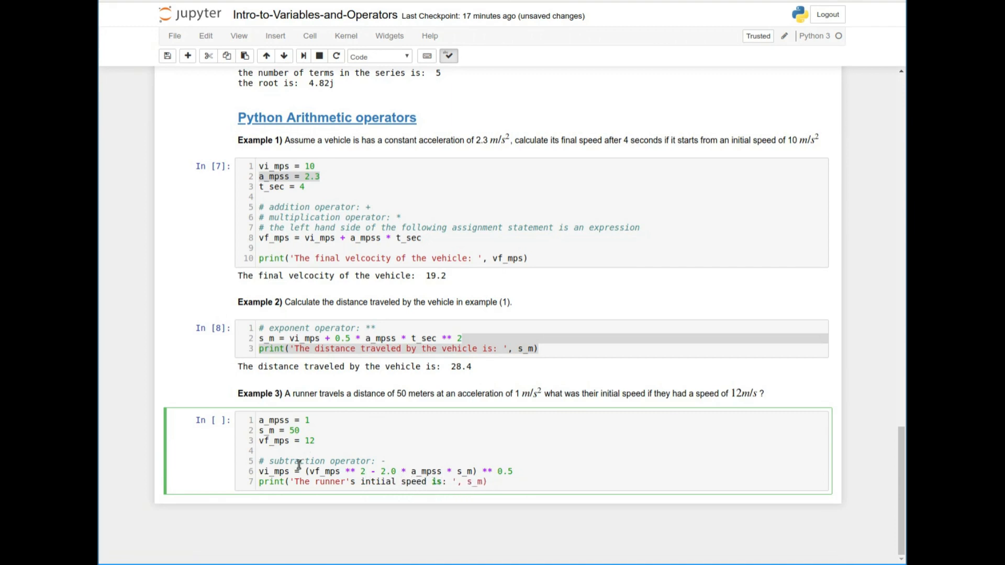
{"action": "type", "text": "vi_mps"}
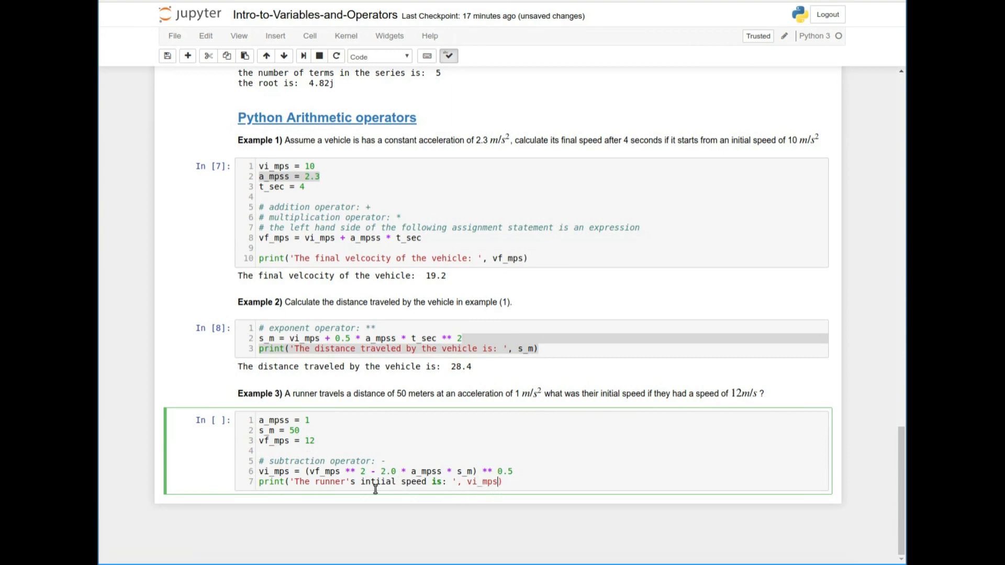